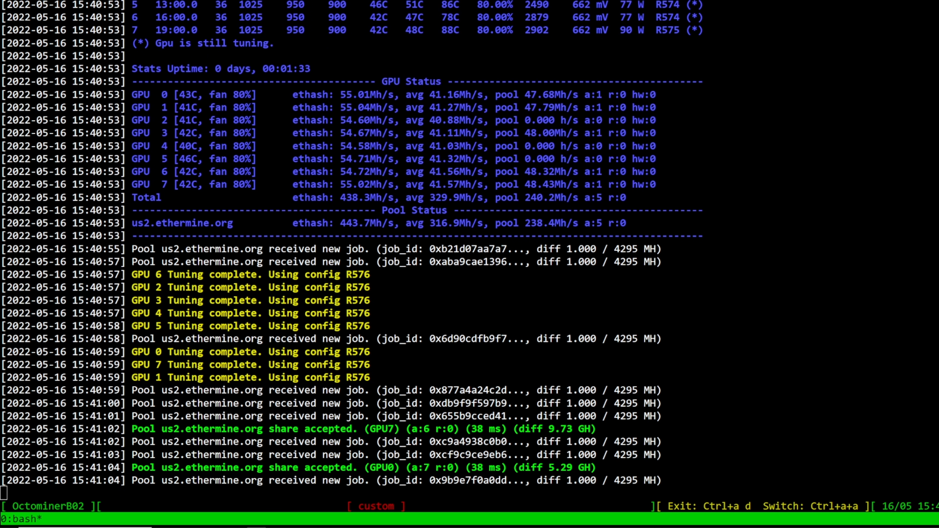
Check the rx 5700 (AMD) row's software and total system watts in the efficiency spreadsheet.
scroll(down, 3)
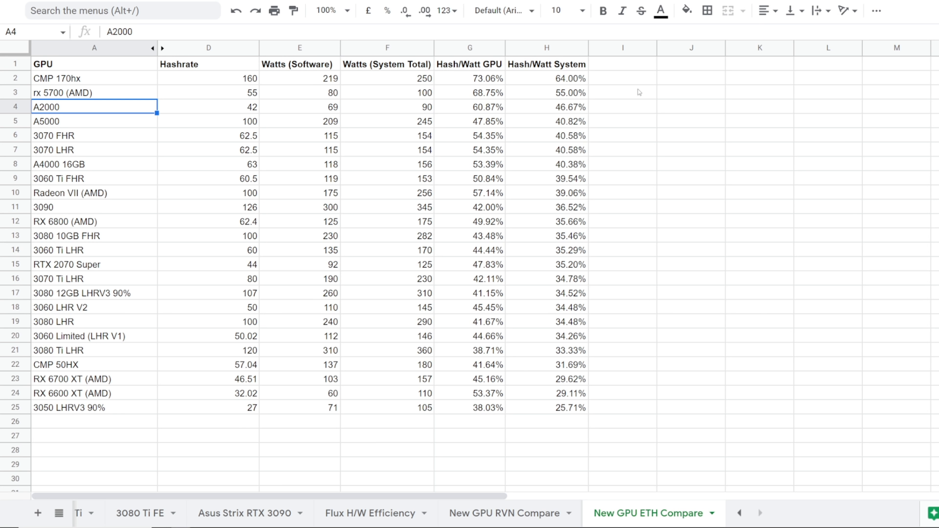
click(94, 92)
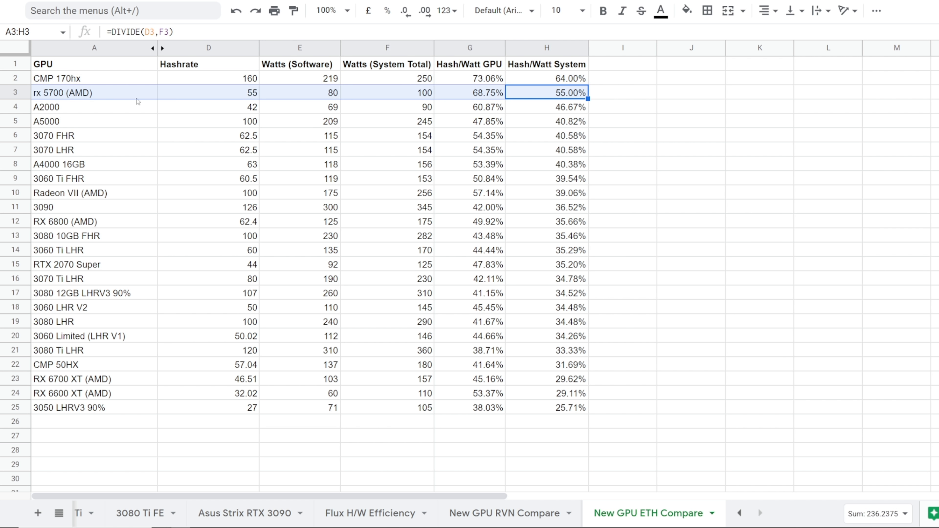
mouse_move(330, 84)
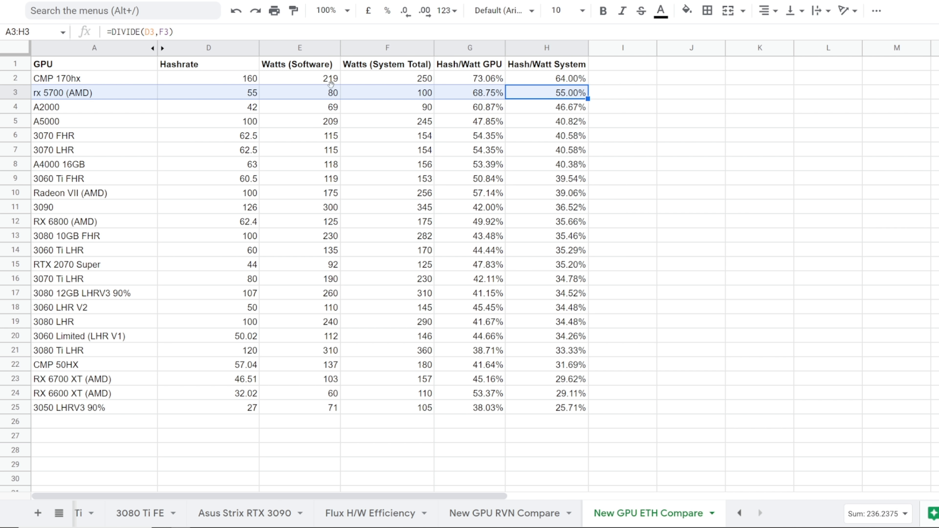
click(387, 92)
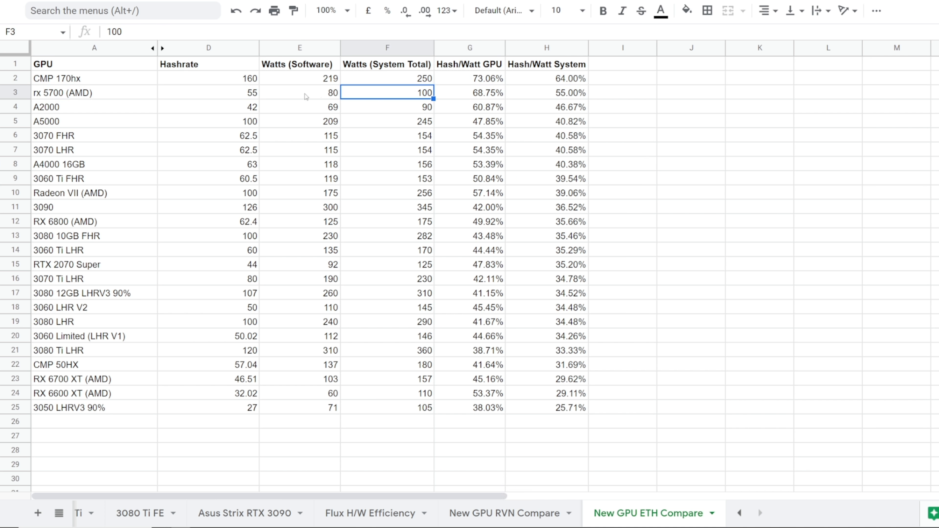
mouse_move(290, 99)
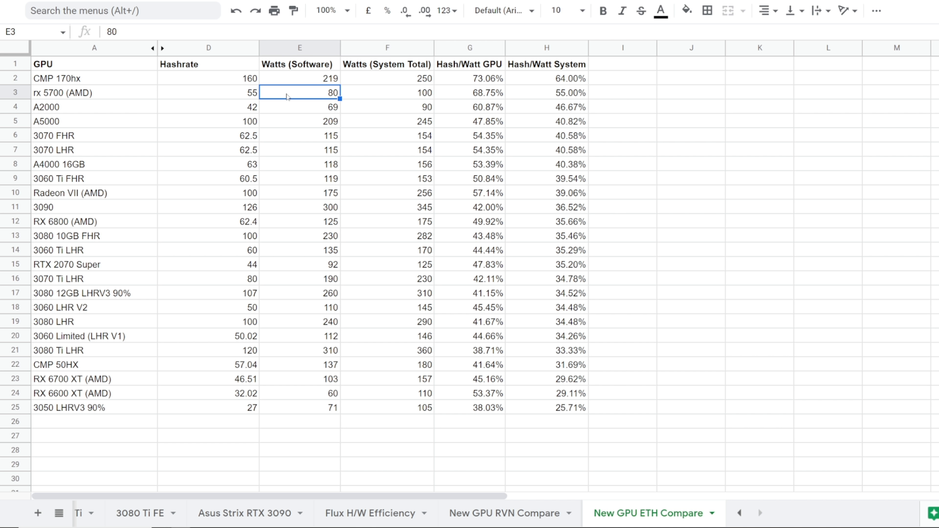
click(94, 93)
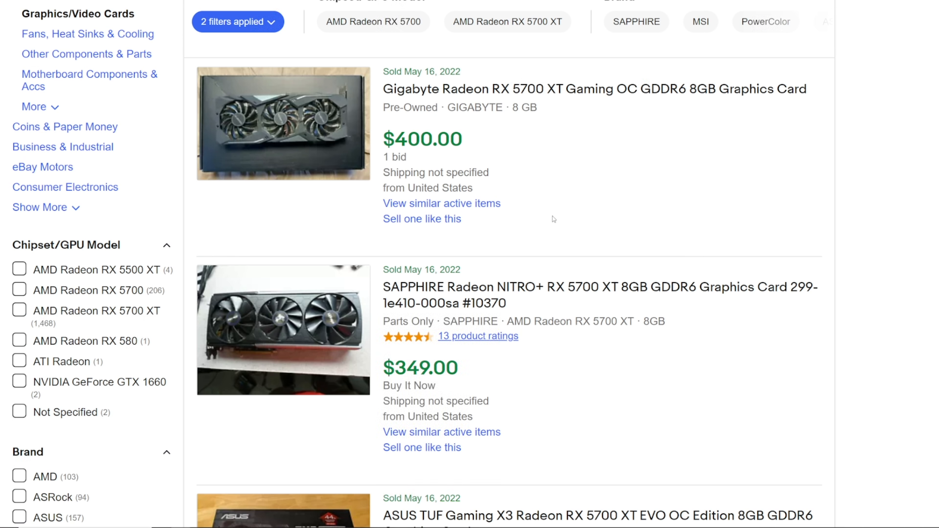
mouse_move(559, 212)
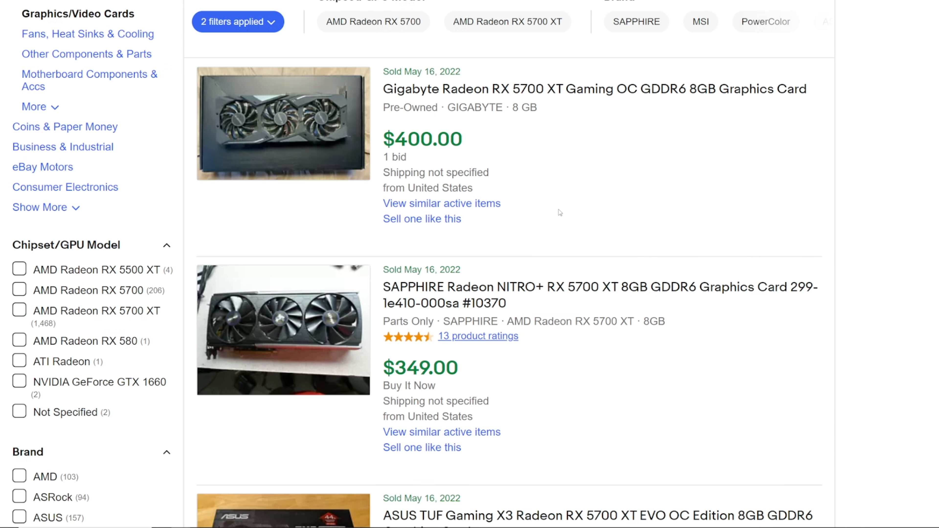
mouse_move(459, 130)
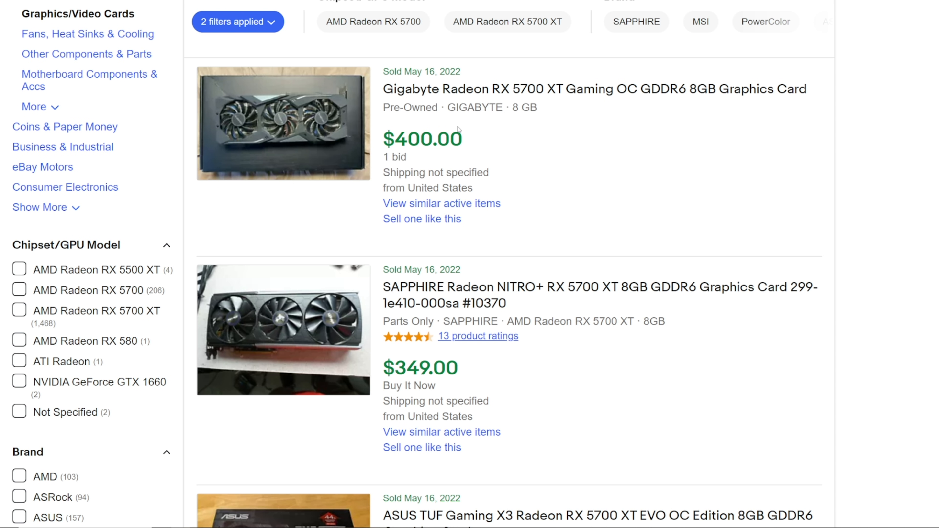
Locate and open the Nerd Gearz 30A 240V PDU product card on the home page.
scroll(down, 3)
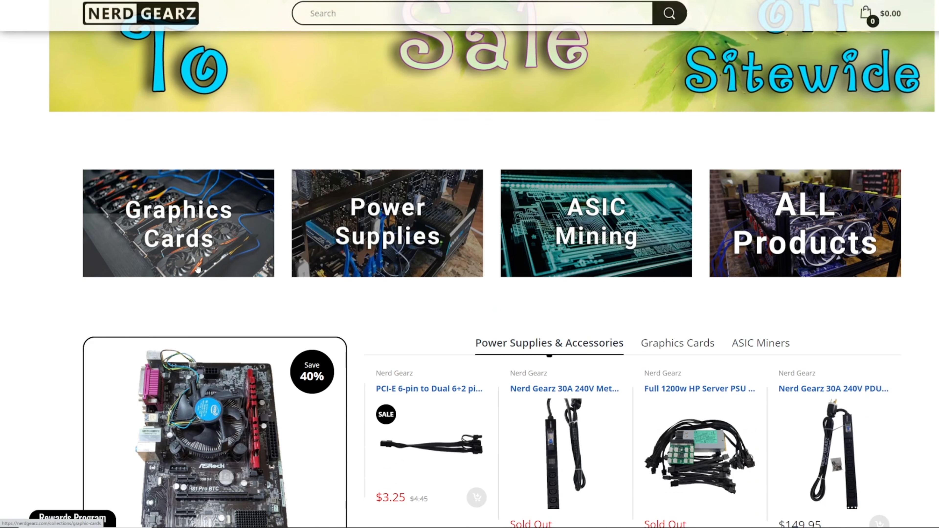
click(178, 222)
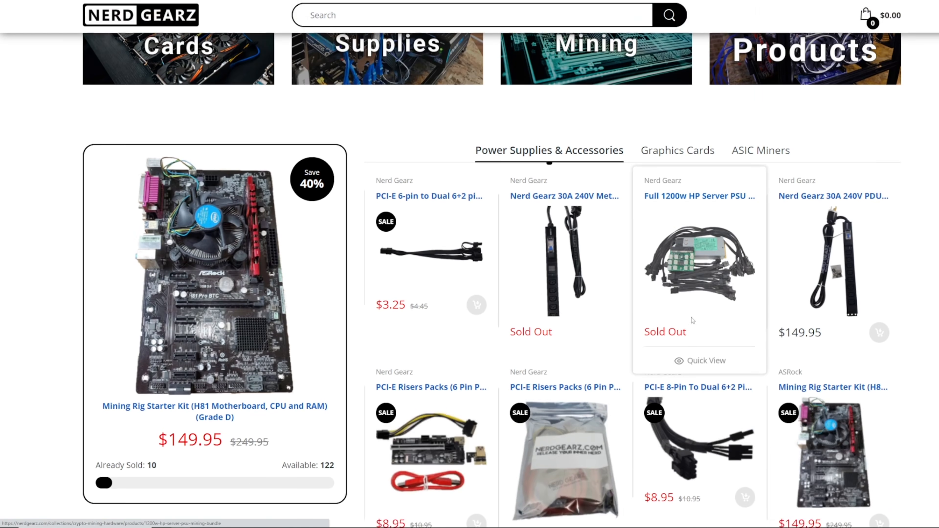
click(833, 195)
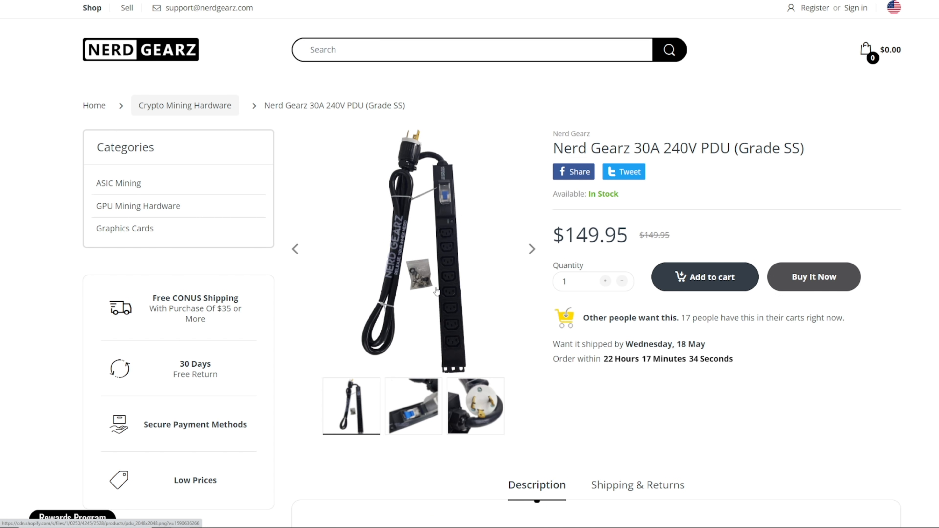
mouse_move(424, 271)
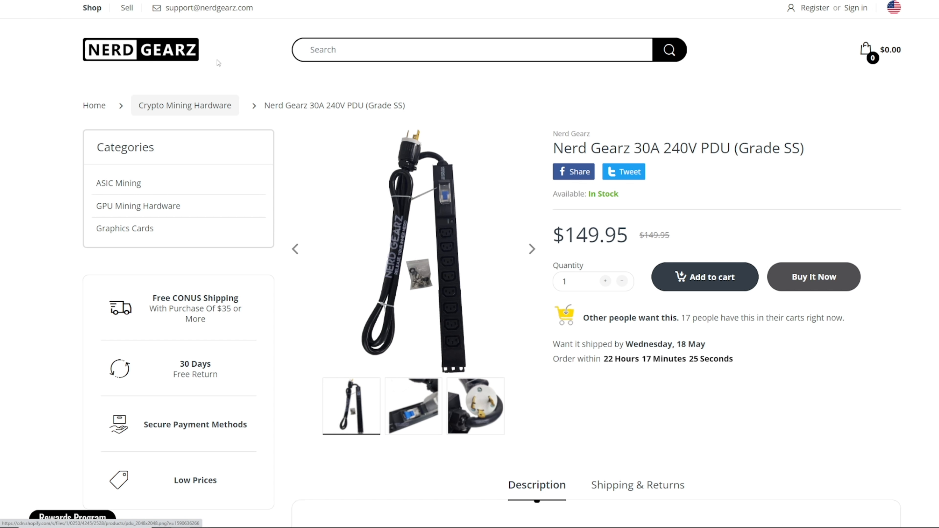
mouse_move(110, 57)
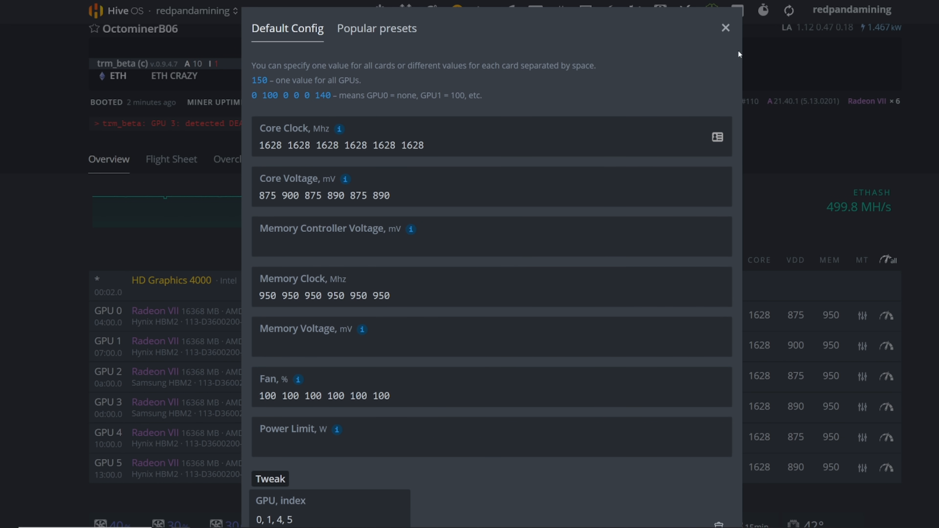
Close the OctominerB06 default overclock config and return to the rig overview.
click(725, 28)
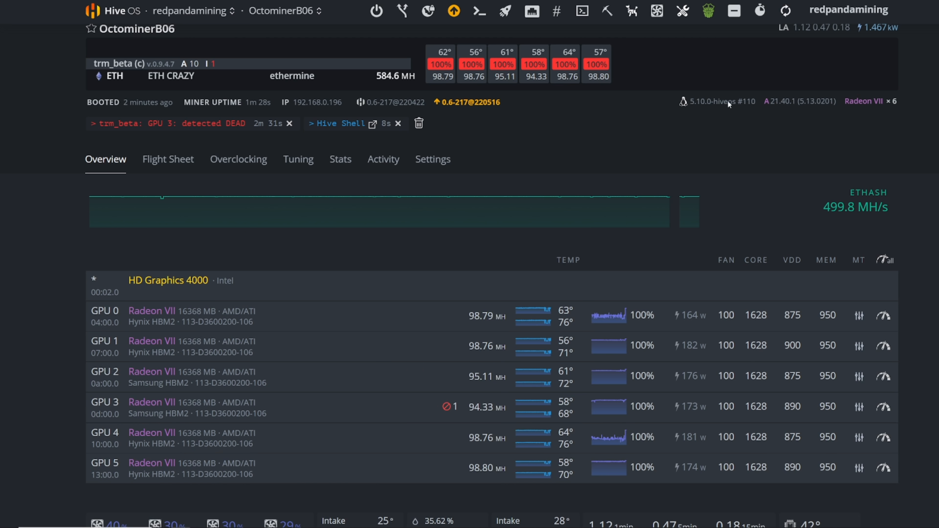
scroll(down, 3)
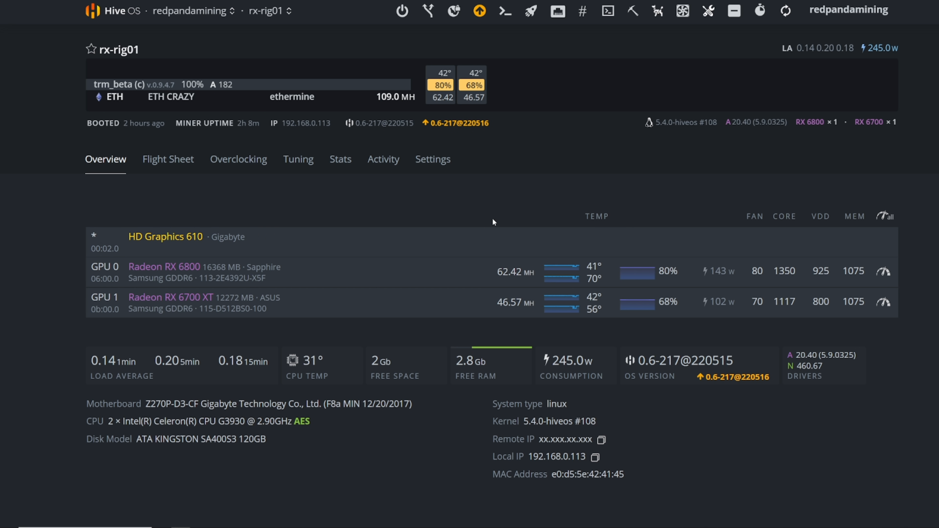
mouse_move(365, 90)
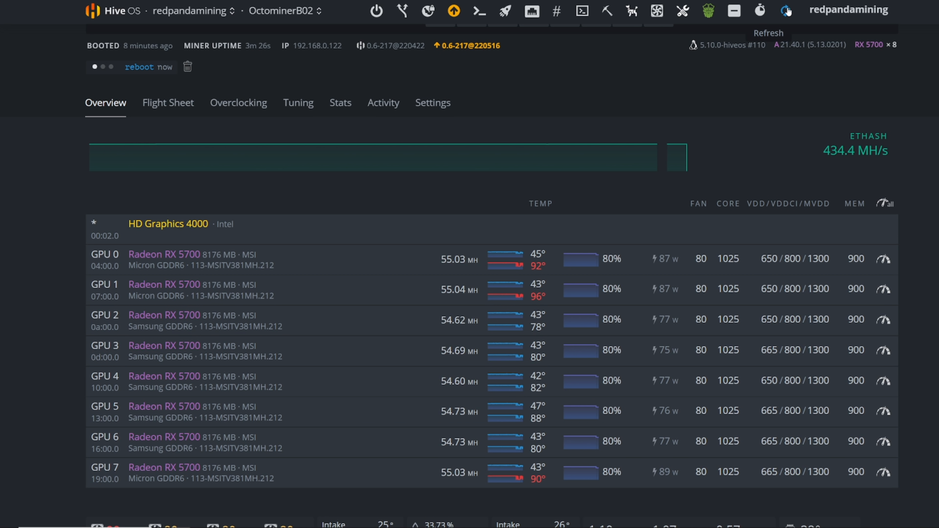
Refresh the OctominerB02 stats and review its eight RX 5700 GPUs on the Overview.
click(786, 10)
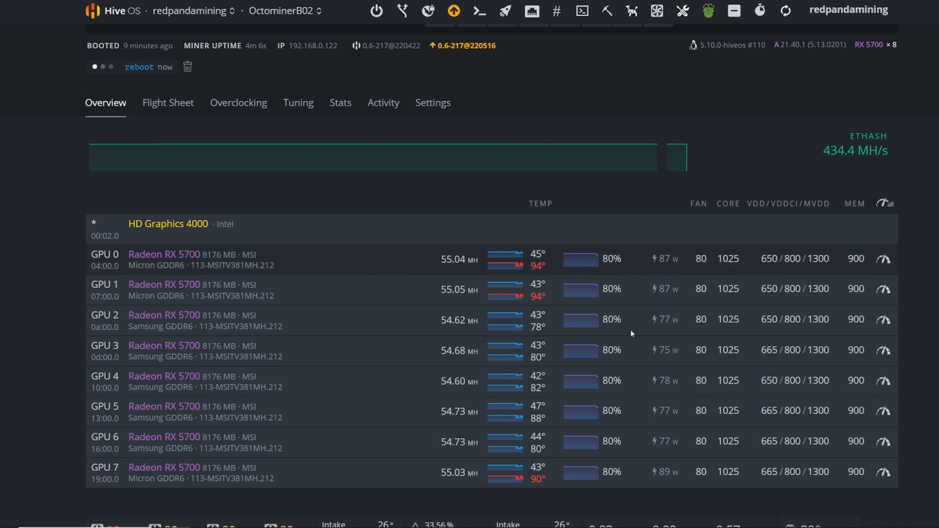
scroll(down, 3)
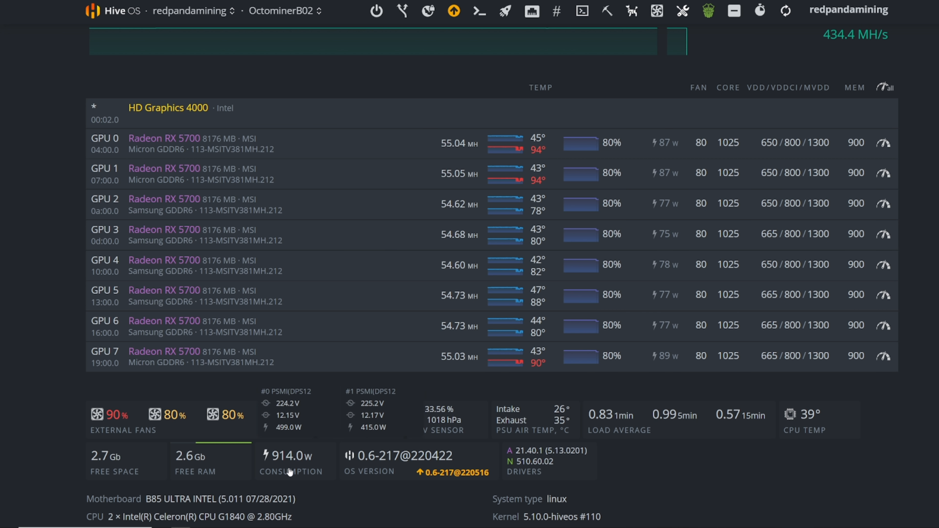
mouse_move(278, 469)
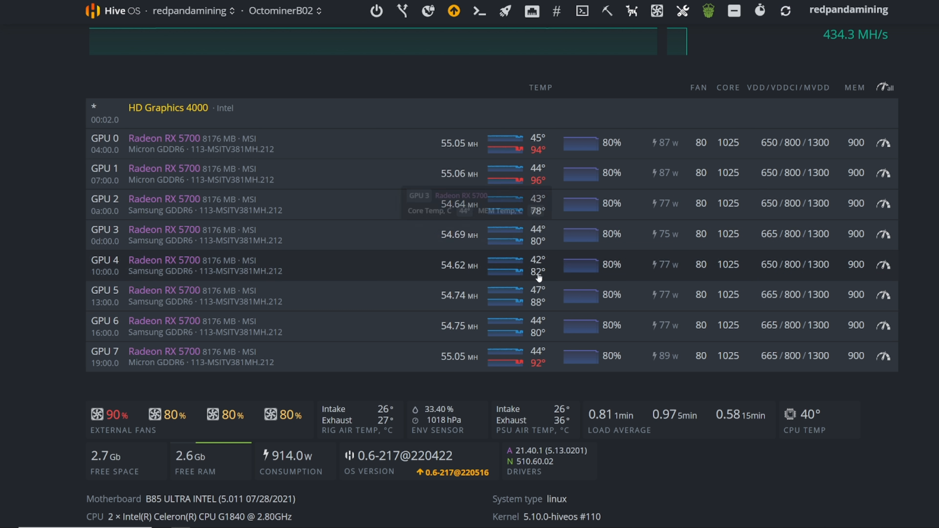
mouse_move(454, 153)
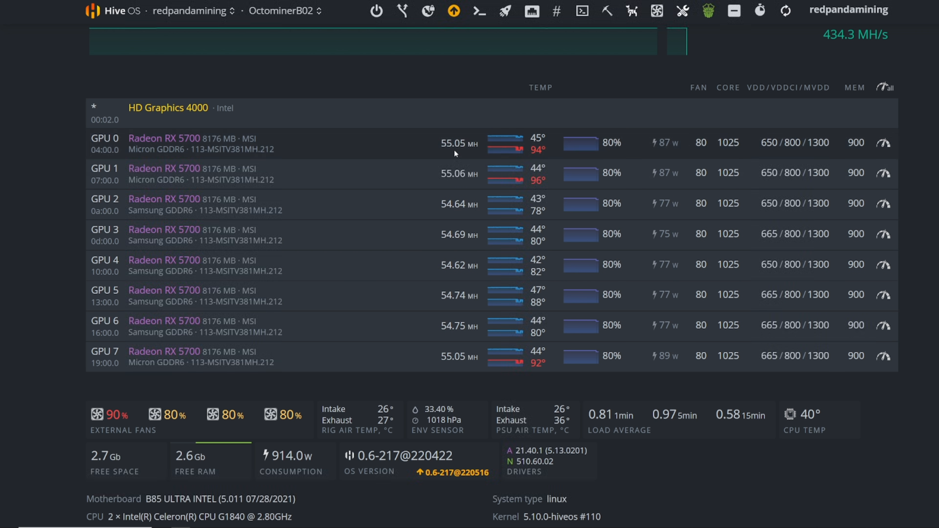
mouse_move(445, 155)
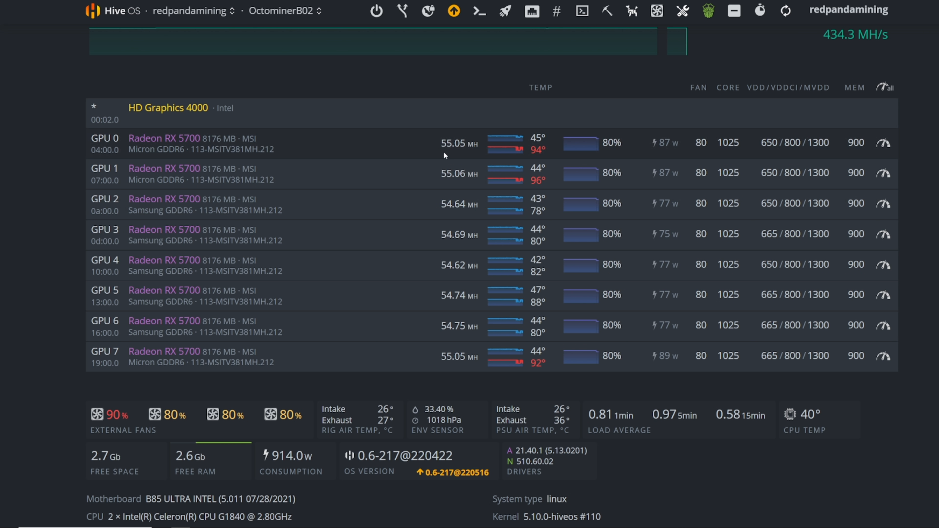
mouse_move(434, 290)
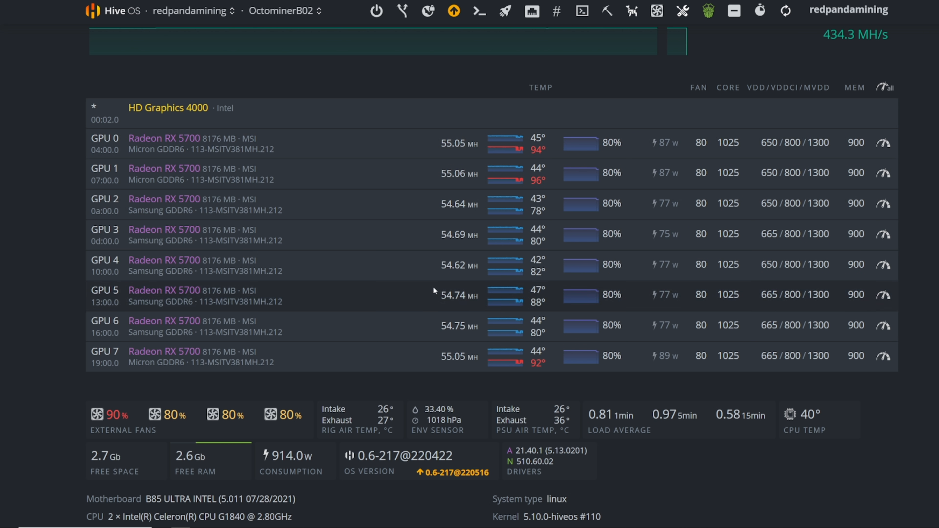
mouse_move(680, 140)
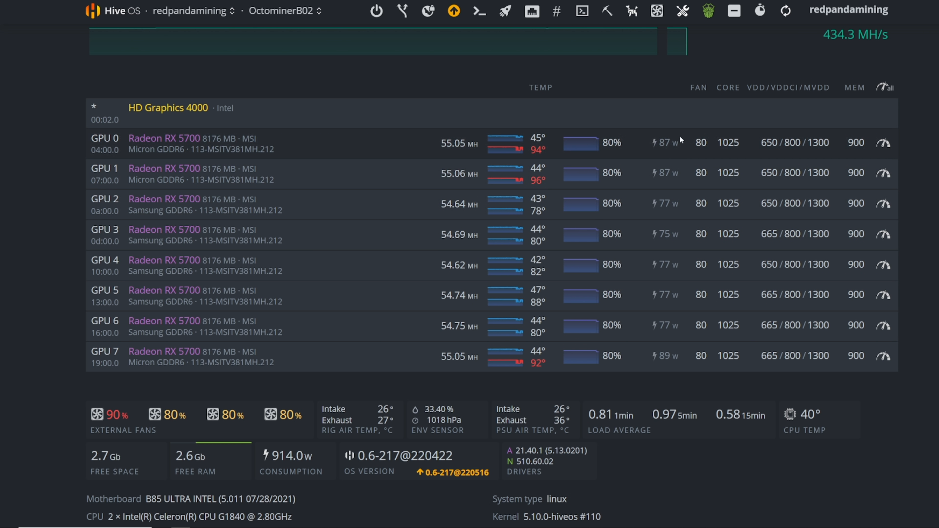
mouse_move(717, 142)
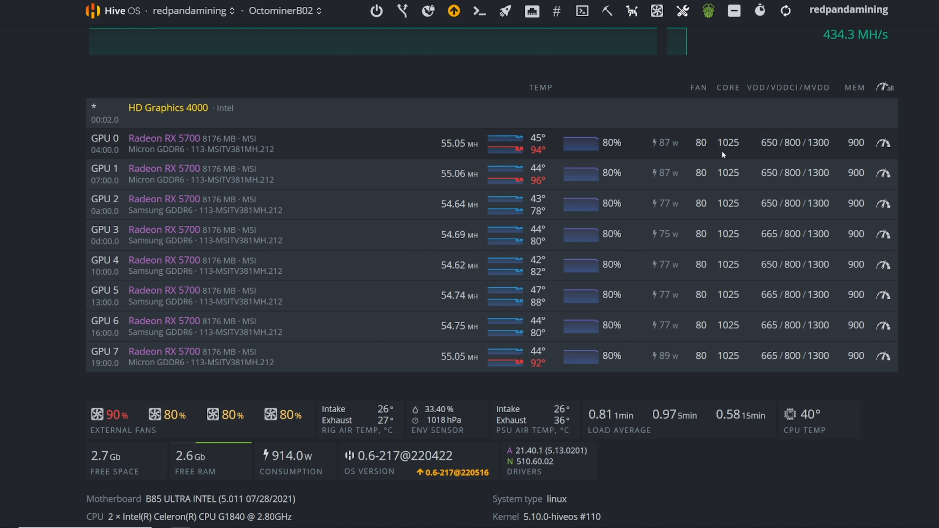
mouse_move(717, 155)
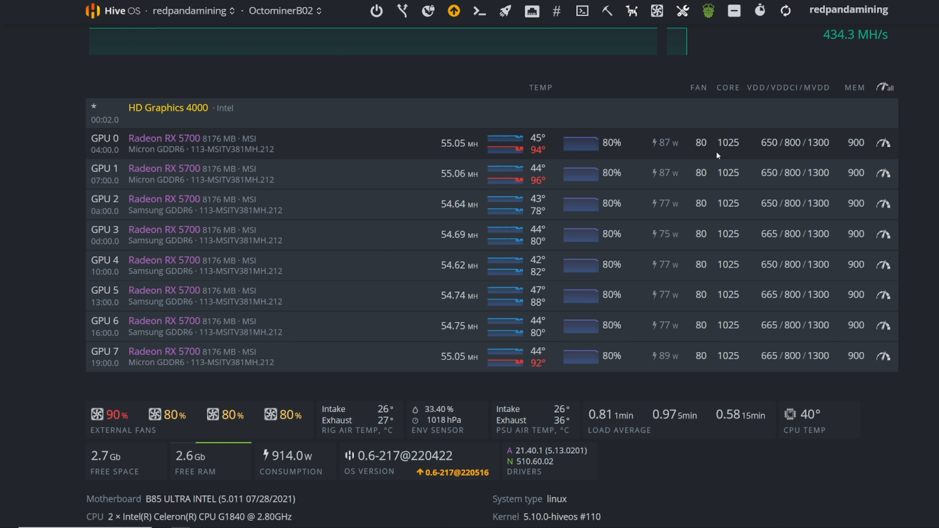
mouse_move(739, 157)
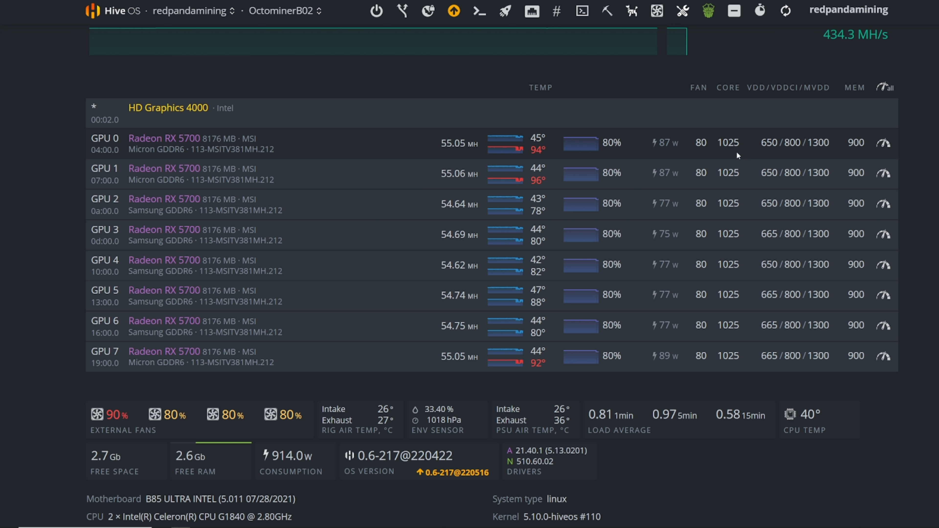
mouse_move(703, 163)
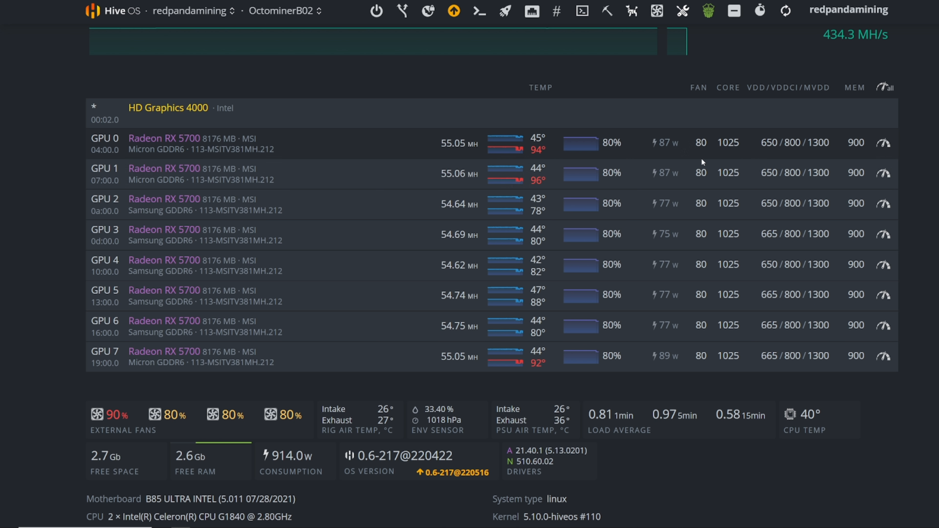
mouse_move(676, 131)
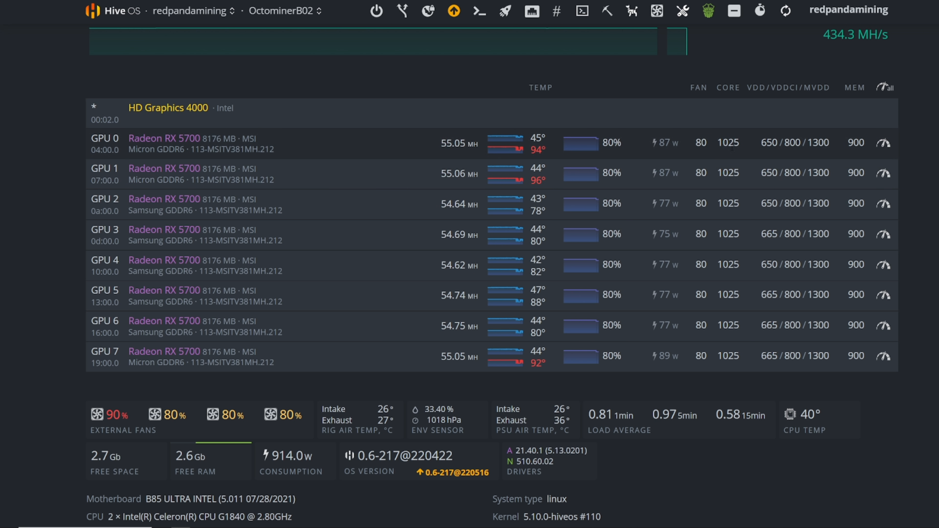
mouse_move(711, 157)
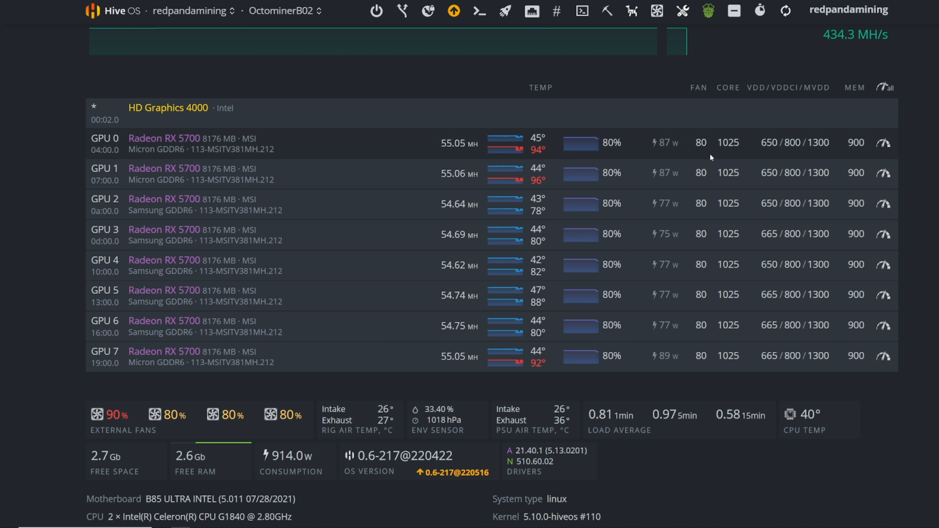
mouse_move(53, 94)
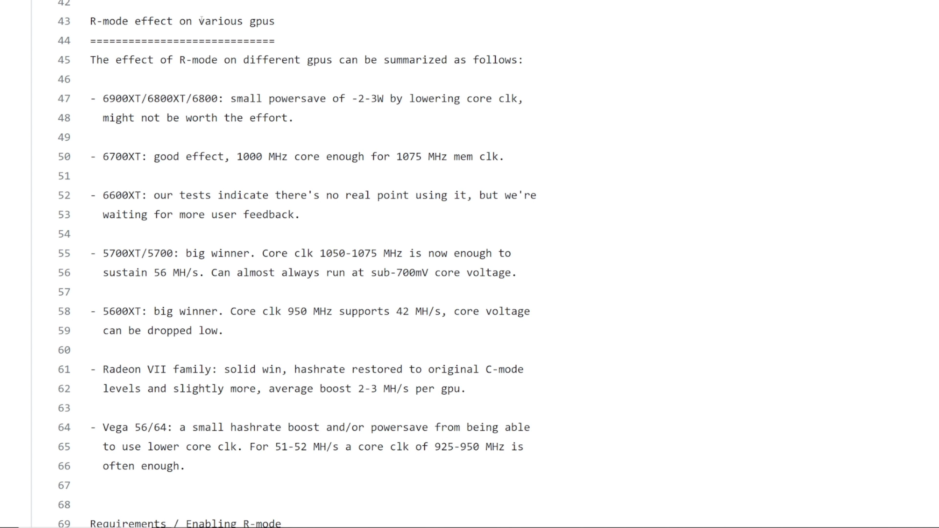
scroll(up, 3)
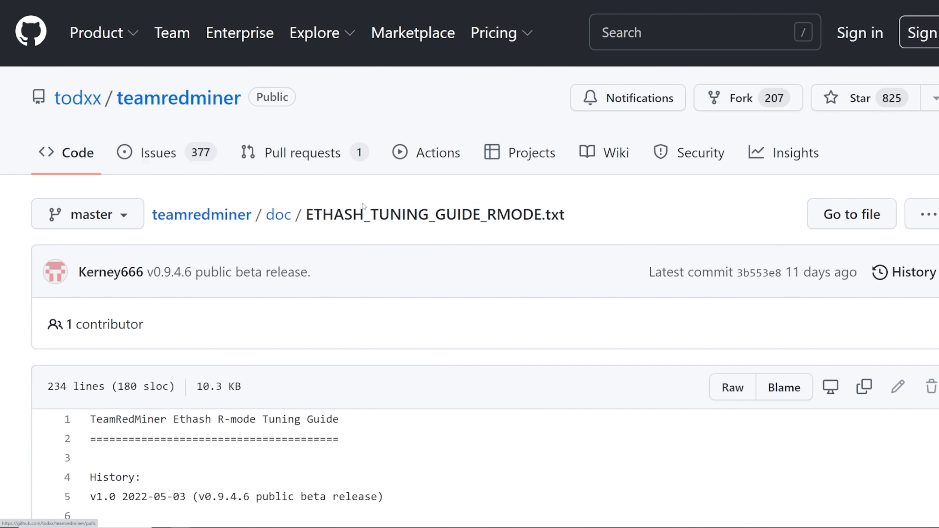
scroll(down, 3)
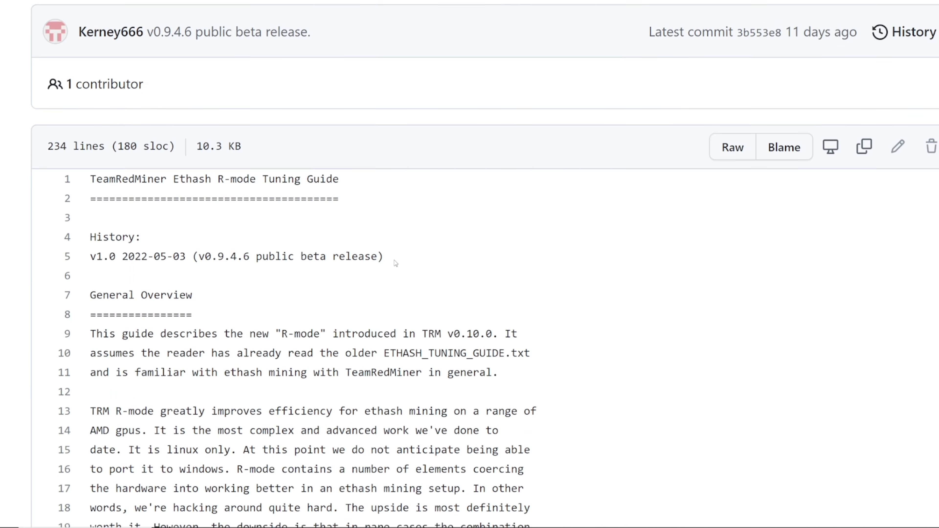
scroll(down, 3)
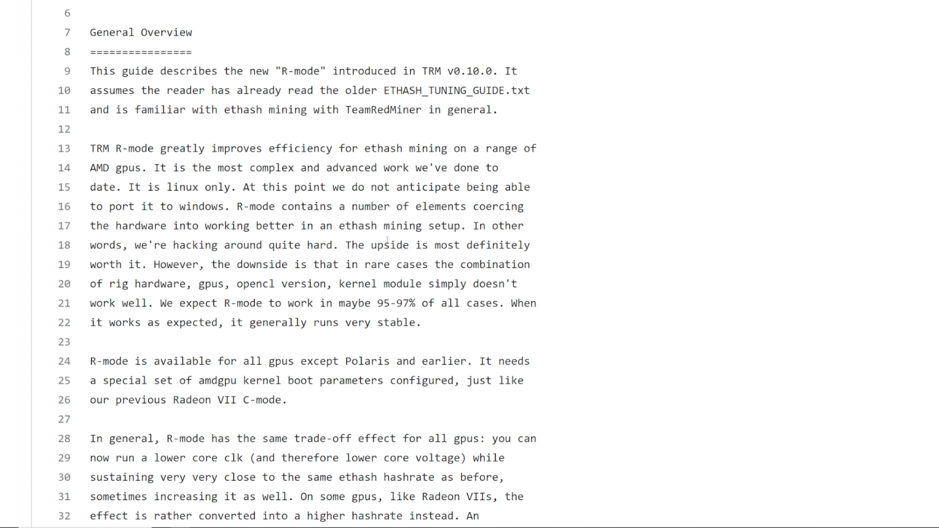
scroll(down, 3)
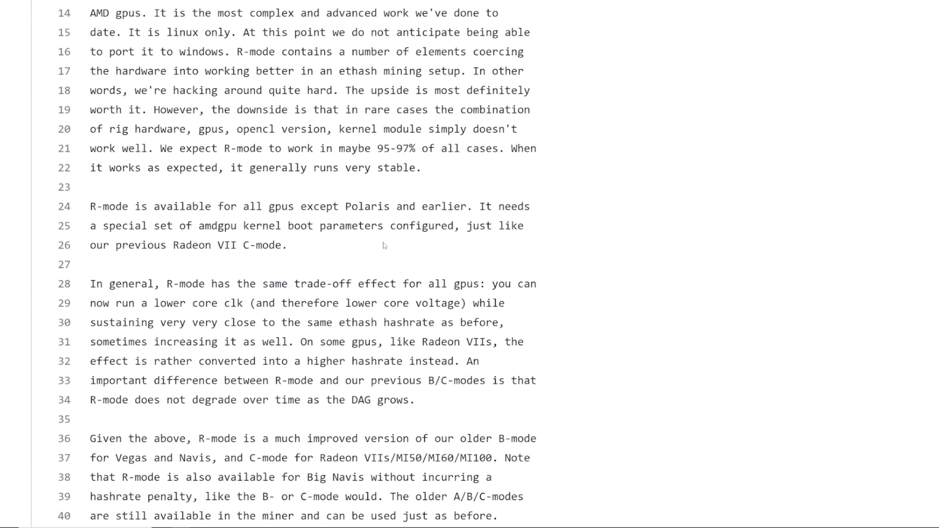
scroll(down, 3)
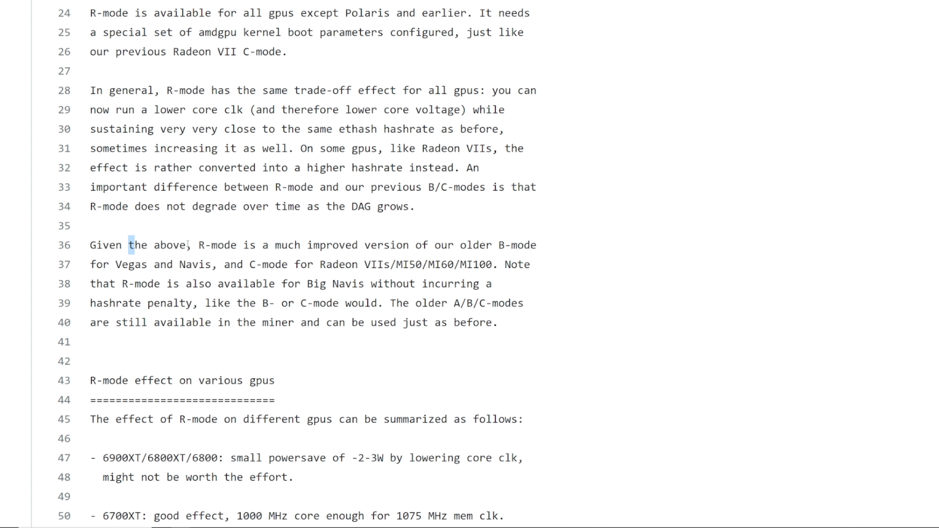
drag(211, 246, 486, 246)
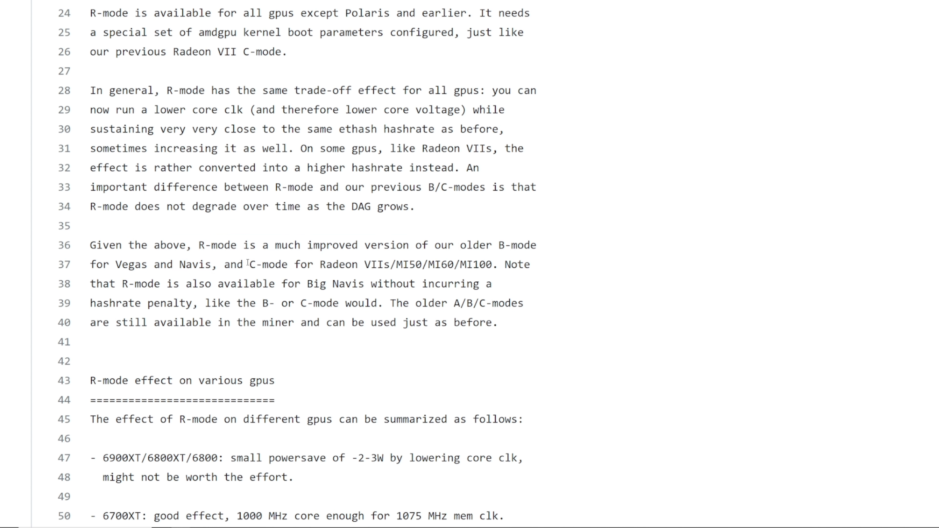
drag(230, 265, 472, 264)
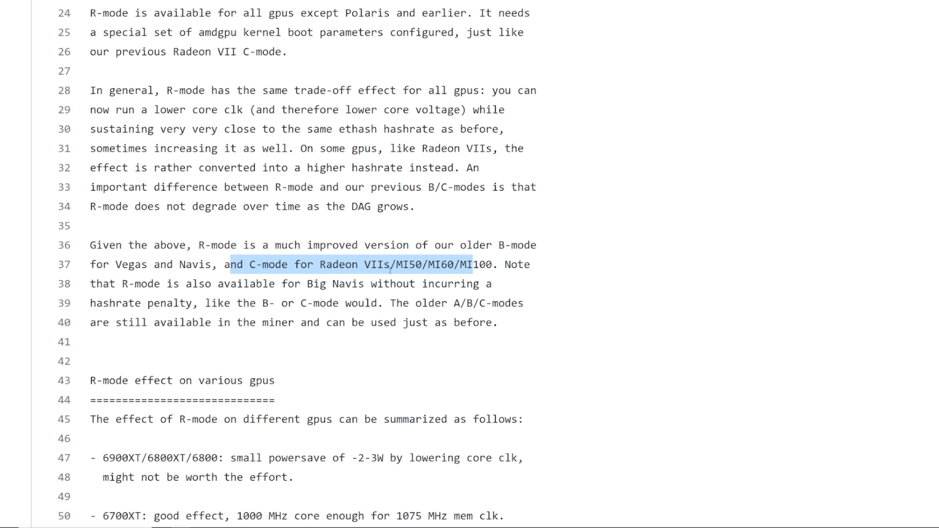
click(390, 265)
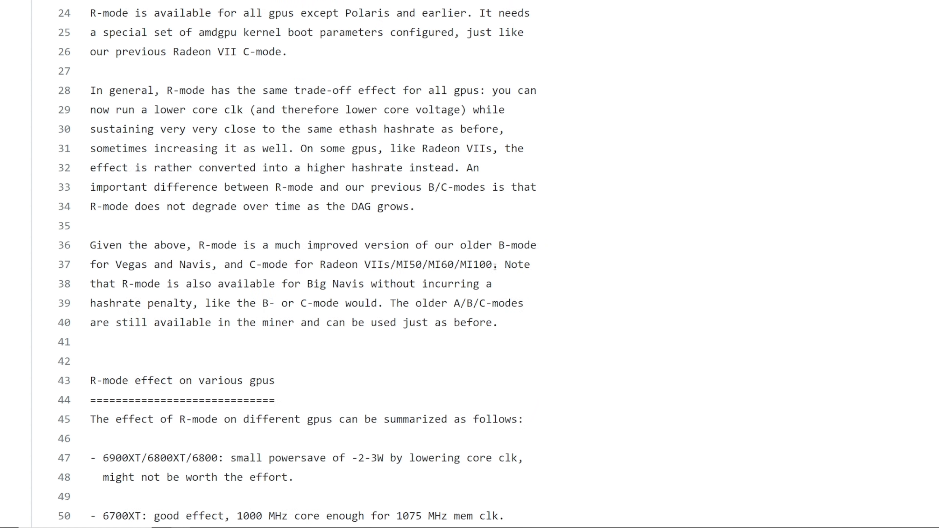
double_click(476, 264)
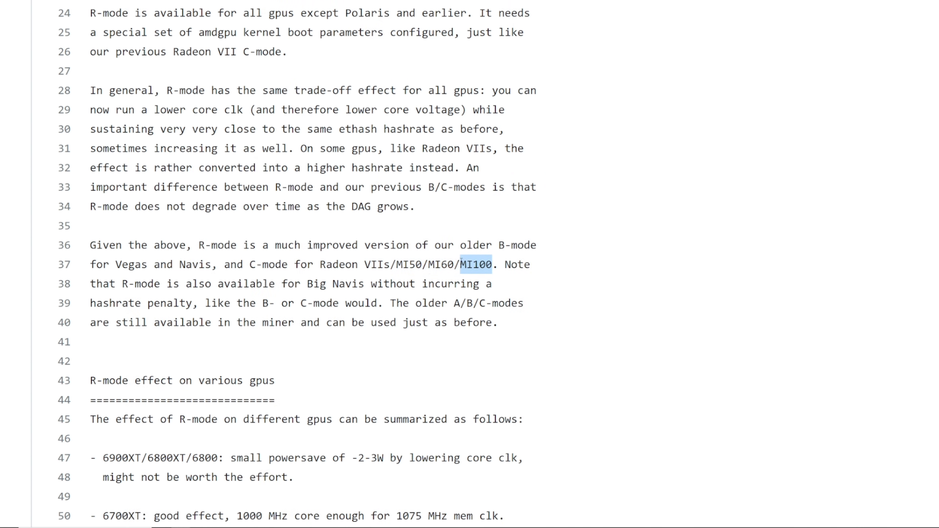
drag(472, 264, 396, 264)
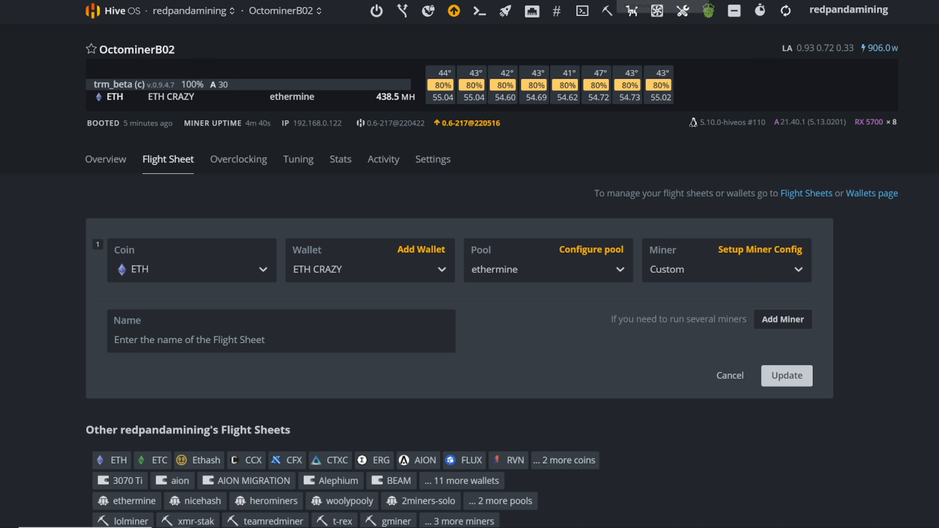
Bring up OctominerB02's flight sheet mining ETH on ethermine with a custom miner.
click(304, 10)
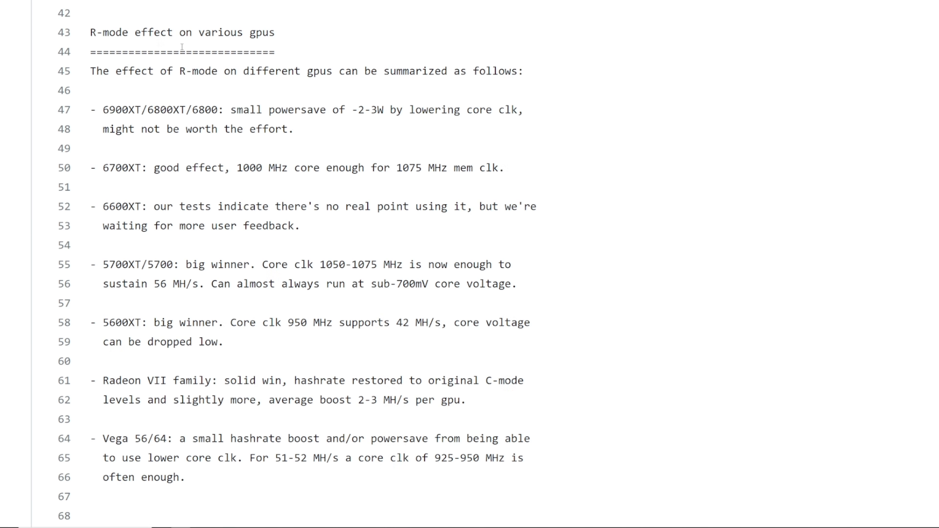
mouse_move(106, 101)
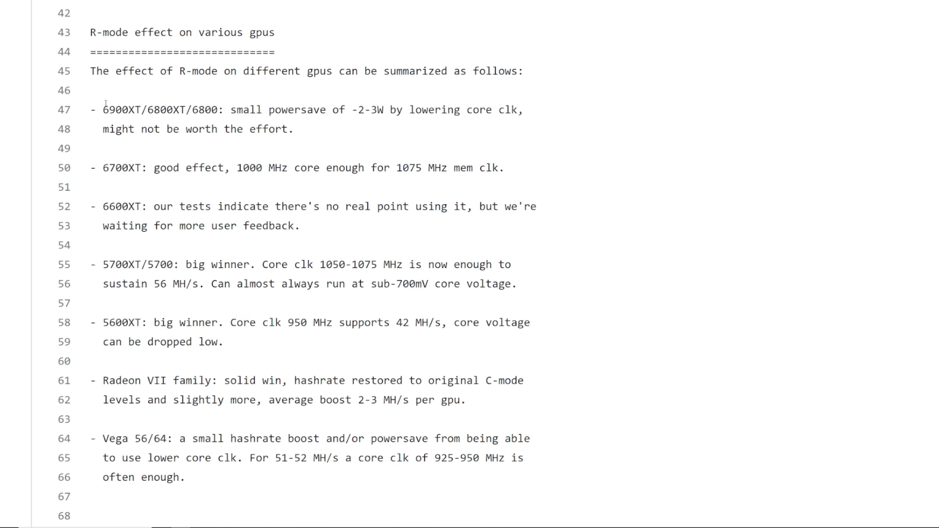
drag(103, 110, 197, 109)
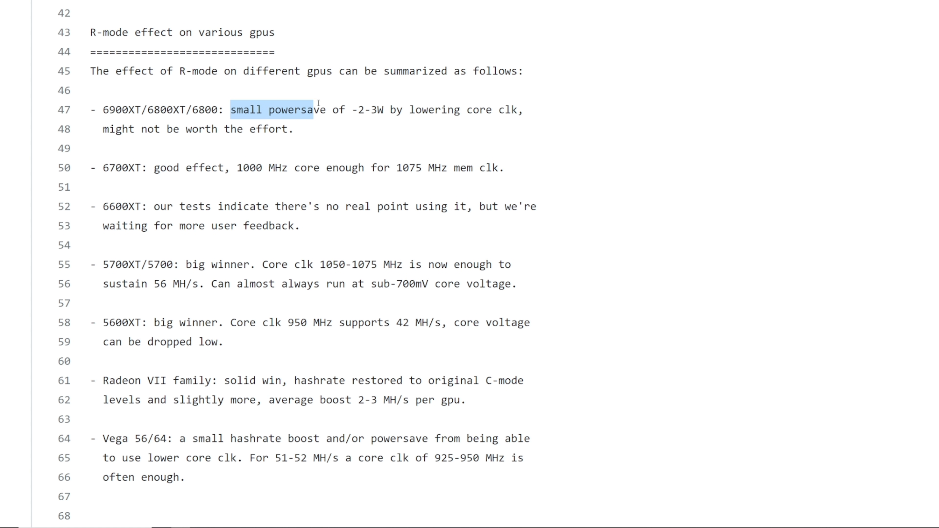
drag(317, 109, 476, 109)
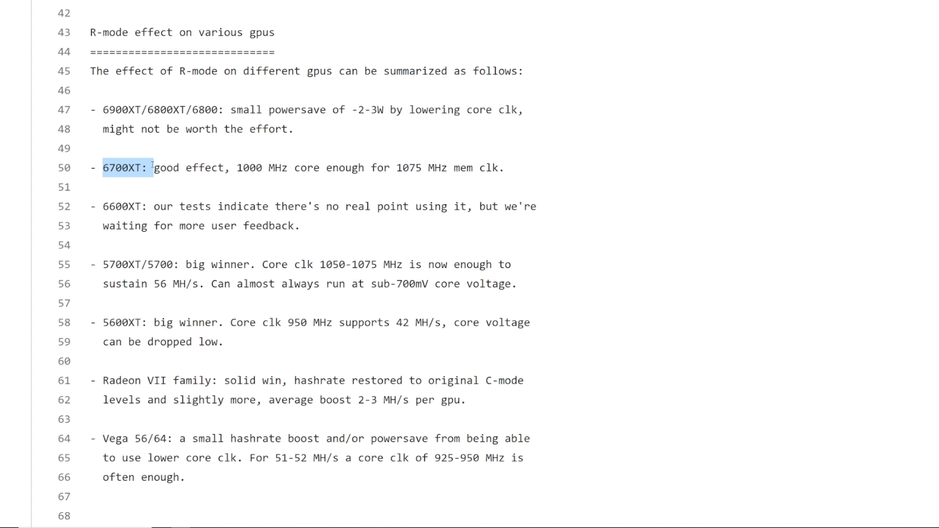
click(278, 168)
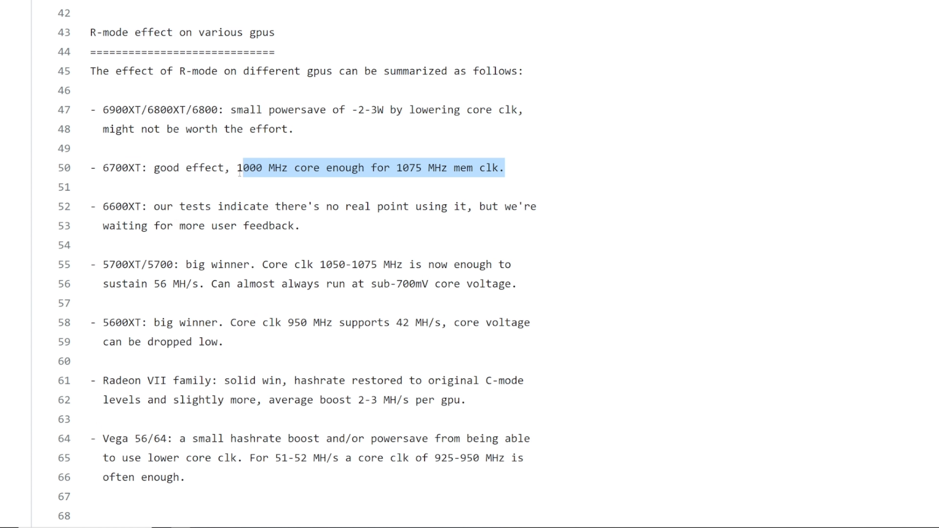
click(110, 200)
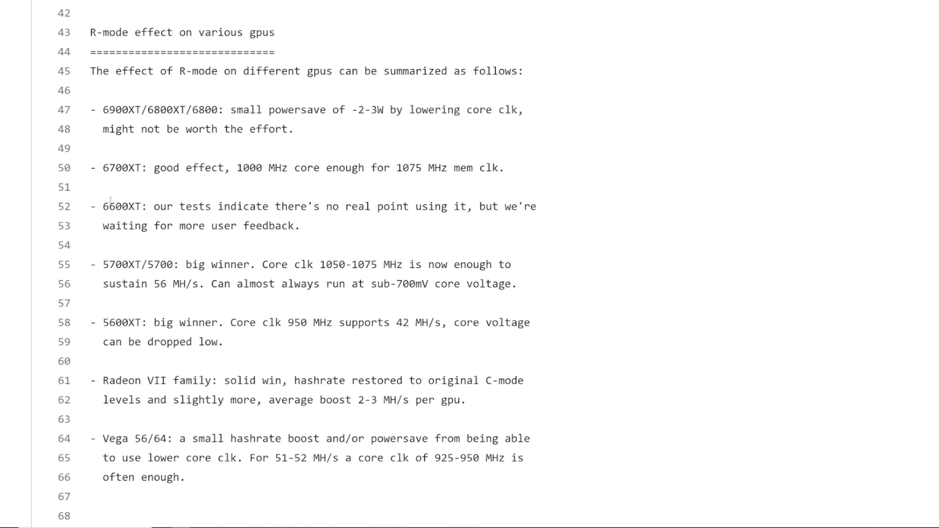
double_click(128, 206)
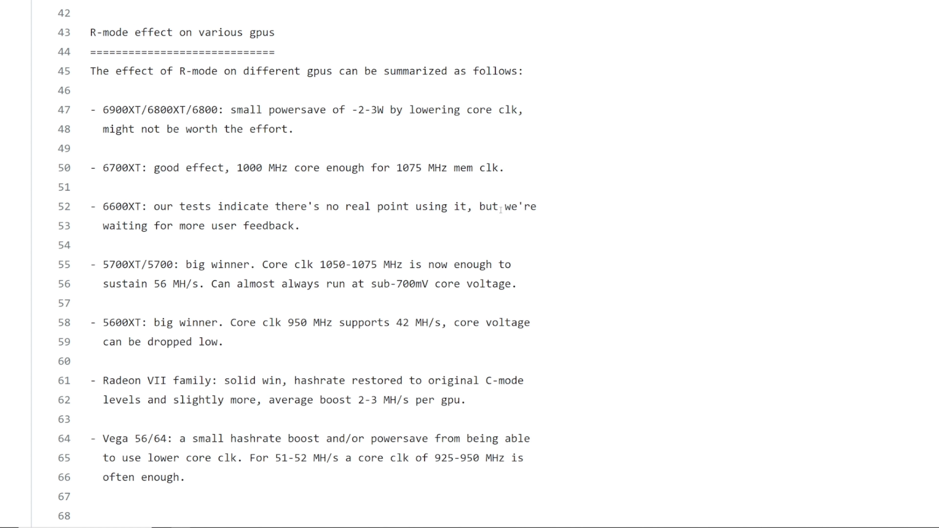
mouse_move(311, 232)
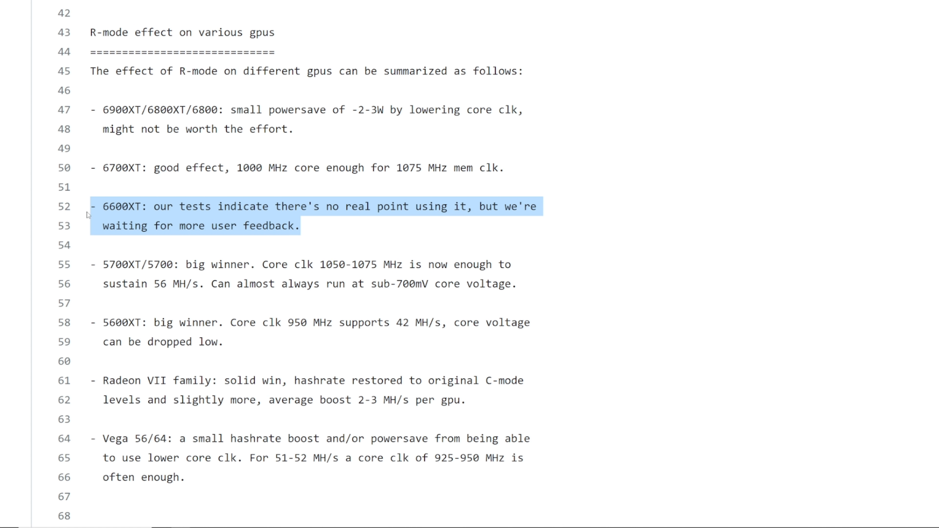
click(118, 180)
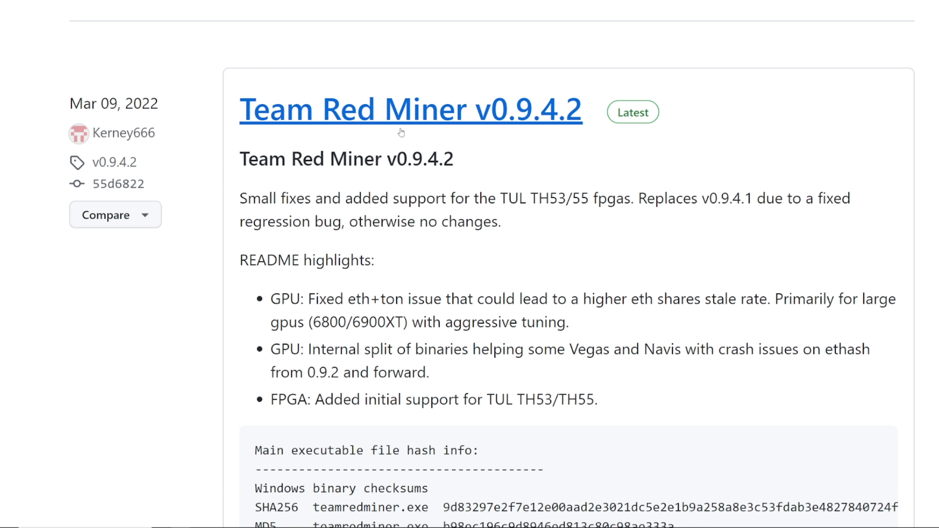
click(410, 109)
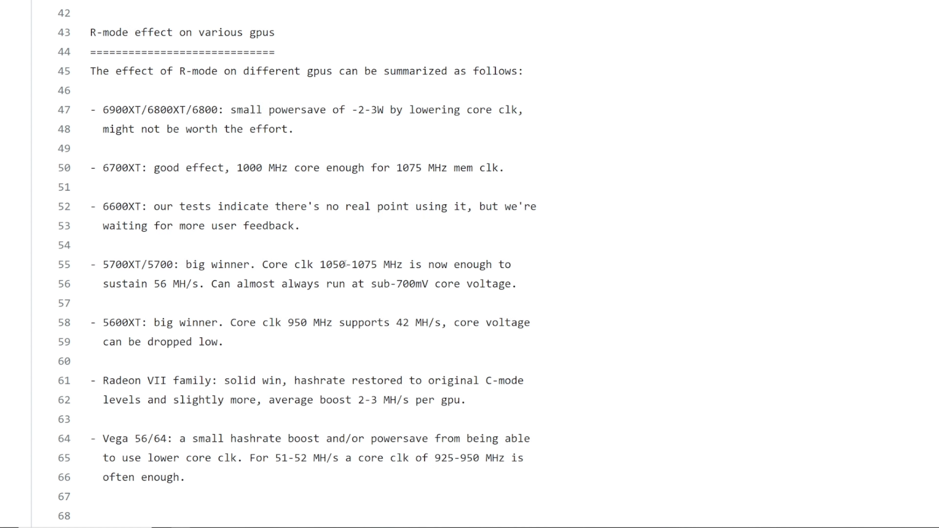
double_click(478, 264)
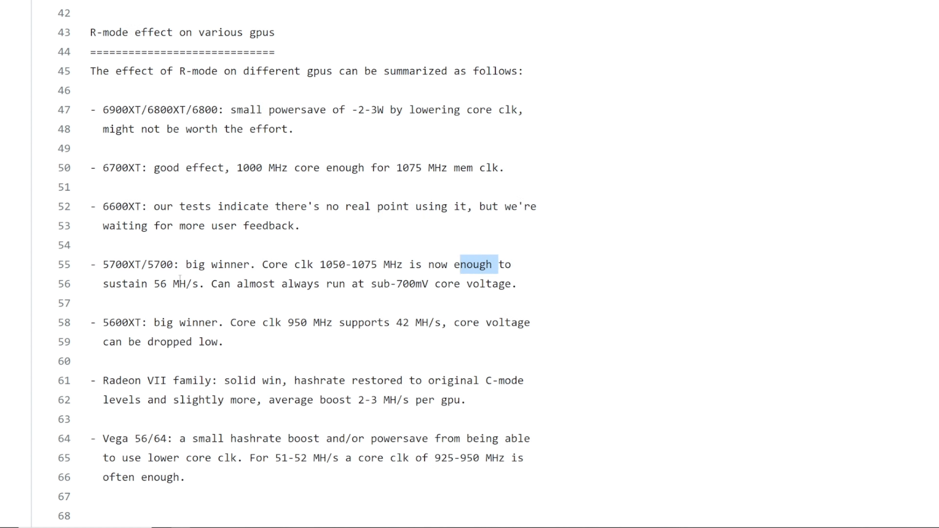
double_click(175, 284)
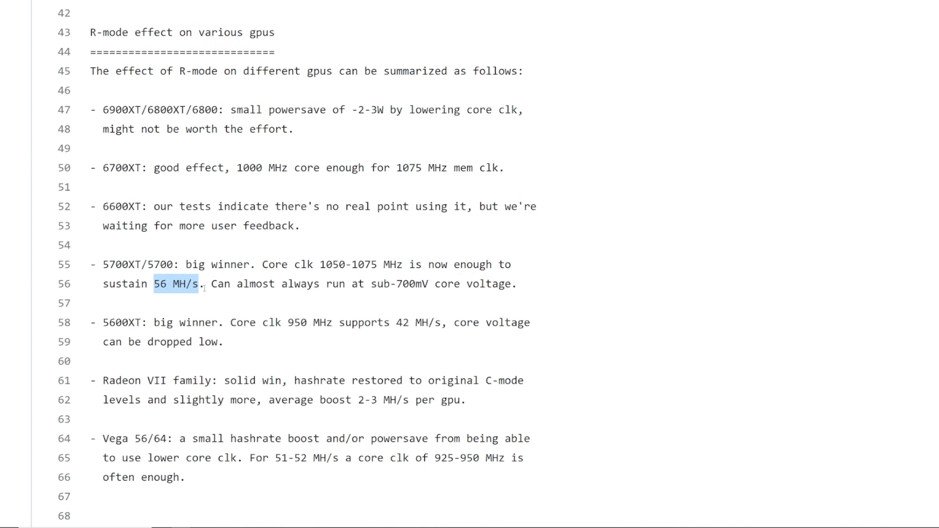
drag(278, 284, 387, 283)
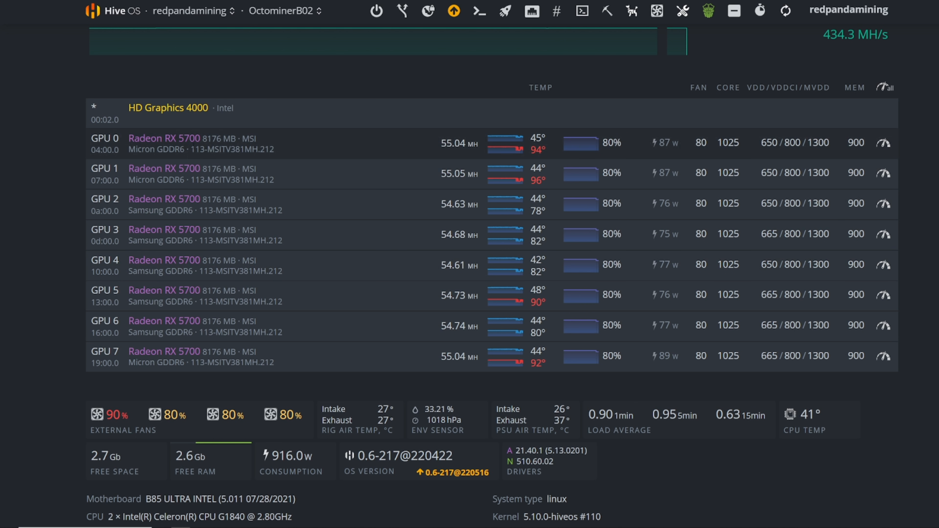
mouse_move(282, 158)
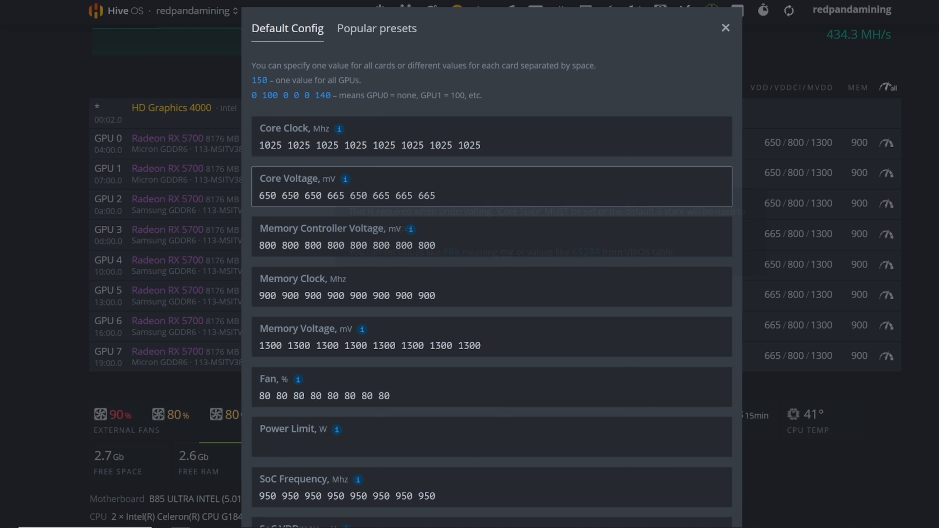
Review the core voltage values for all GPUs, then cancel the overclocking settings unsaved.
scroll(down, 3)
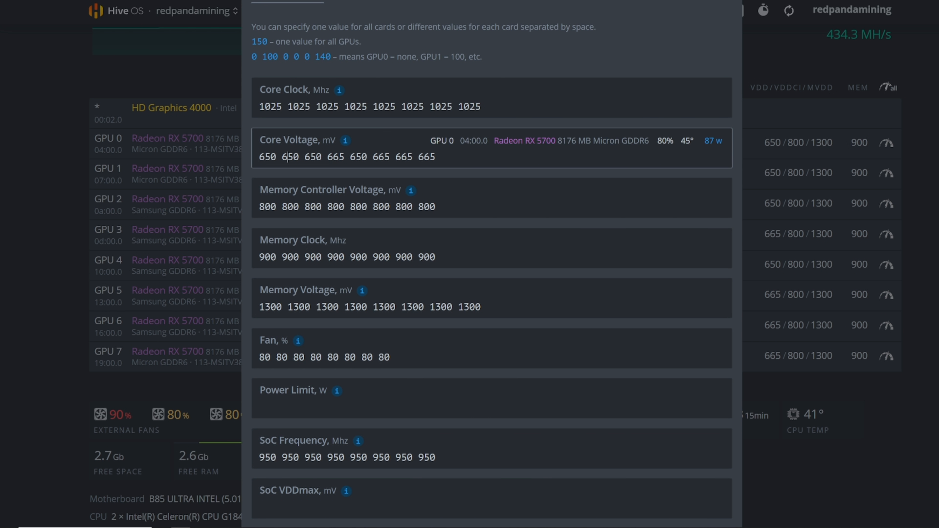
triple_click(346, 157)
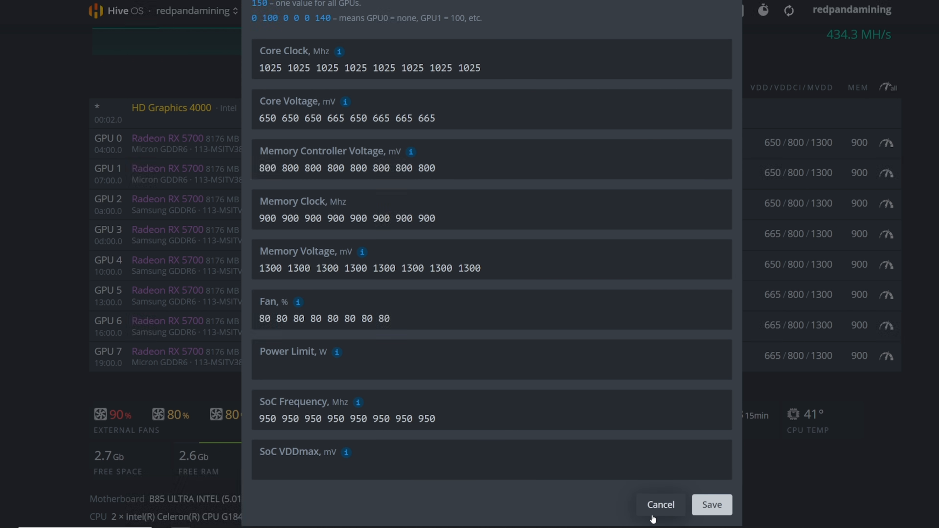
click(659, 505)
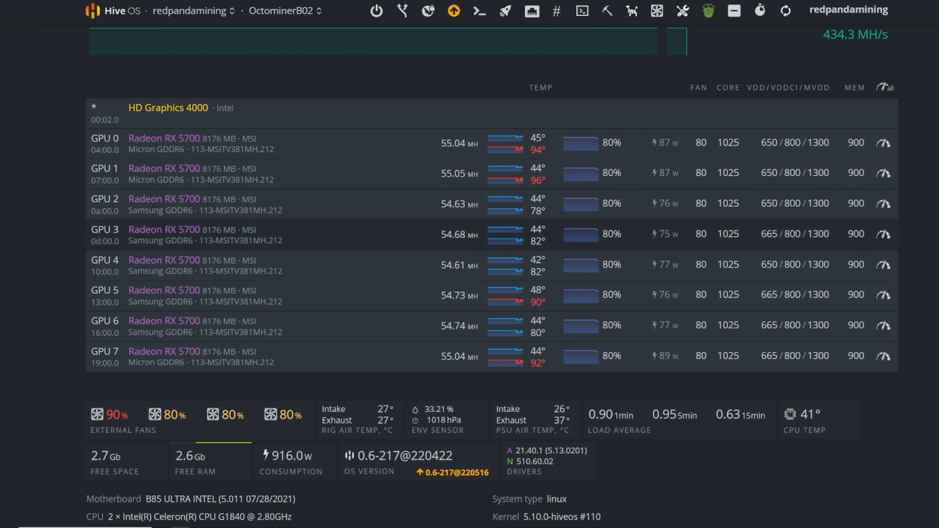
mouse_move(785, 11)
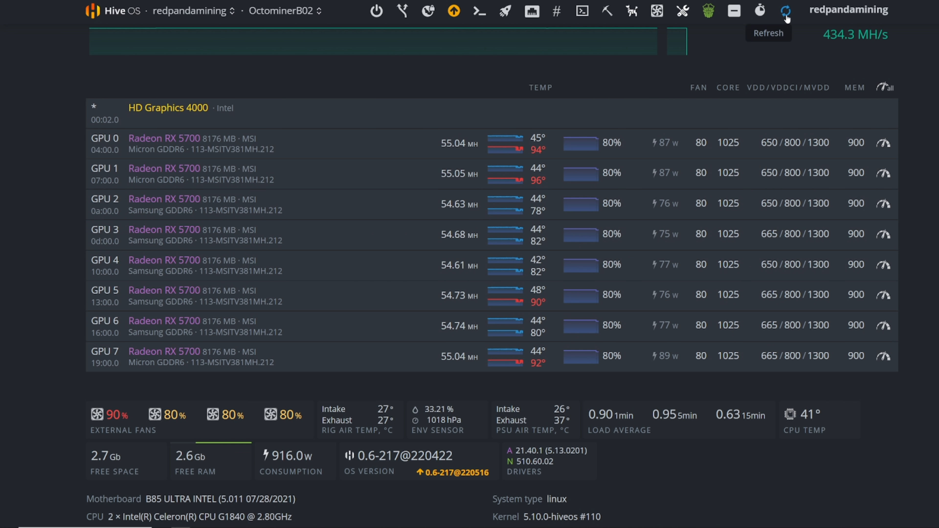
Refresh OctominerB02's live stats and return to the TeamRedMiner R-mode per-GPU notes.
click(785, 11)
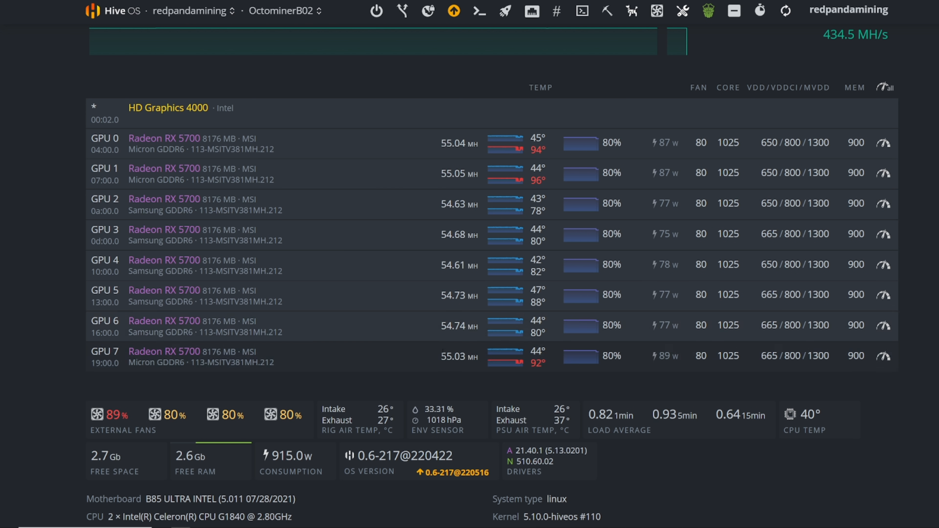
double_click(180, 138)
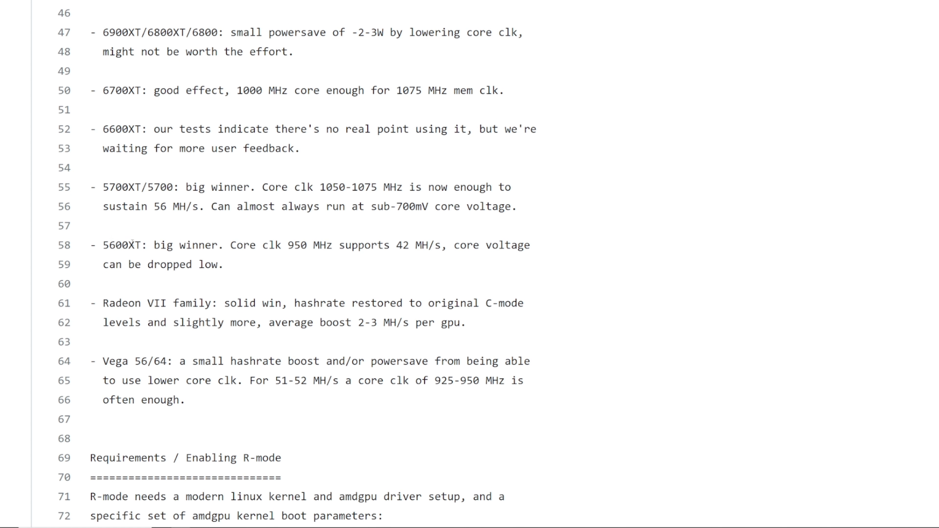
Highlight the 5600XT's 42 MH/s at 950 MHz core clock advice, then return to the spreadsheet.
double_click(186, 245)
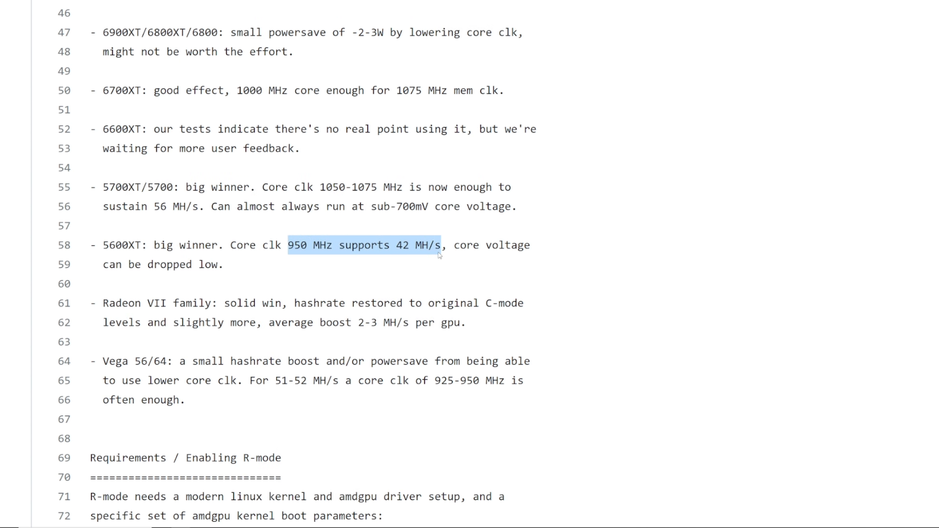
drag(441, 245, 232, 264)
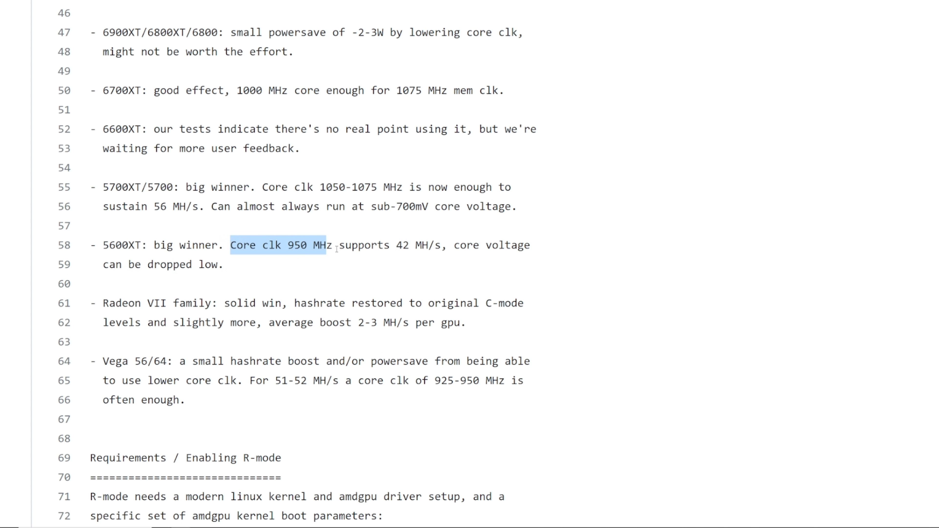
click(337, 249)
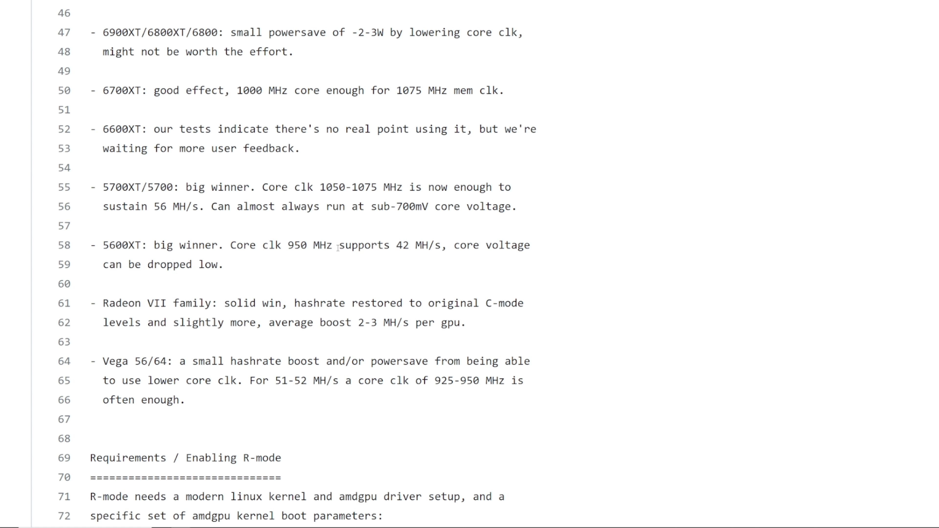
double_click(123, 245)
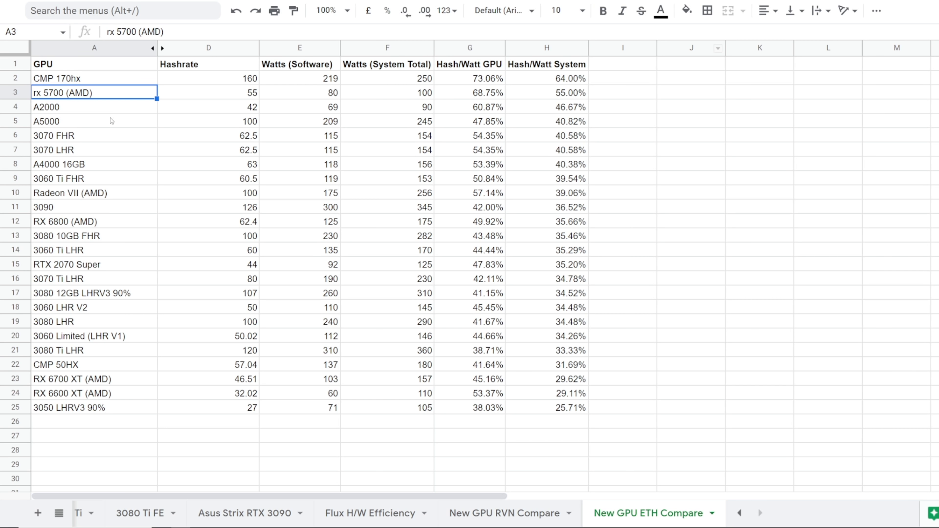
Check the rx 5700 (AMD) 100 W system total, then go back to the tuning guide.
click(387, 93)
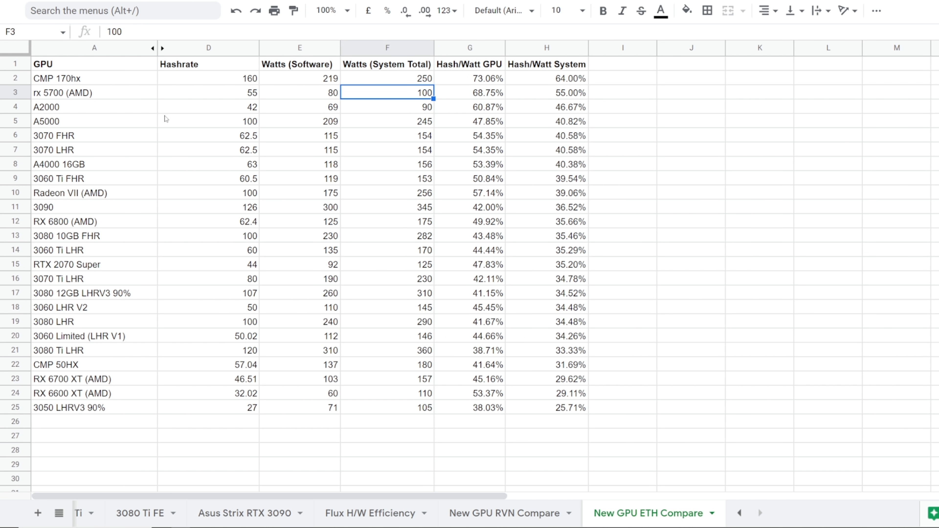
click(545, 250)
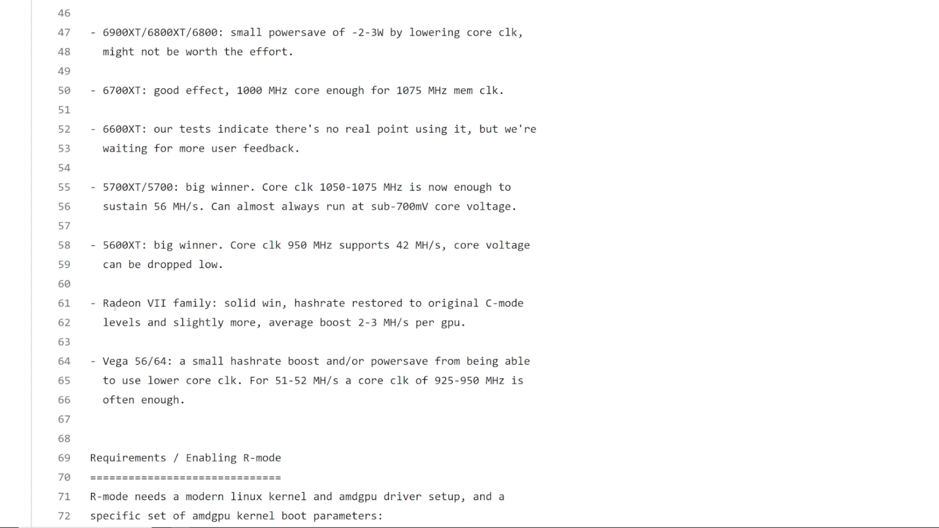
Highlight the Radeon VII average 2-3 MH/s boost, then return to the Radeon VII rig overview.
double_click(310, 303)
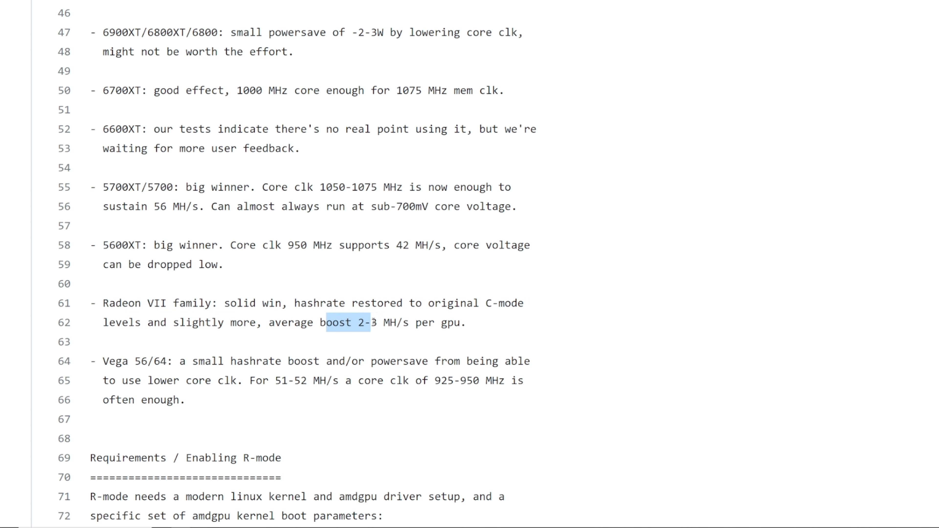
click(417, 307)
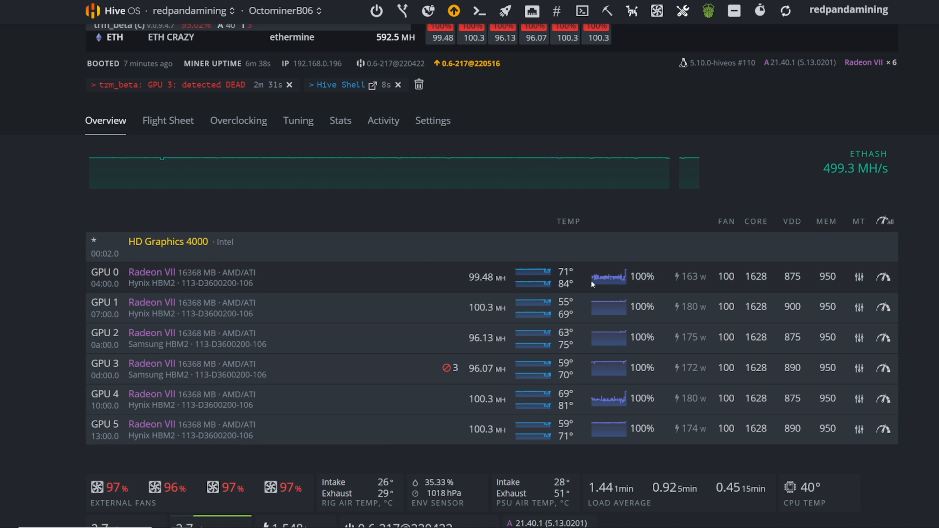
mouse_move(472, 288)
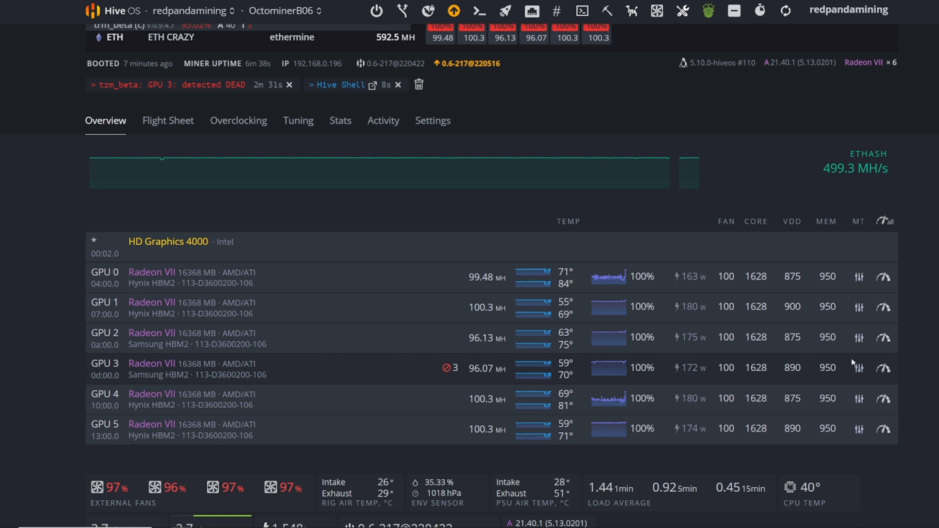
Review the Radeon VII overclock values and which GPUs each amdmemtweak config covers.
click(861, 367)
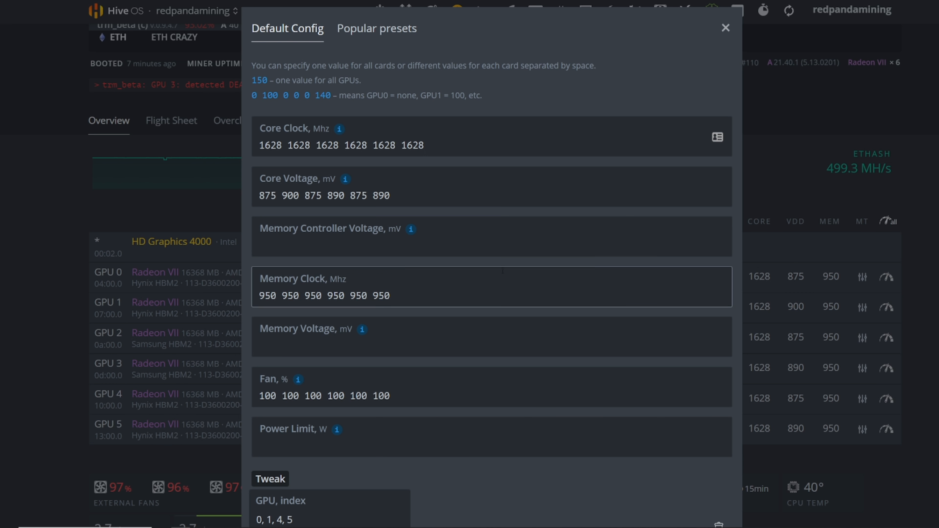
scroll(down, 3)
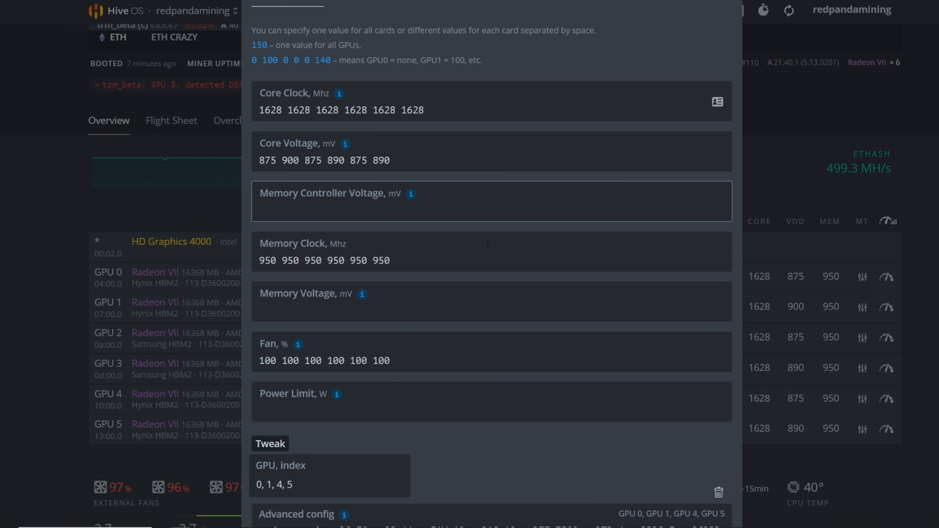
scroll(down, 3)
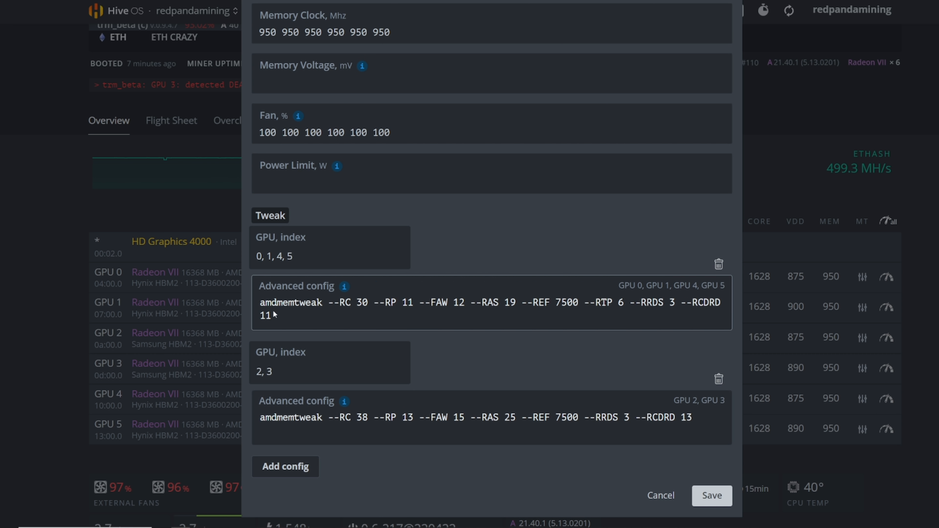
mouse_move(344, 287)
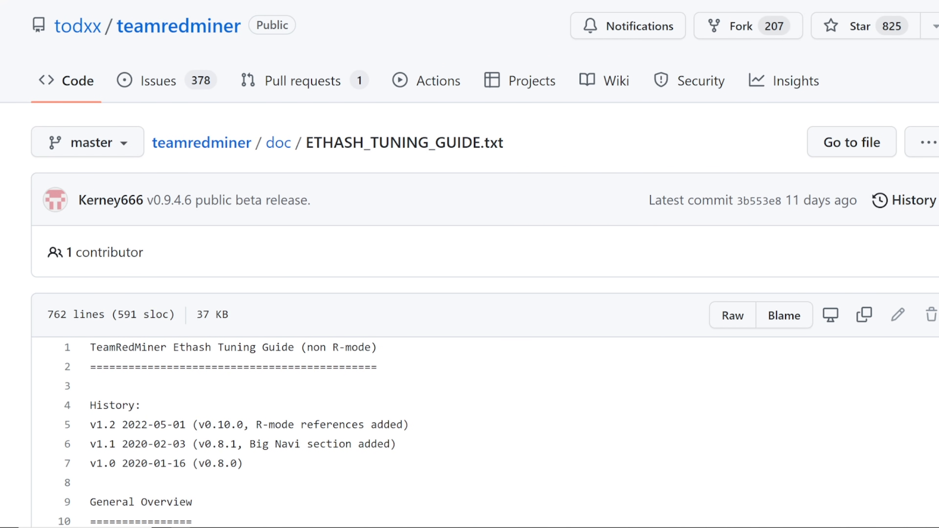
scroll(down, 3)
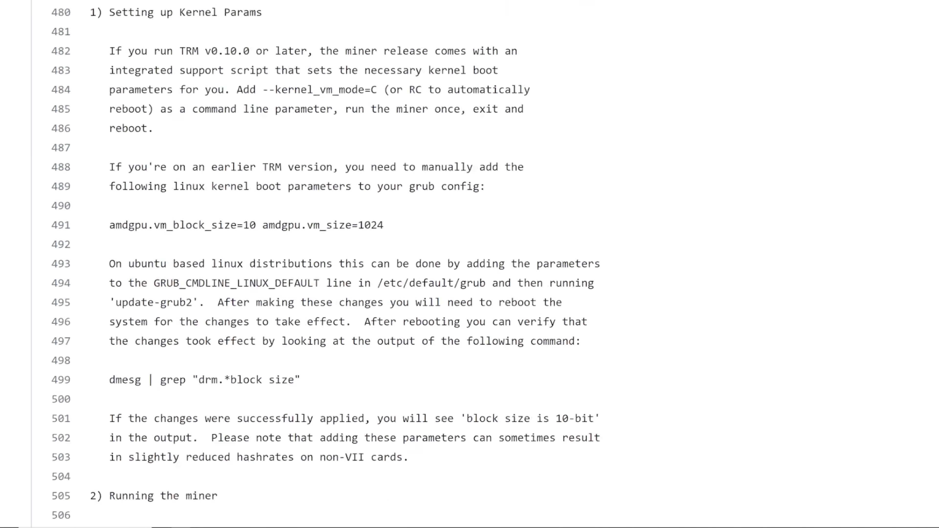
scroll(down, 3)
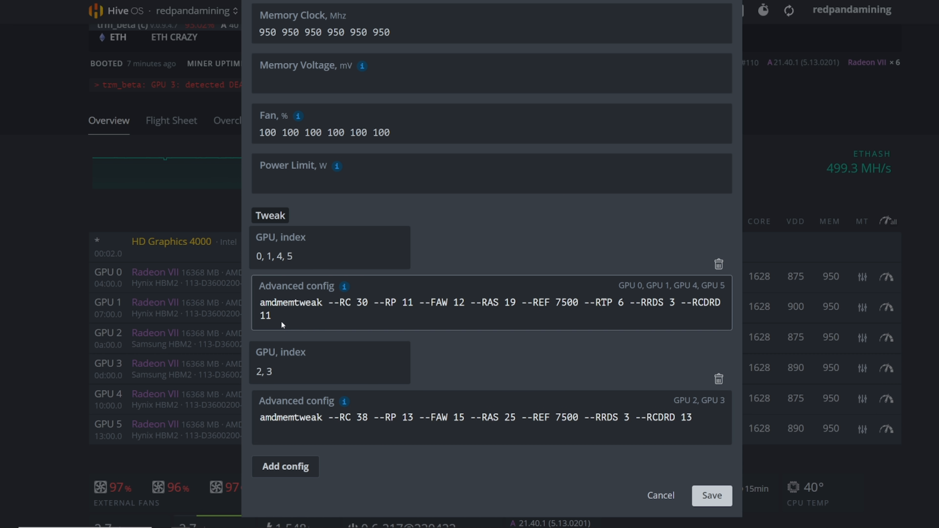
click(329, 363)
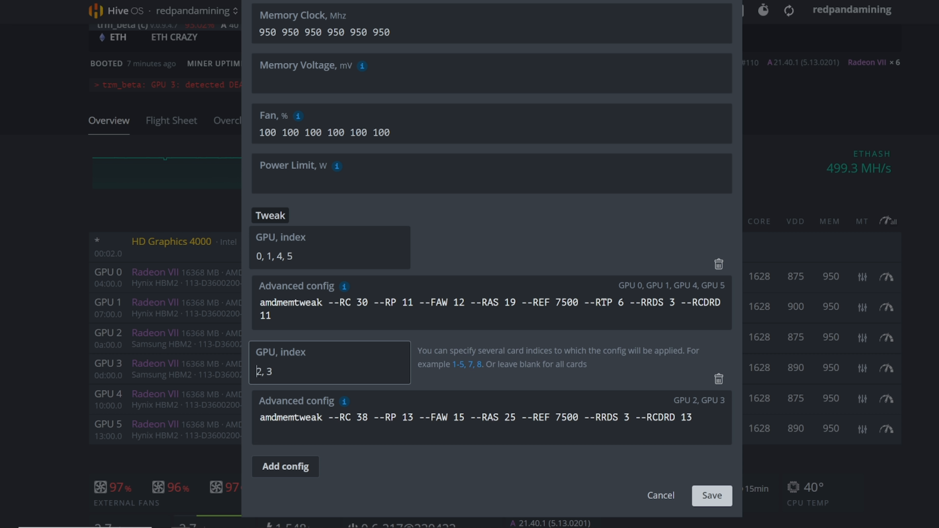
click(329, 248)
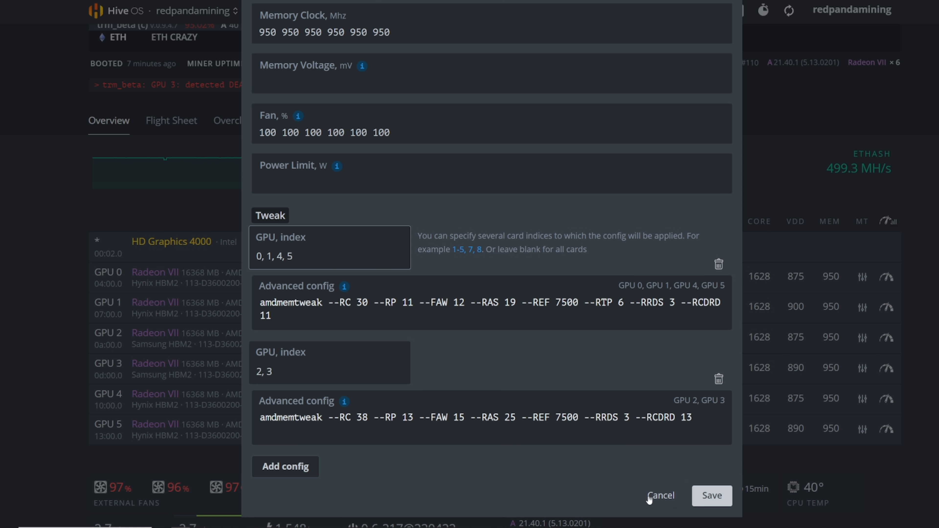
Cancel the overclock settings unchanged, check Hive Shell, and refresh the rig's live stats.
click(660, 495)
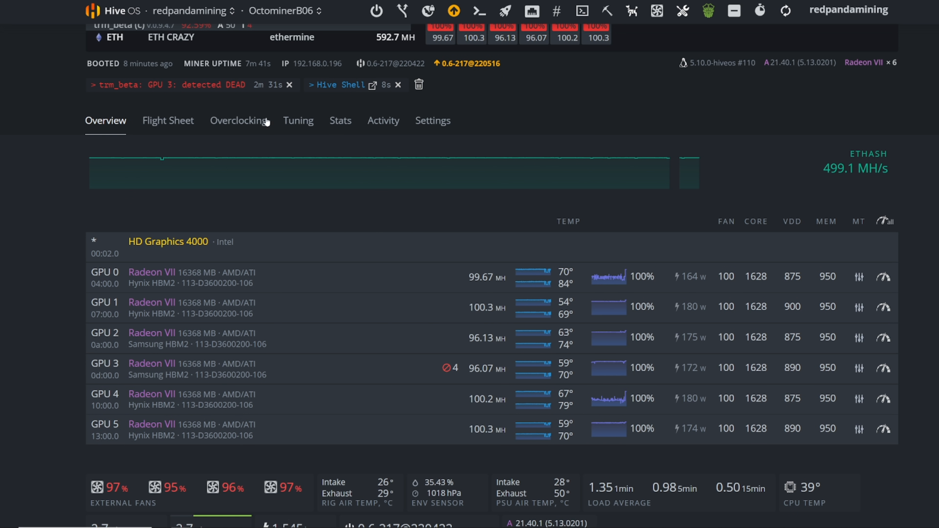
click(338, 84)
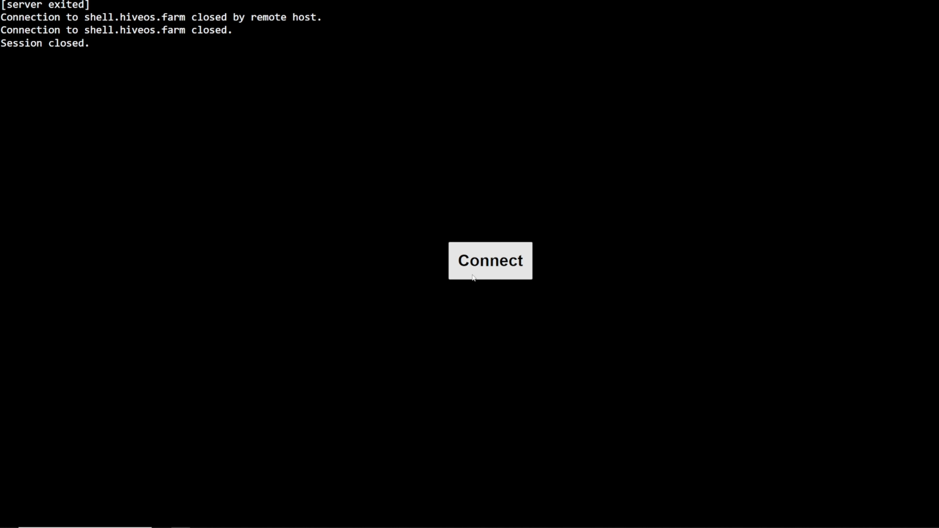
click(489, 261)
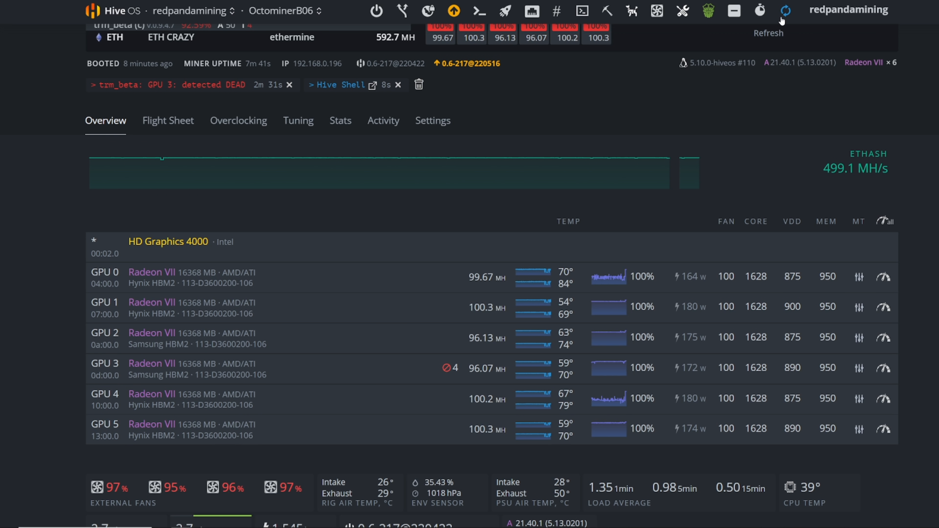
click(785, 11)
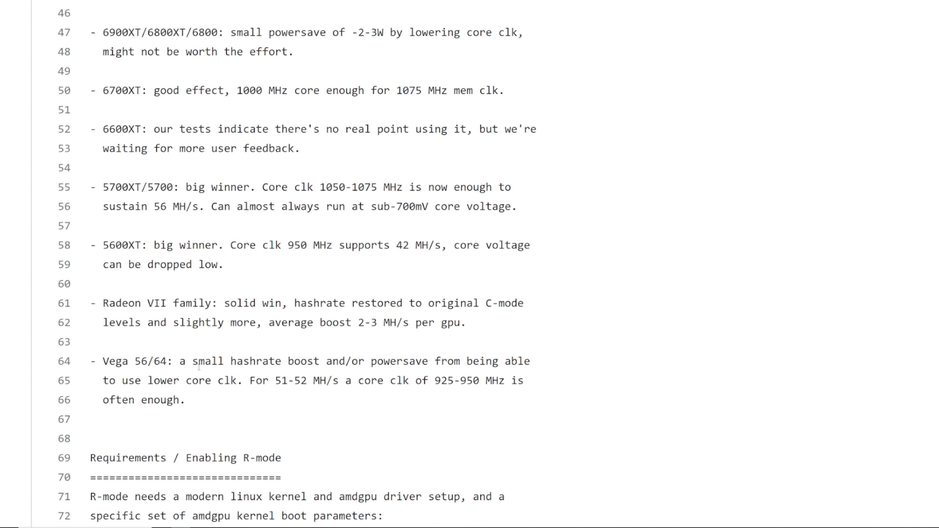
mouse_move(213, 401)
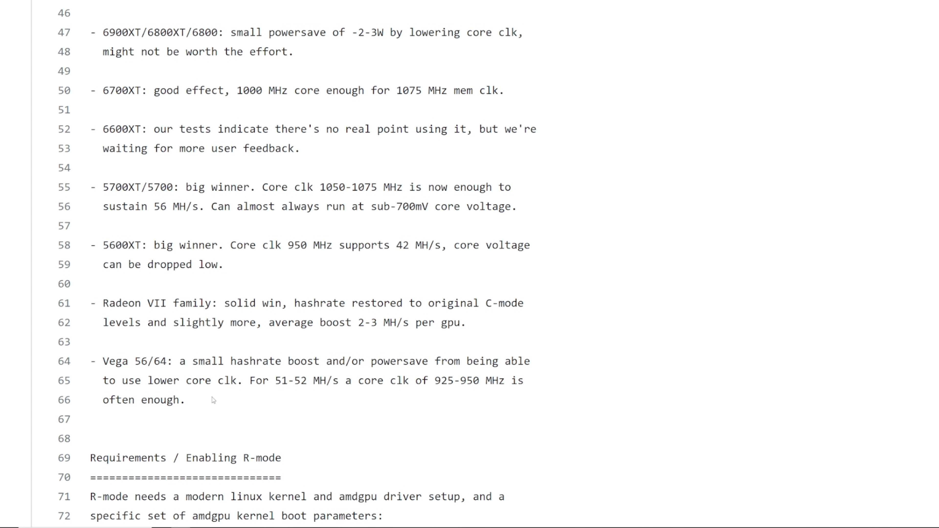
Highlight the Vega 925-950 MHz core clock advice and move to the R-mode requirements.
drag(187, 361, 383, 361)
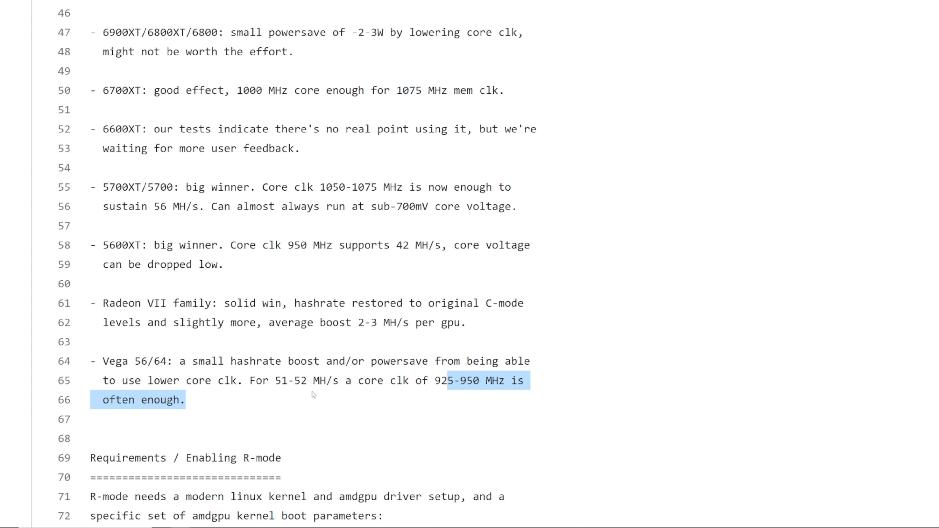
scroll(down, 3)
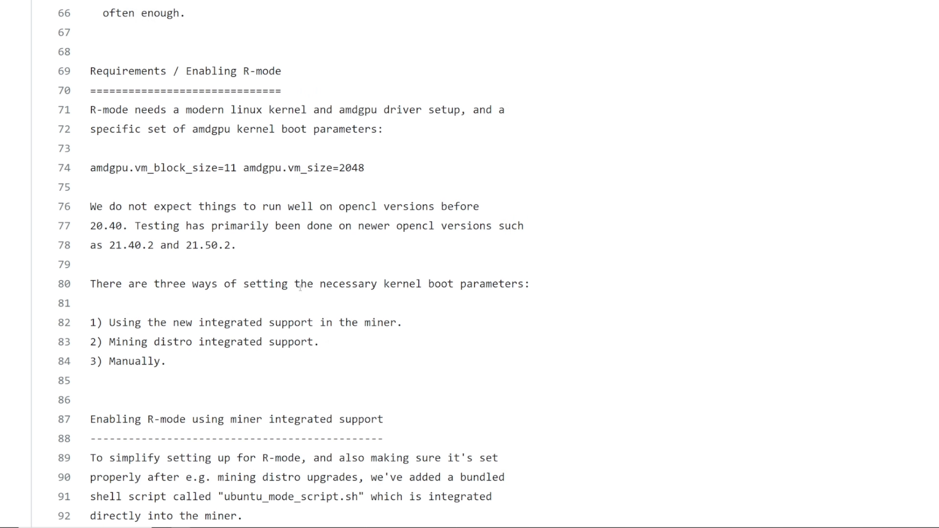
mouse_move(229, 142)
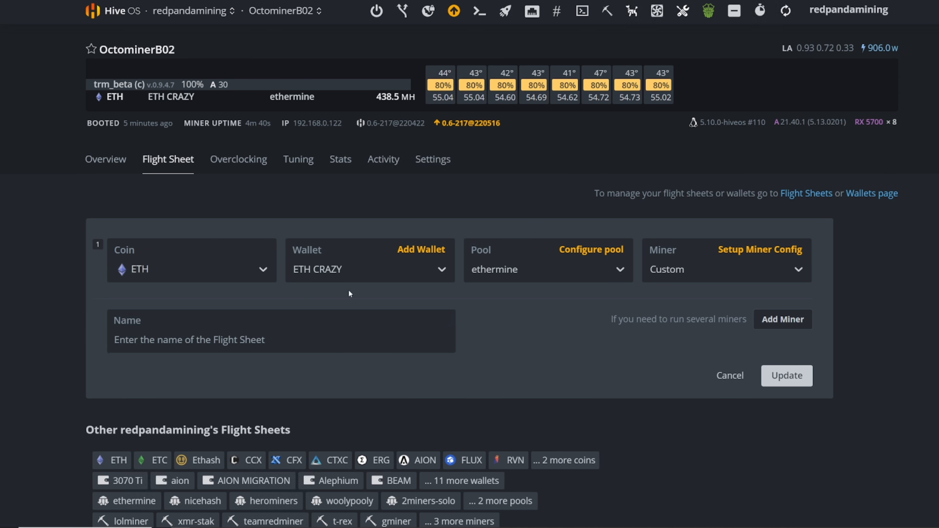
Check the flight sheet's miner list, keep Custom selected, and go to Setup Miner Config.
click(191, 269)
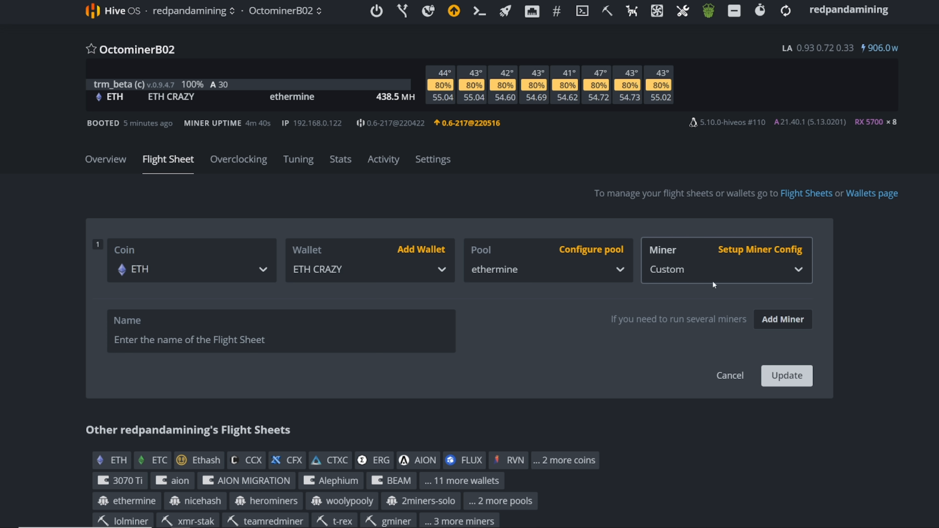
mouse_move(683, 279)
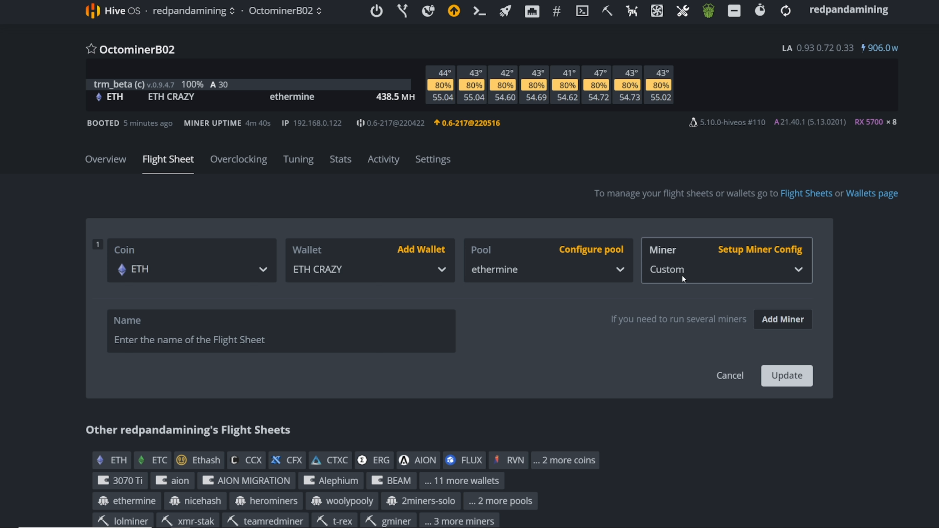
click(725, 269)
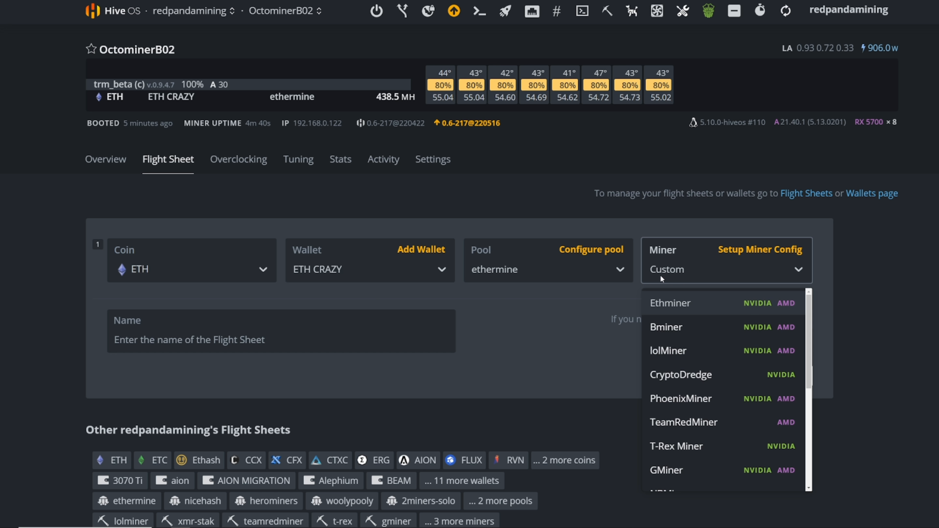
mouse_move(694, 281)
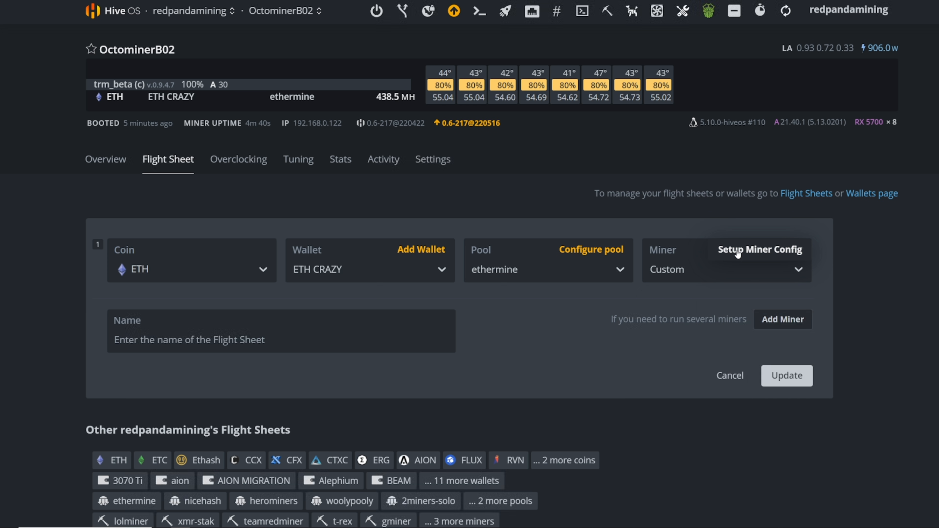
click(758, 250)
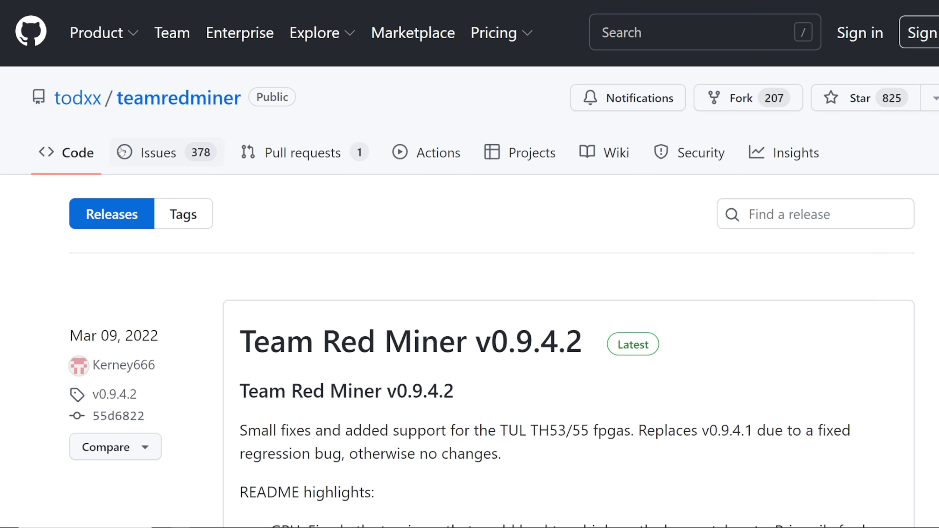
Scroll the teamredminer README to the v0.9.4.7 beta notice and its Linux, Windows and HiveOS download links.
scroll(down, 3)
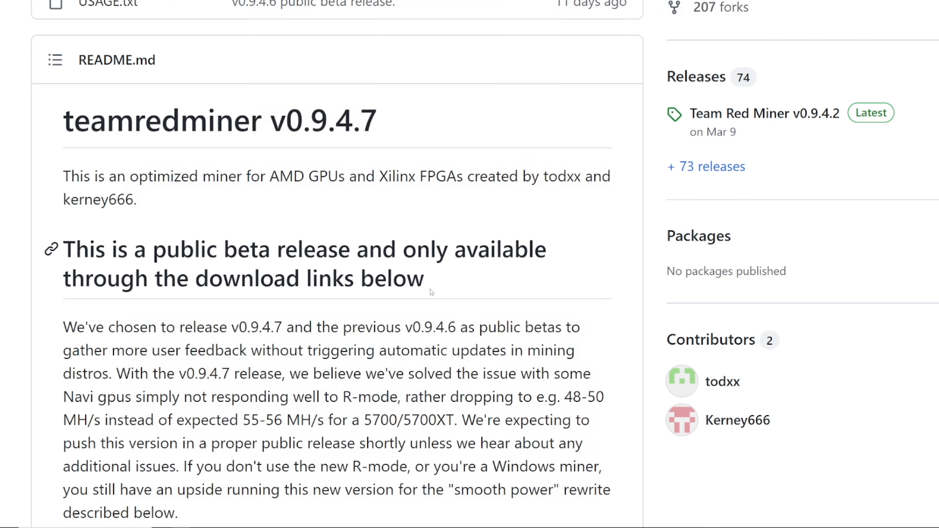
drag(151, 250, 327, 250)
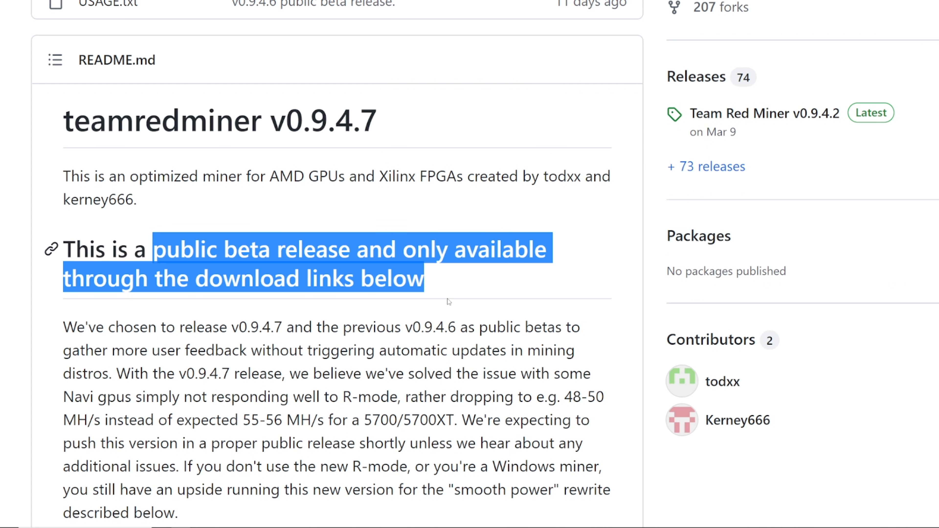
scroll(down, 3)
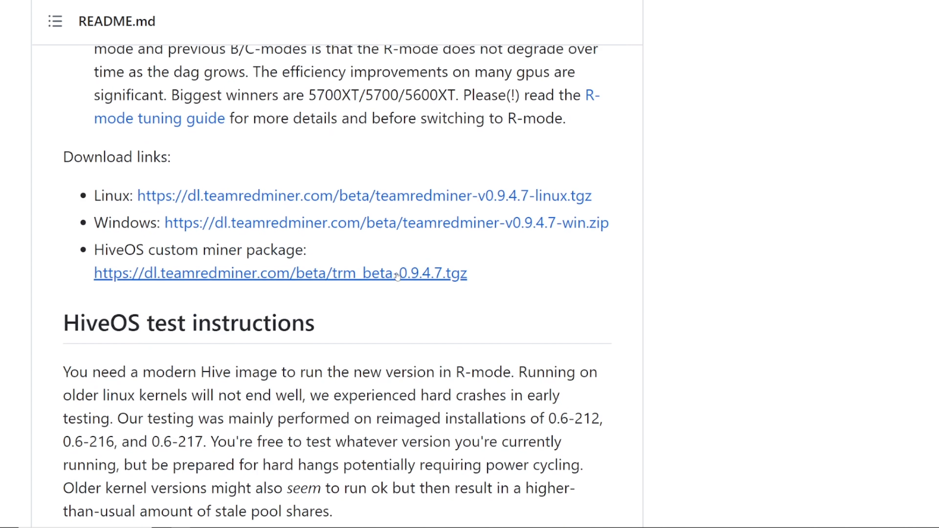
mouse_move(137, 201)
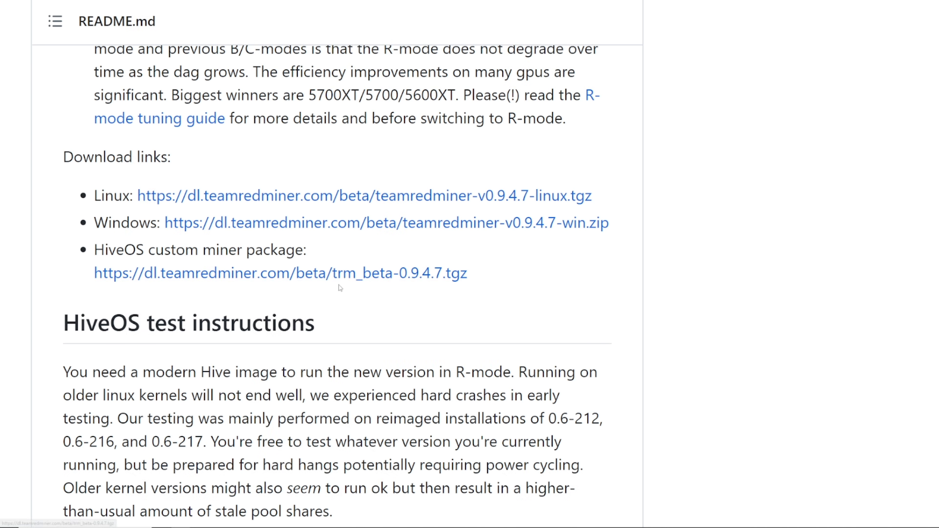
mouse_move(307, 196)
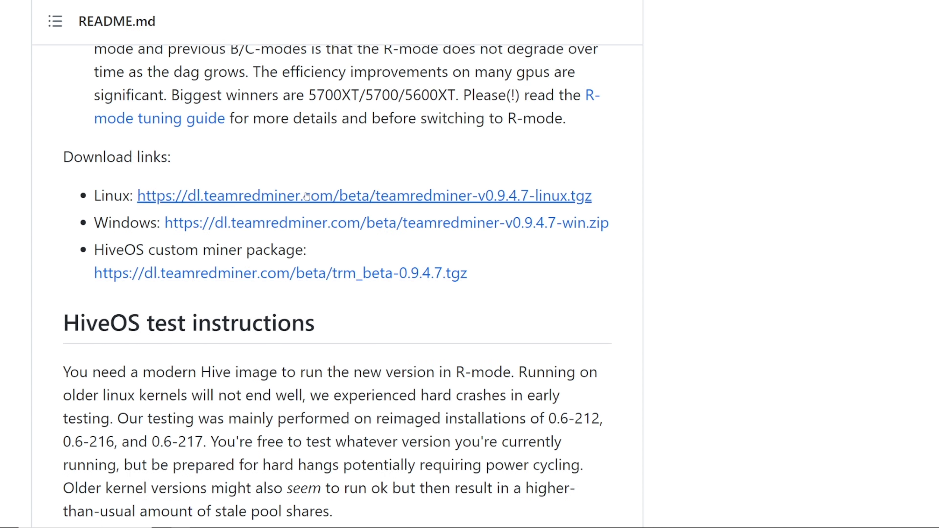
mouse_move(519, 206)
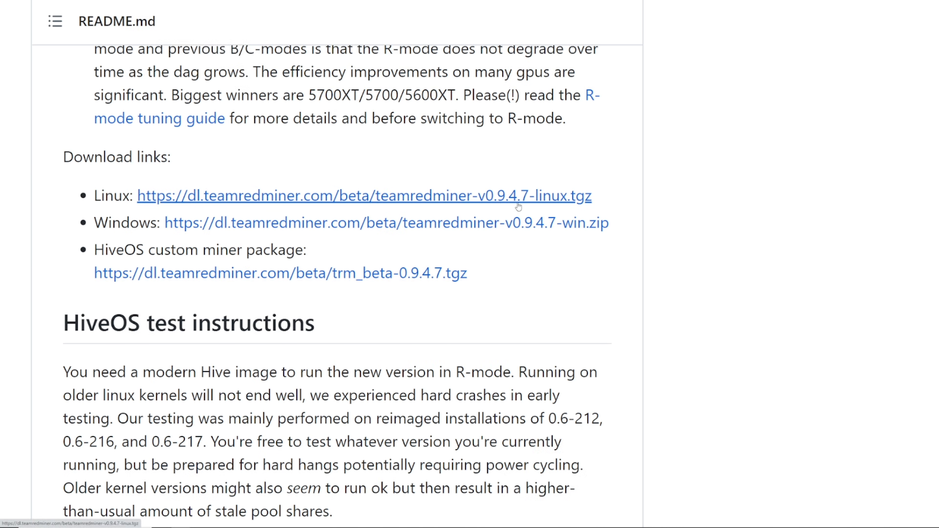
mouse_move(416, 354)
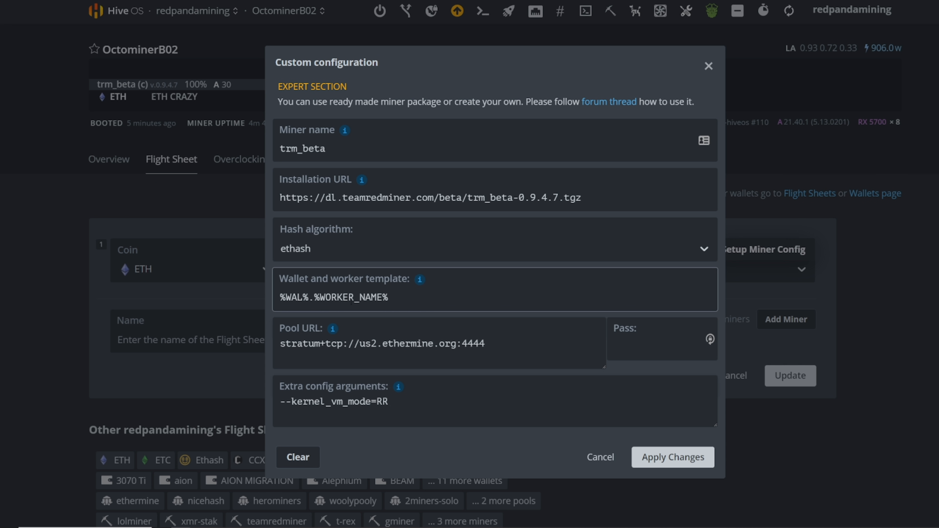
Replace the trm_beta extra config arguments with --kernel_vm_mode=RR, keeping the ethermine pool URL.
click(440, 344)
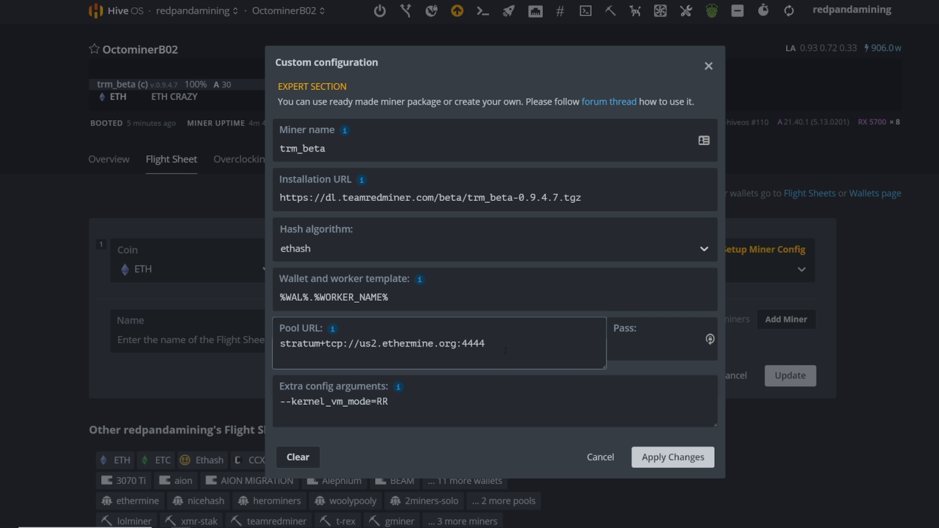
mouse_move(339, 377)
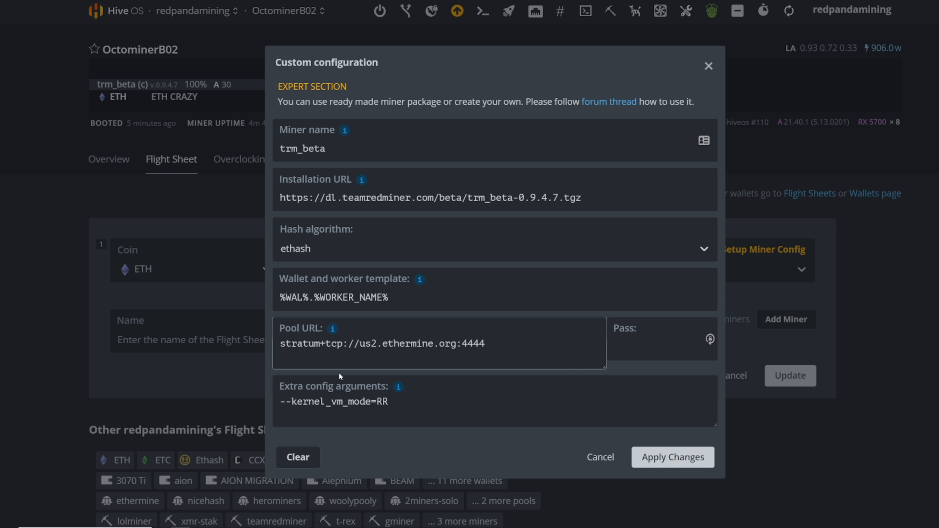
mouse_move(398, 386)
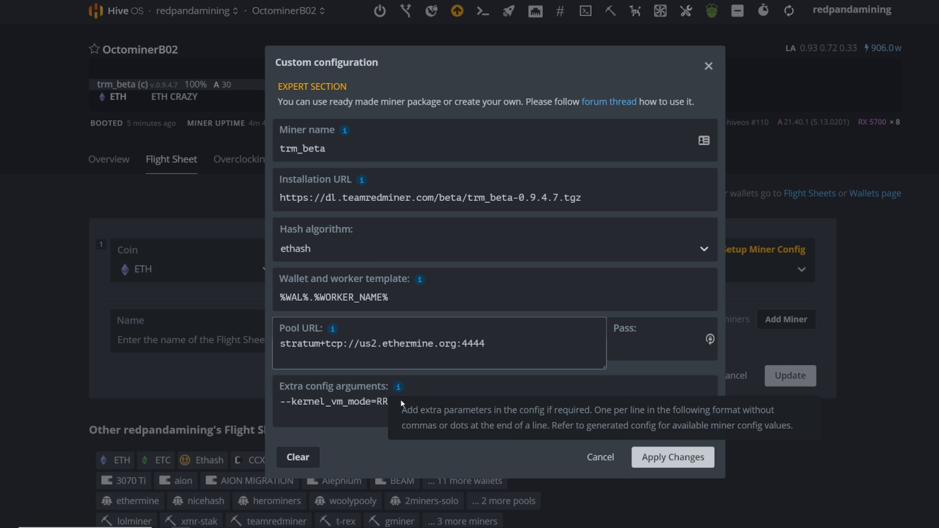
triple_click(333, 402)
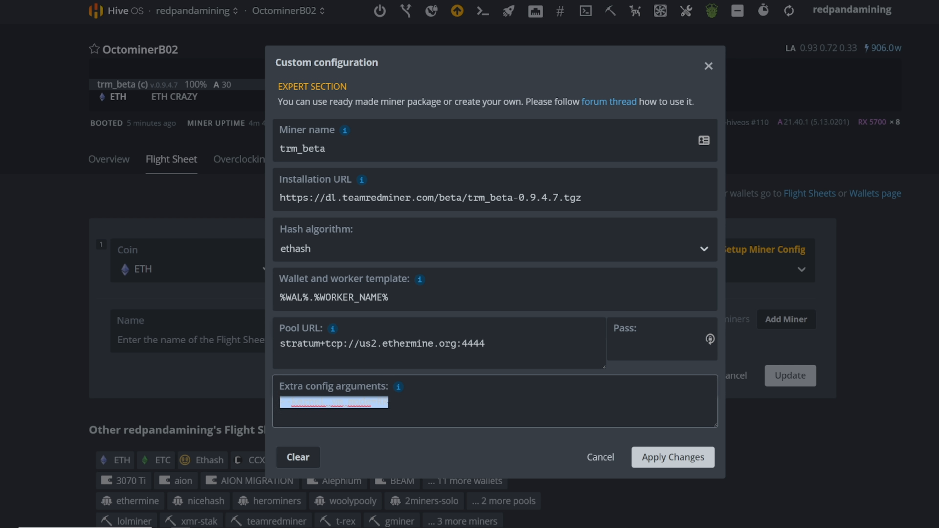
text(--kernel_vm_mode=RR)
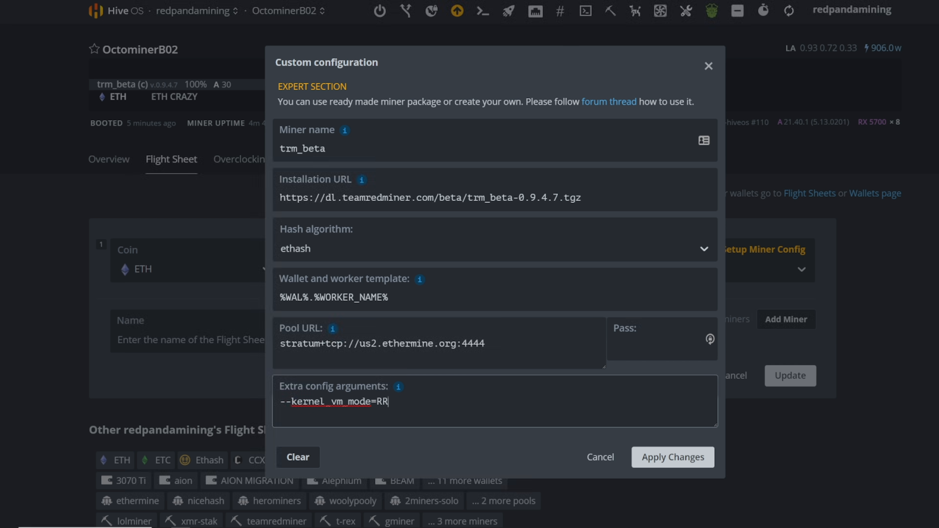
click(608, 101)
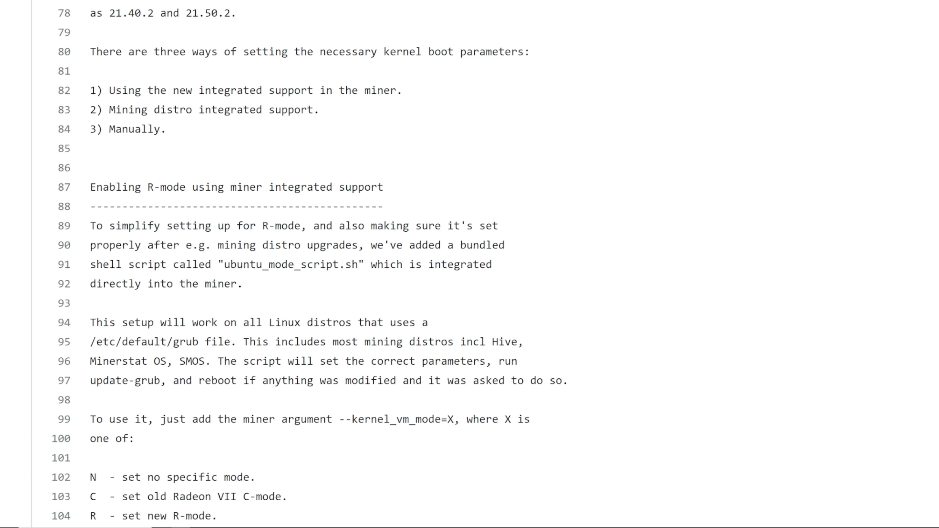
scroll(down, 3)
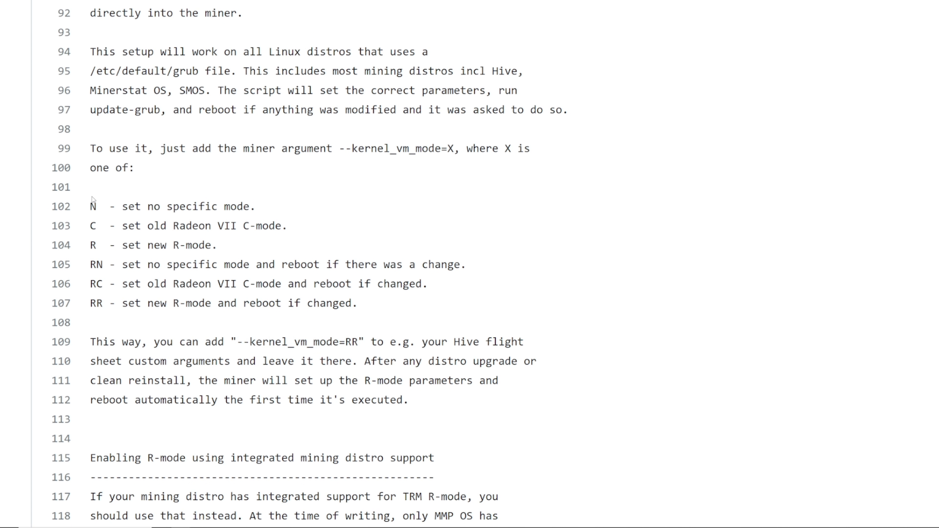
drag(90, 206, 357, 303)
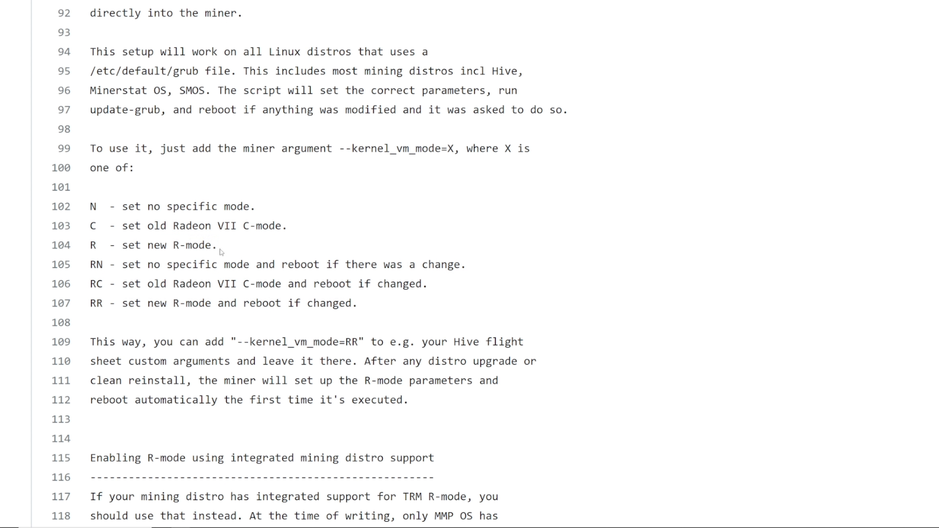
double_click(96, 264)
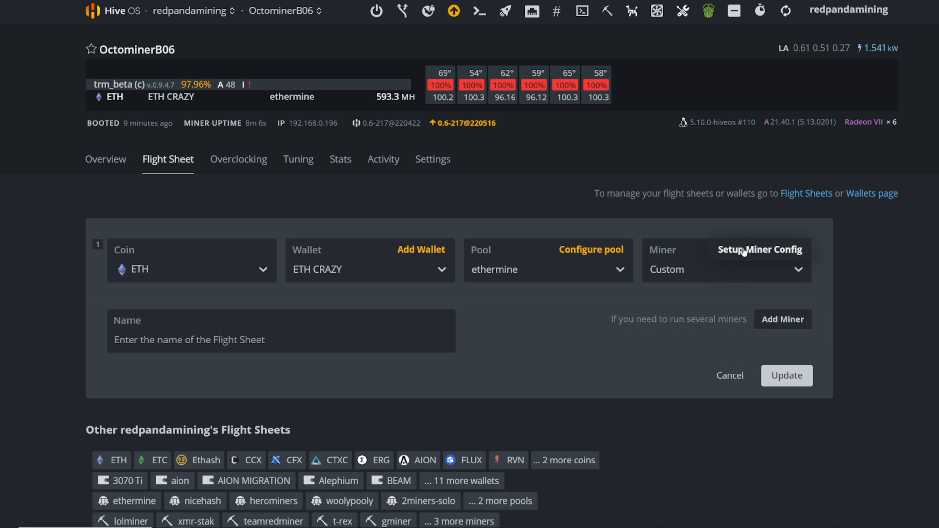
In OctominerB06's custom miner config, enter --kernel_vm_mode=RR as the extra config argument.
click(759, 250)
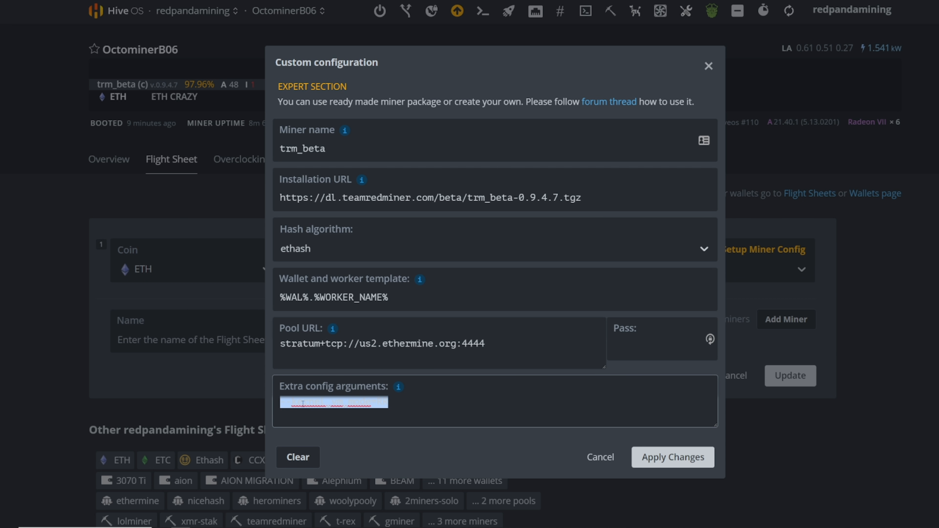
text(--kernel_vm_mode=RR)
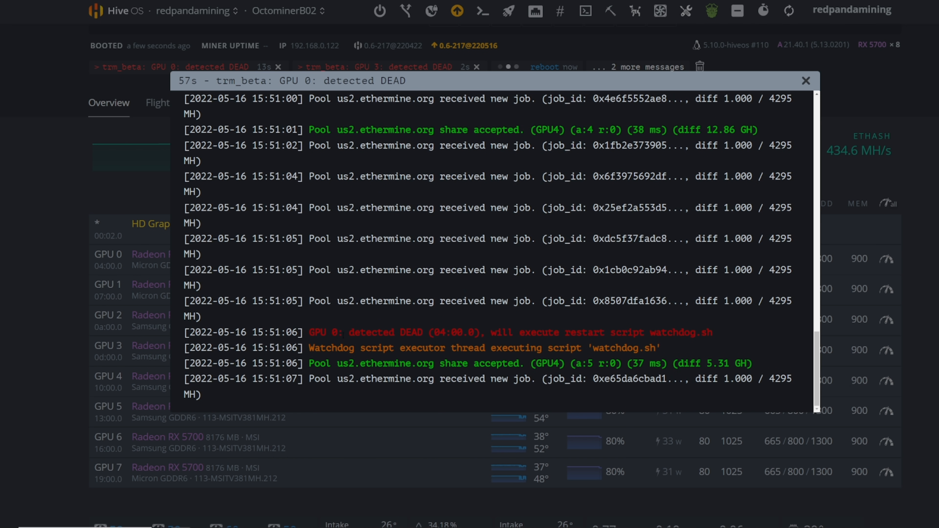
Close the miner log and set GPU 0's core voltage to 665 mV in its OC settings.
click(806, 80)
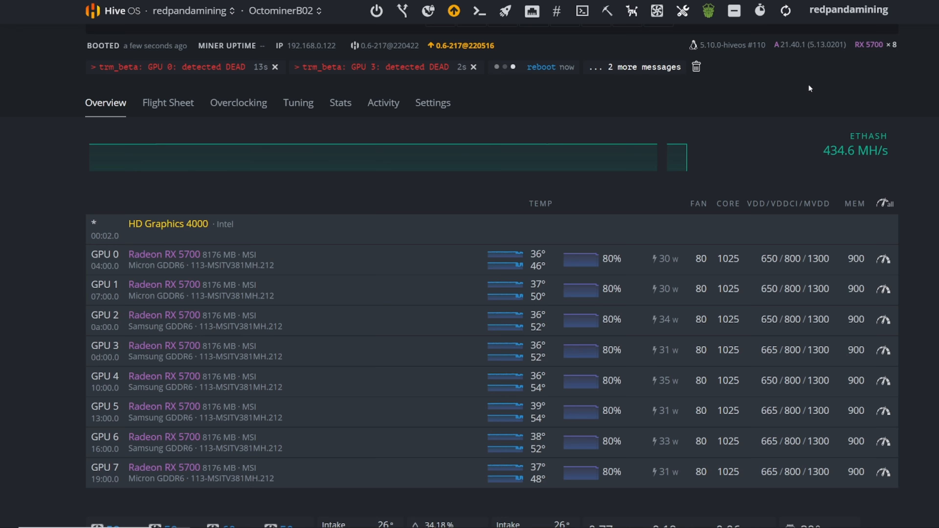
scroll(down, 3)
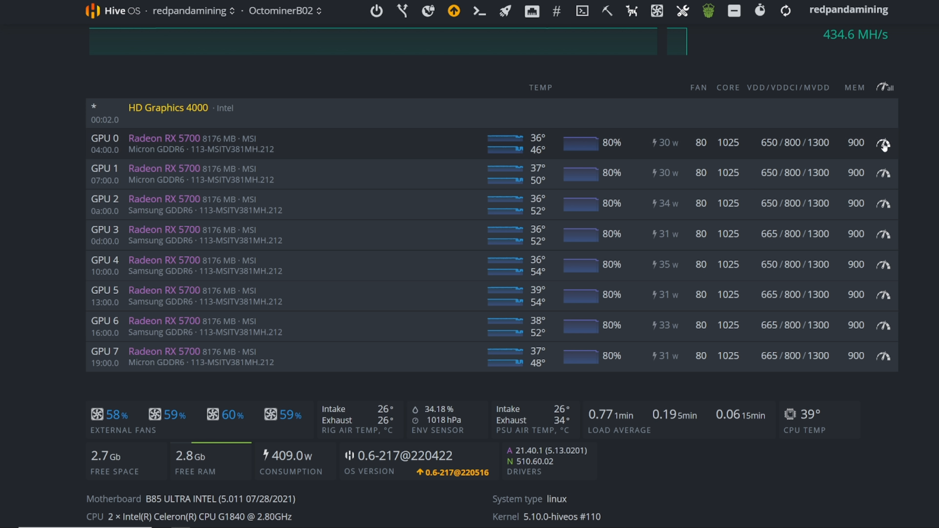
mouse_move(844, 144)
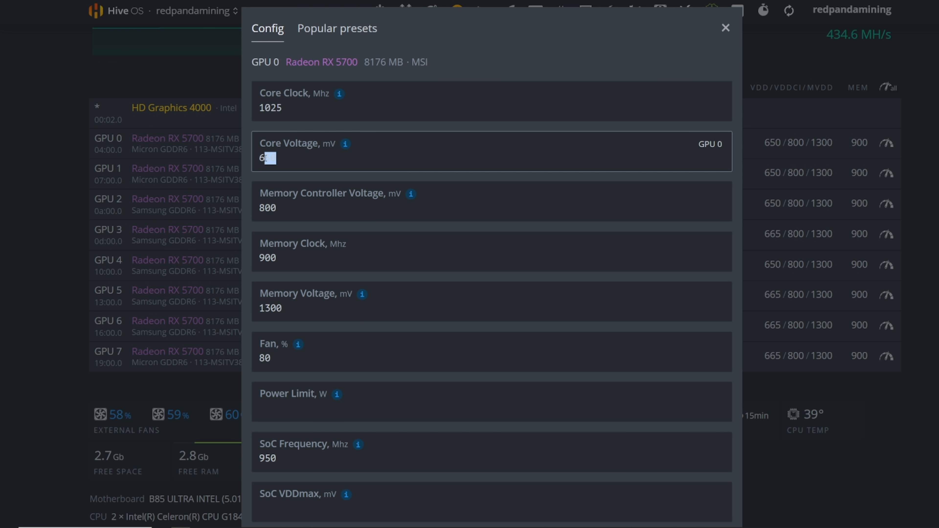
text(65)
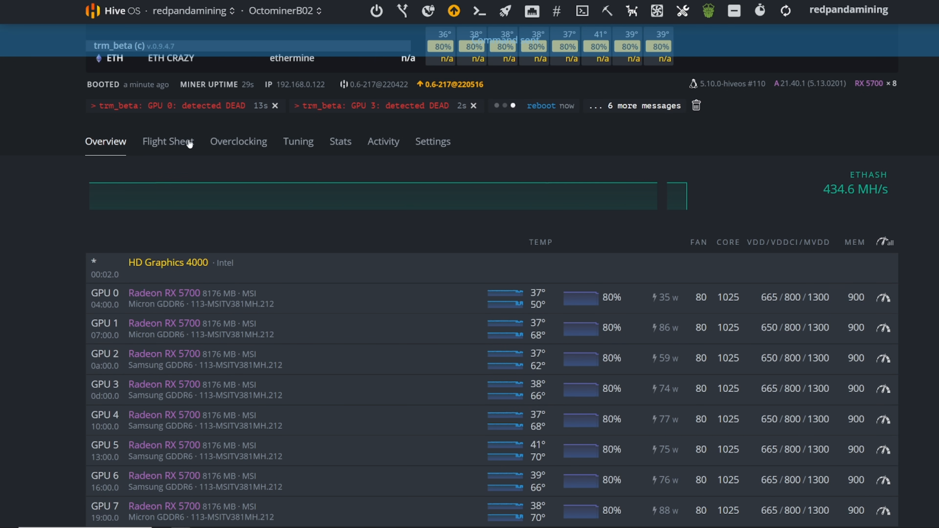
Review the GPU 0 detected DEAD message log, then refresh the rig page.
click(200, 105)
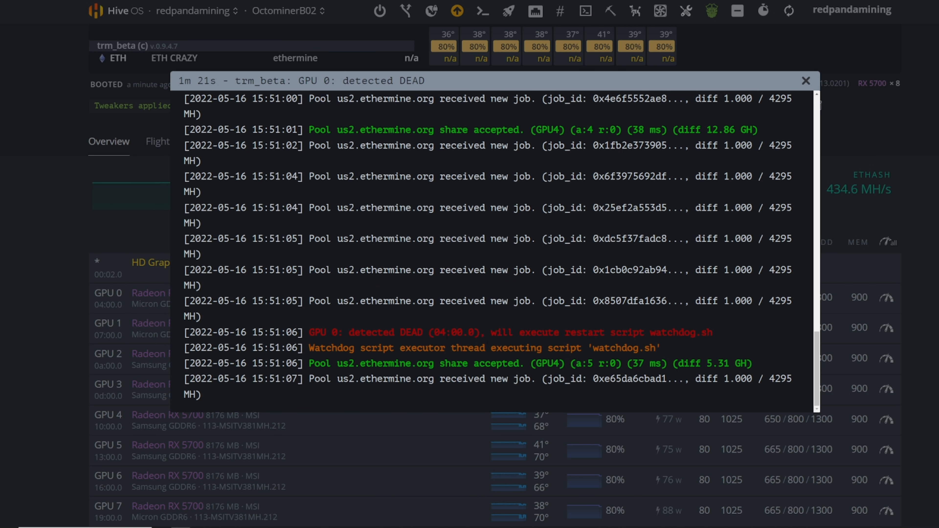
mouse_move(362, 344)
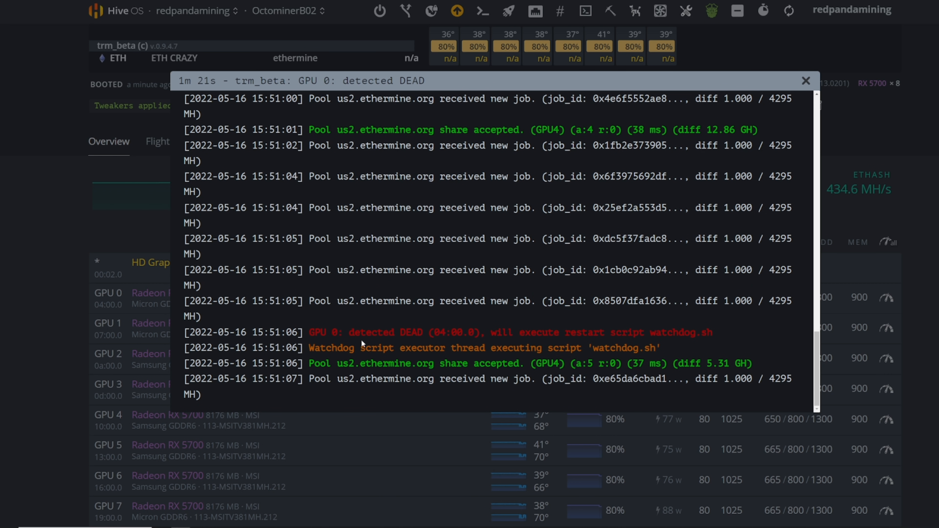
click(805, 80)
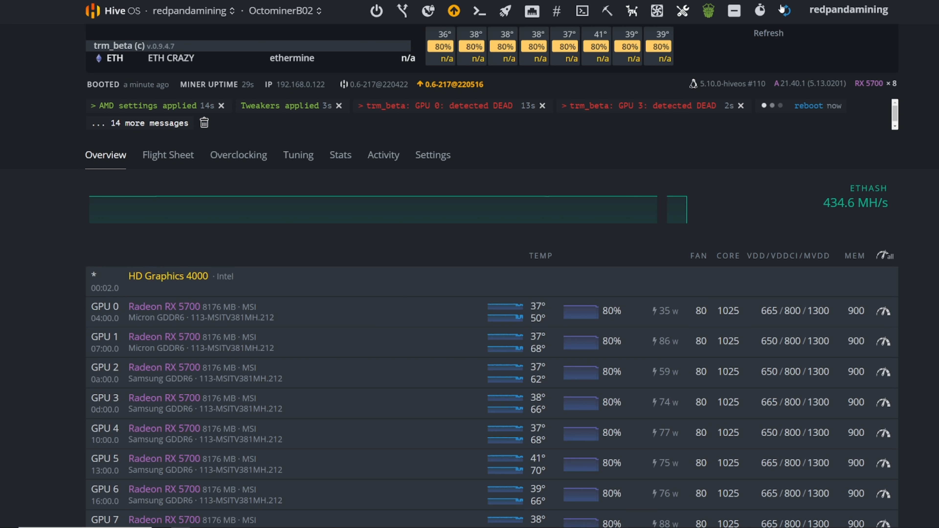
scroll(down, 3)
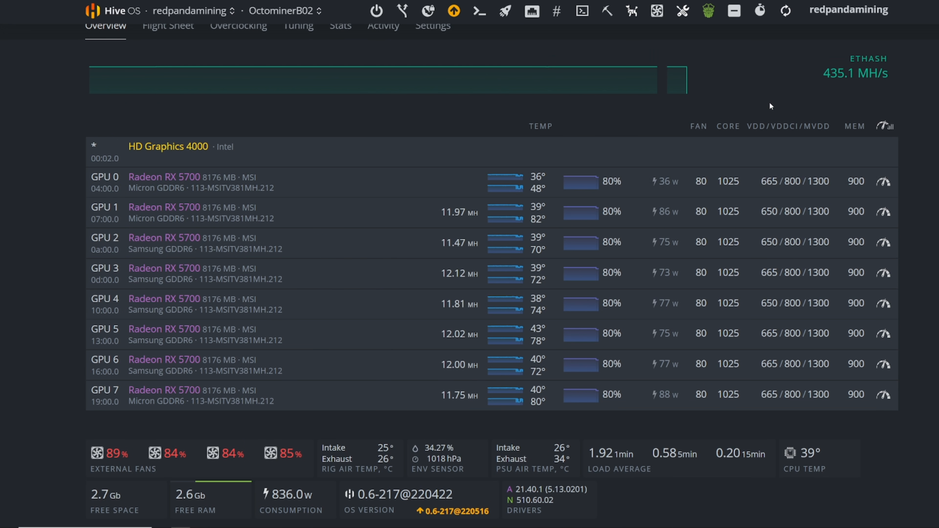
click(478, 11)
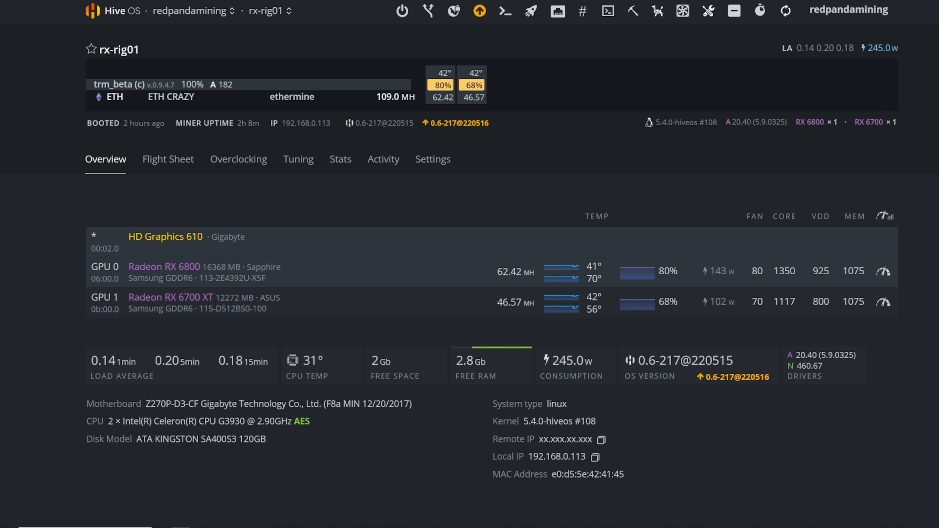
click(784, 10)
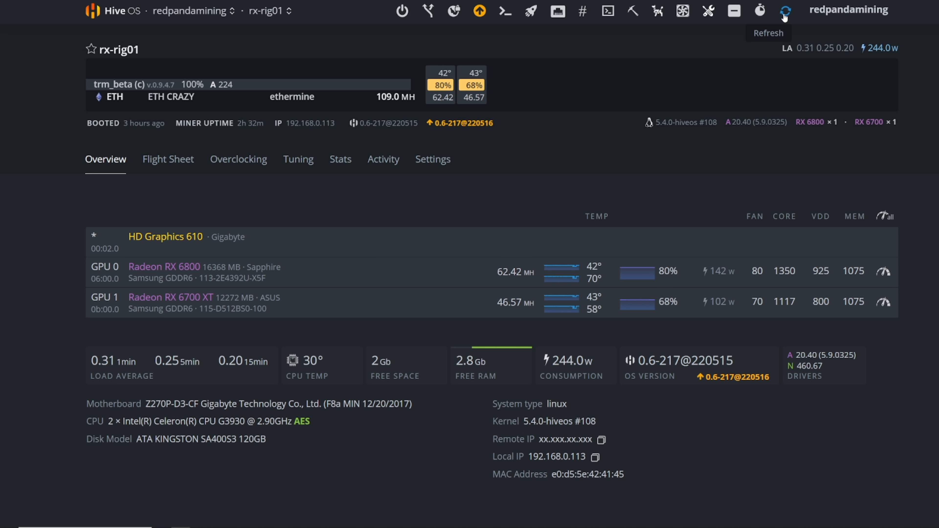
click(784, 10)
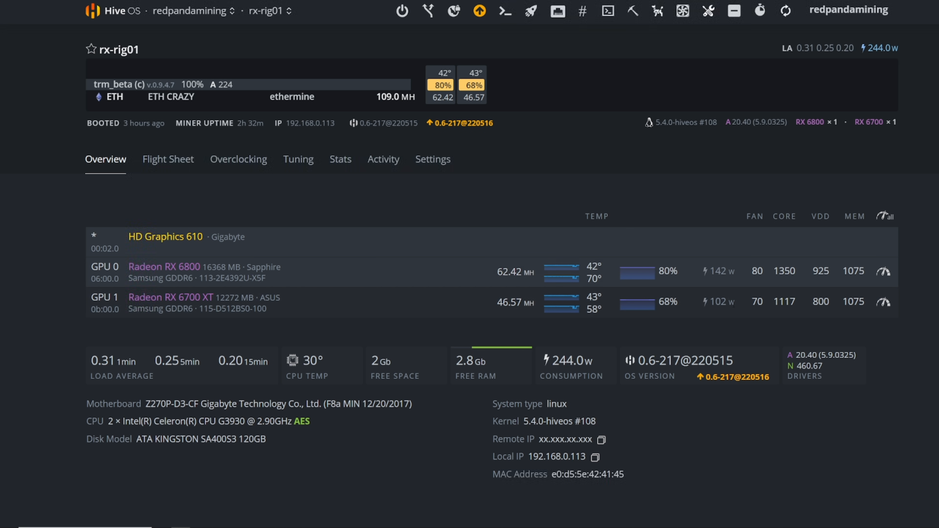
mouse_move(520, 312)
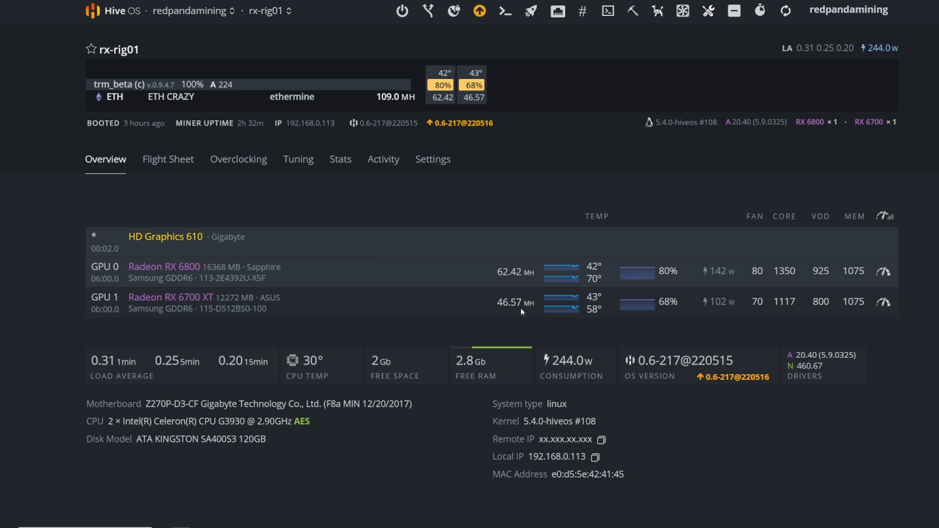
mouse_move(731, 316)
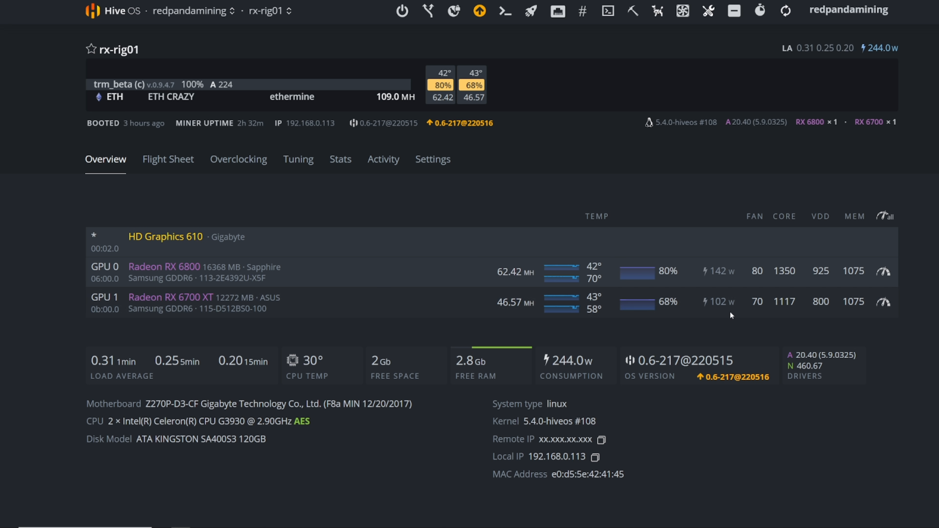
mouse_move(498, 283)
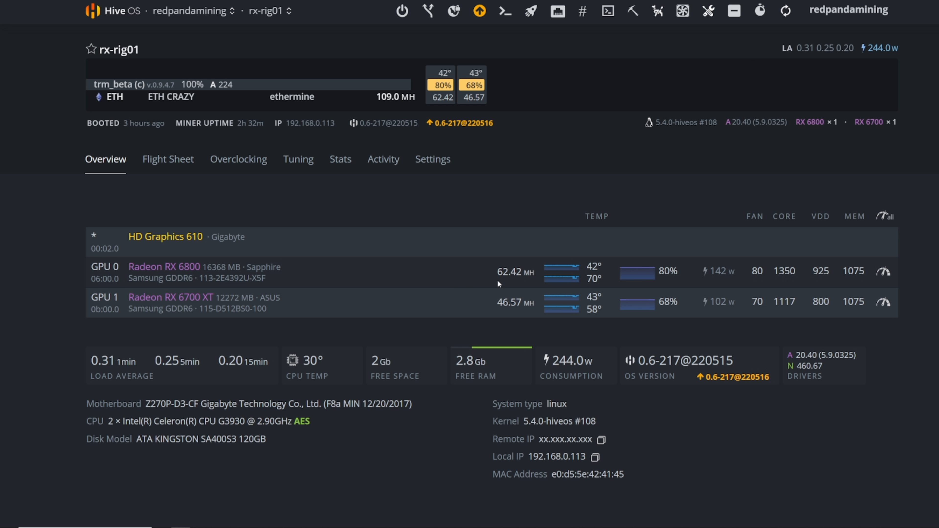
mouse_move(533, 282)
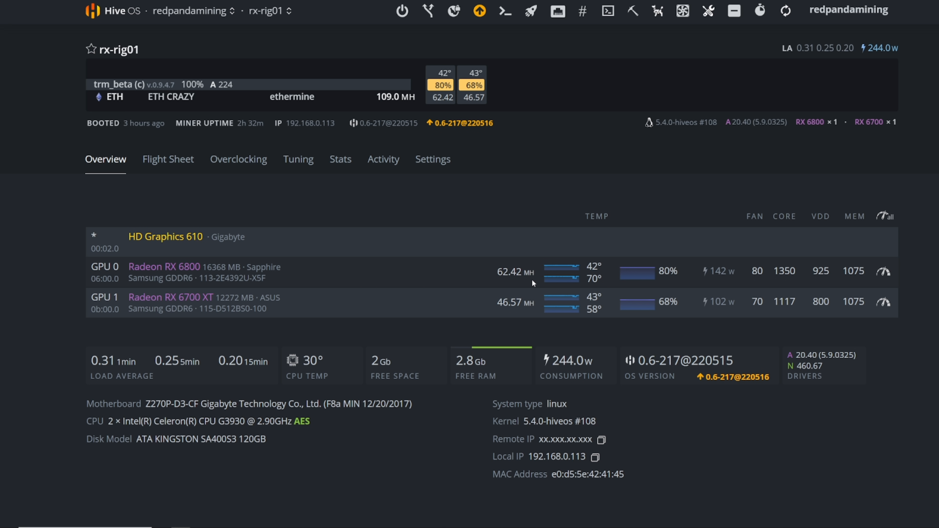
mouse_move(785, 11)
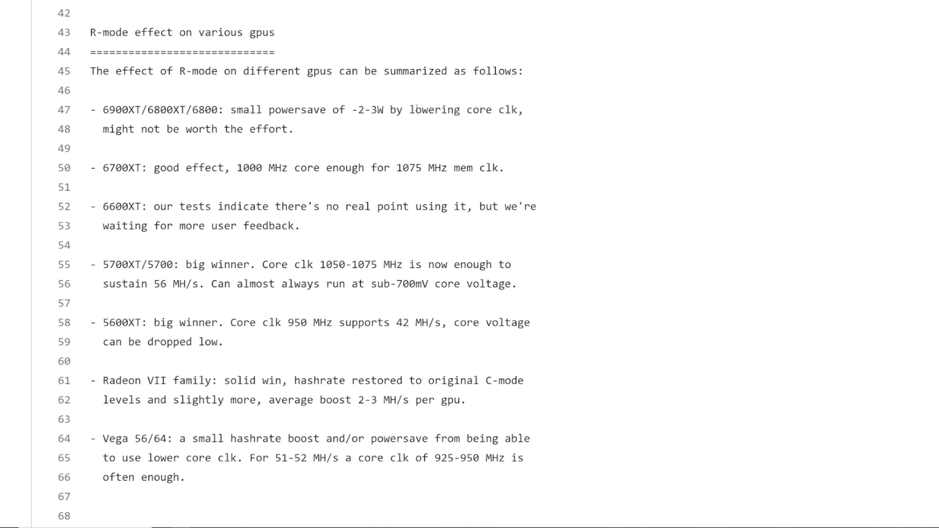
drag(416, 110, 293, 128)
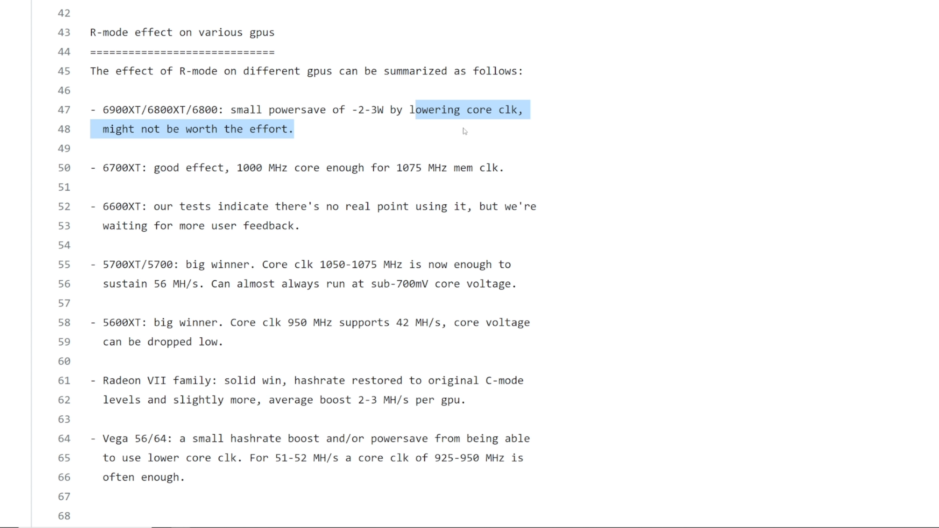
click(293, 140)
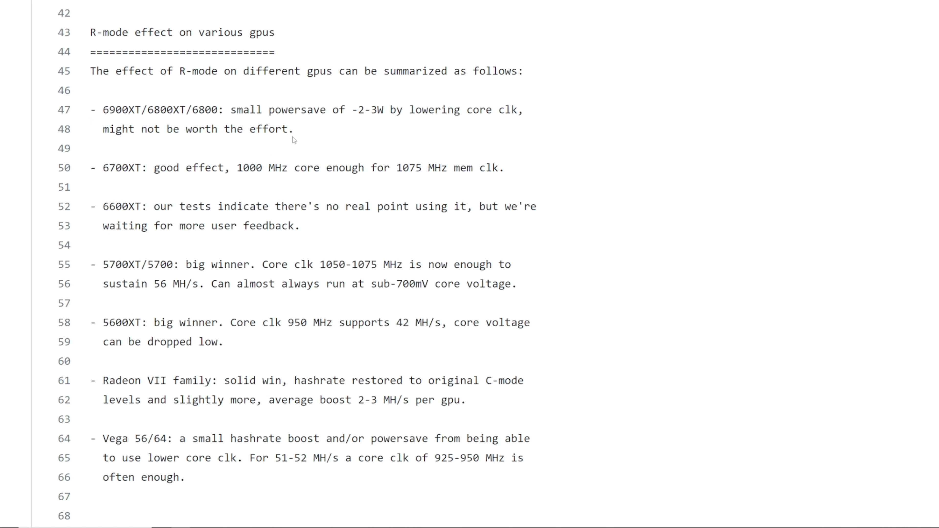
drag(120, 110, 293, 128)
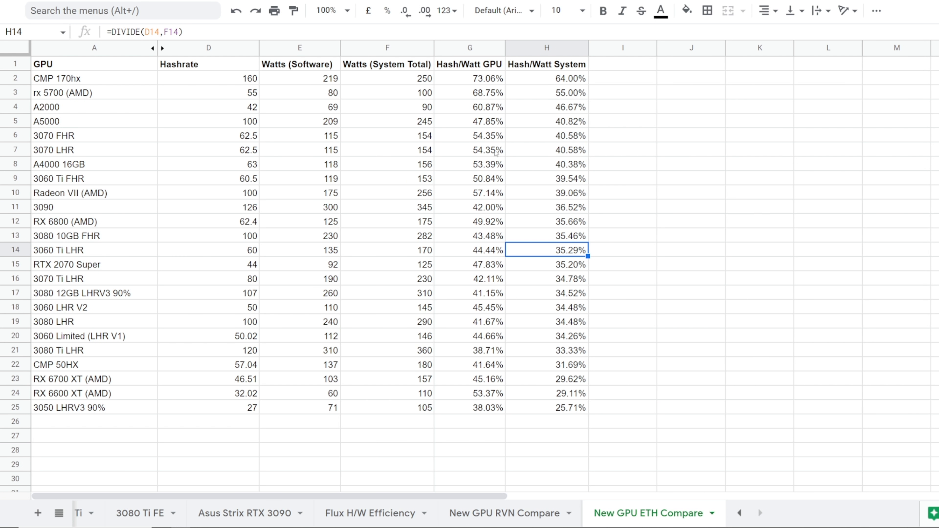
mouse_move(538, 170)
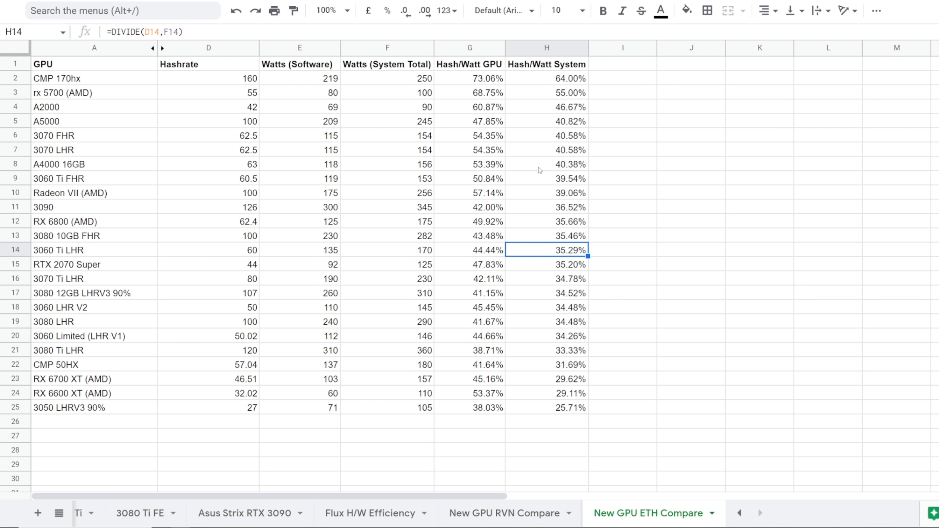
click(94, 92)
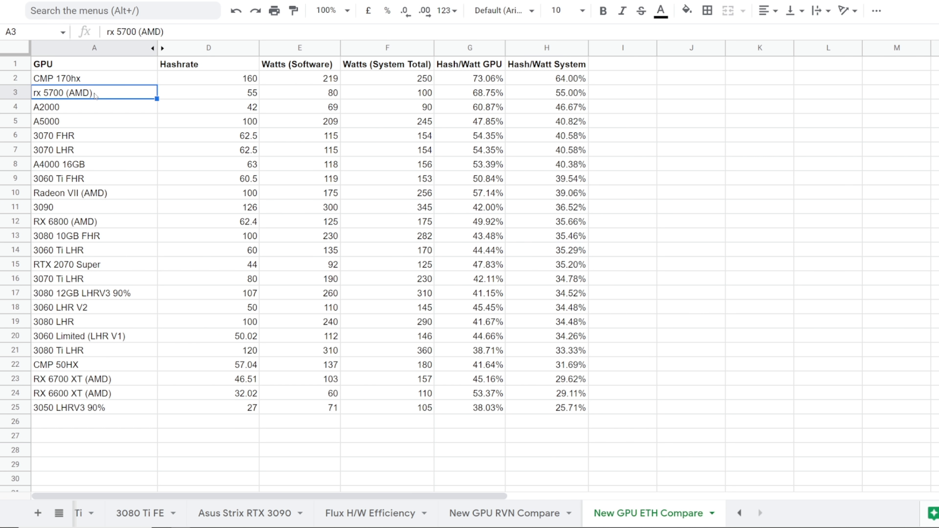
mouse_move(528, 146)
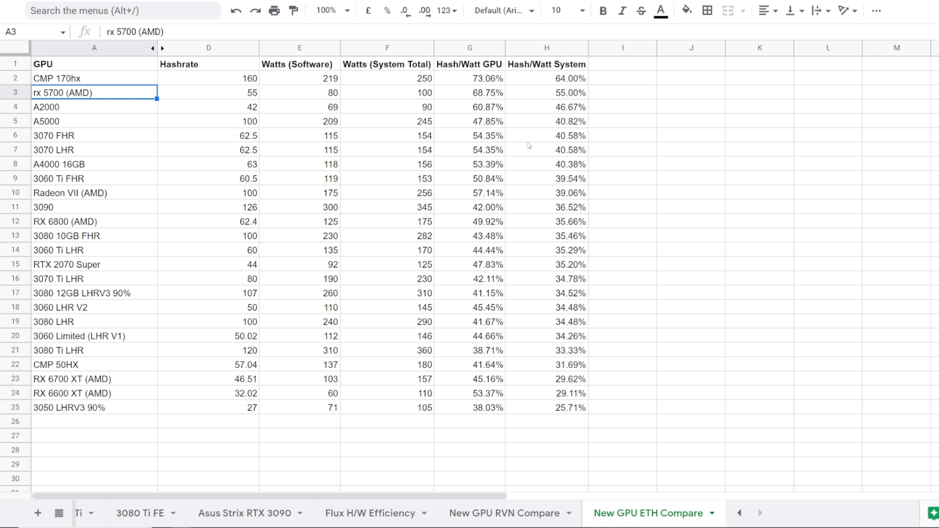
click(208, 93)
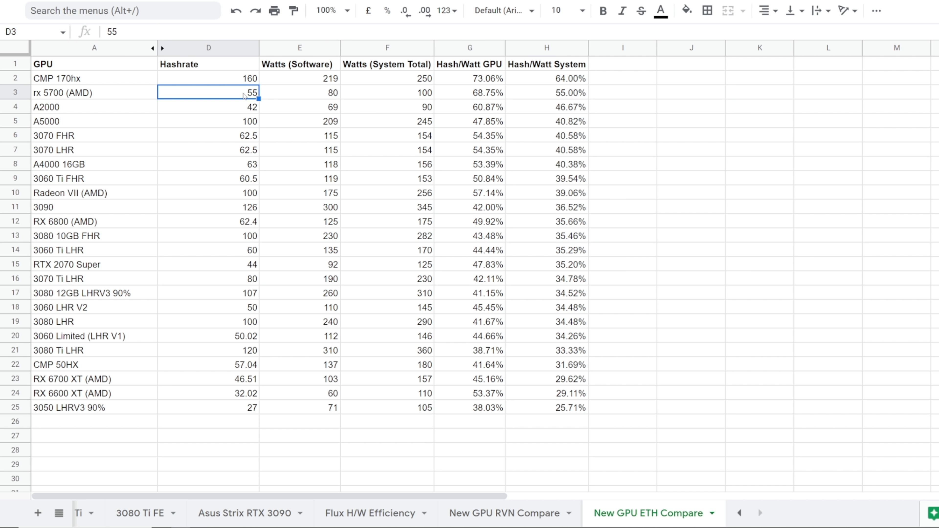
click(298, 93)
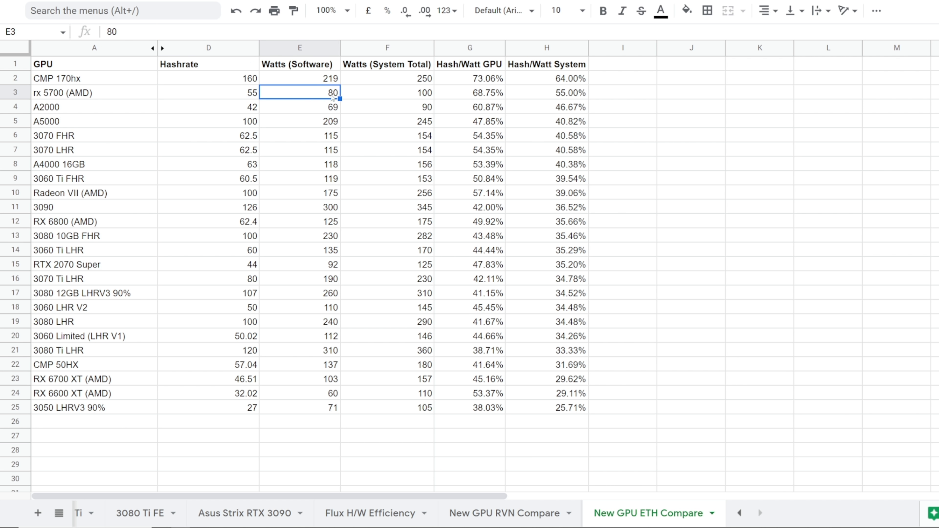
click(387, 93)
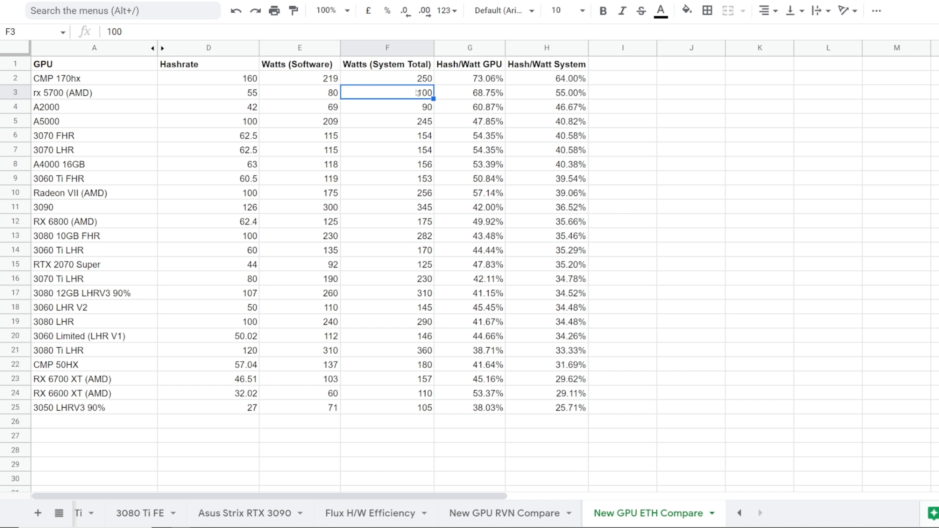
click(299, 92)
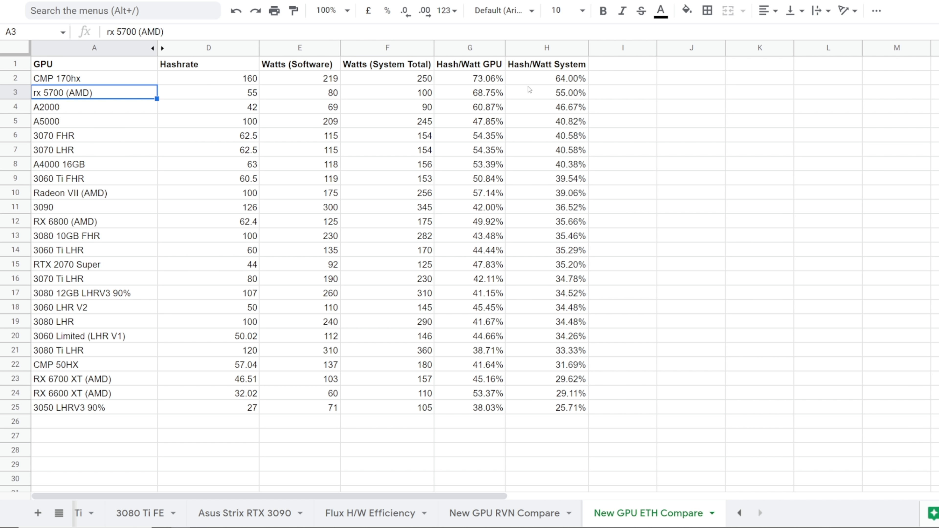
click(546, 92)
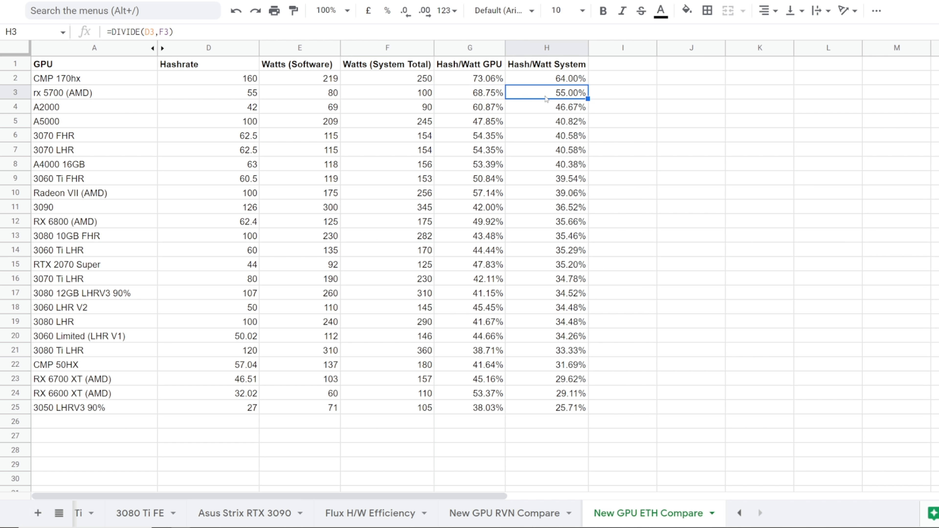
click(470, 93)
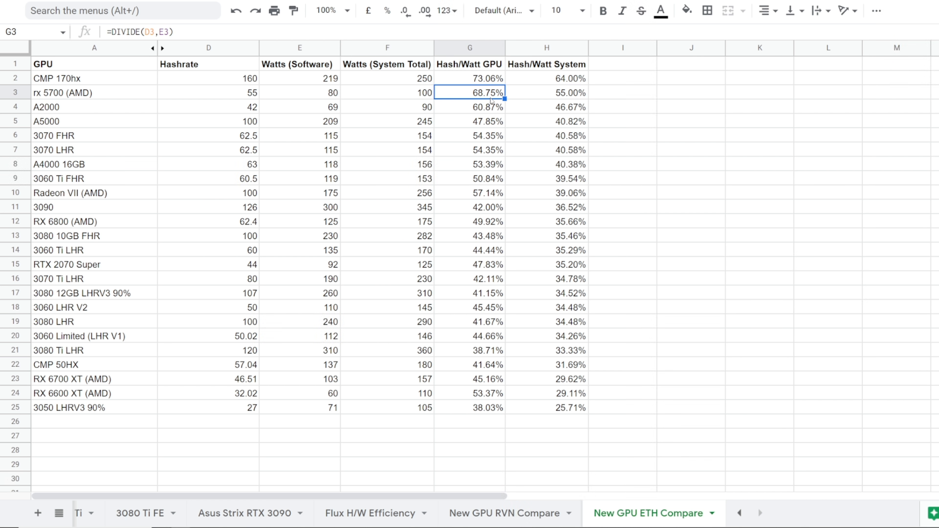
mouse_move(103, 93)
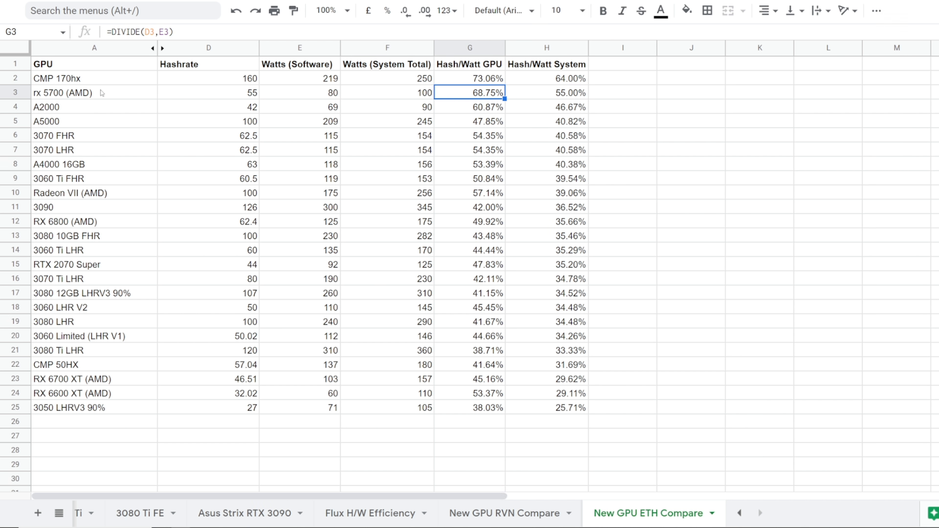
click(546, 92)
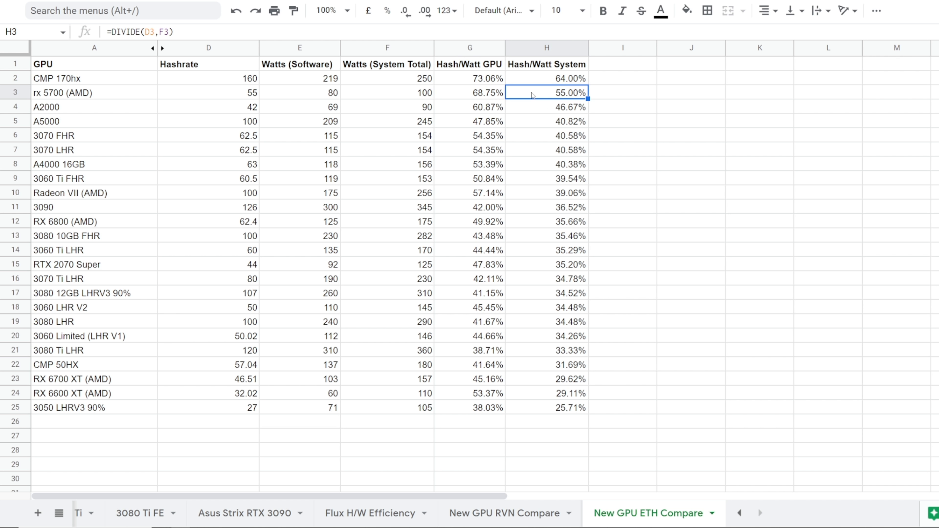
click(208, 93)
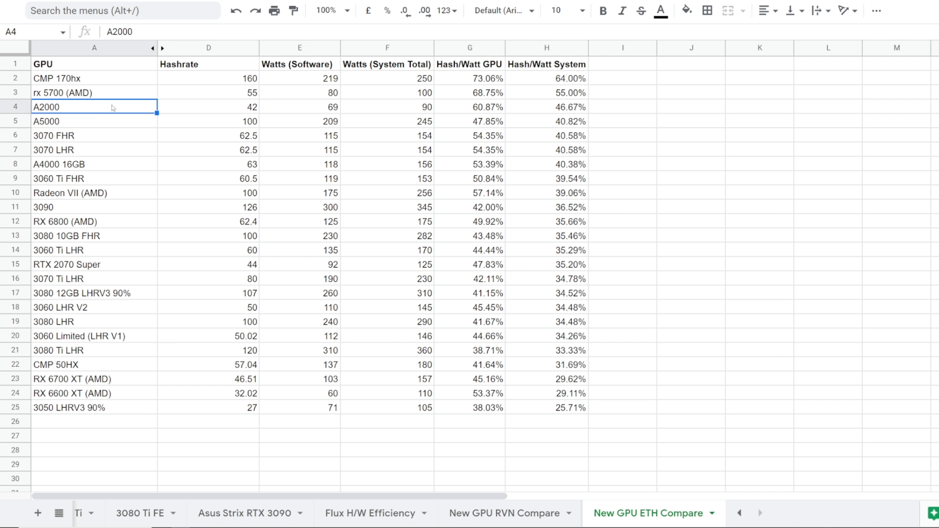
mouse_move(84, 146)
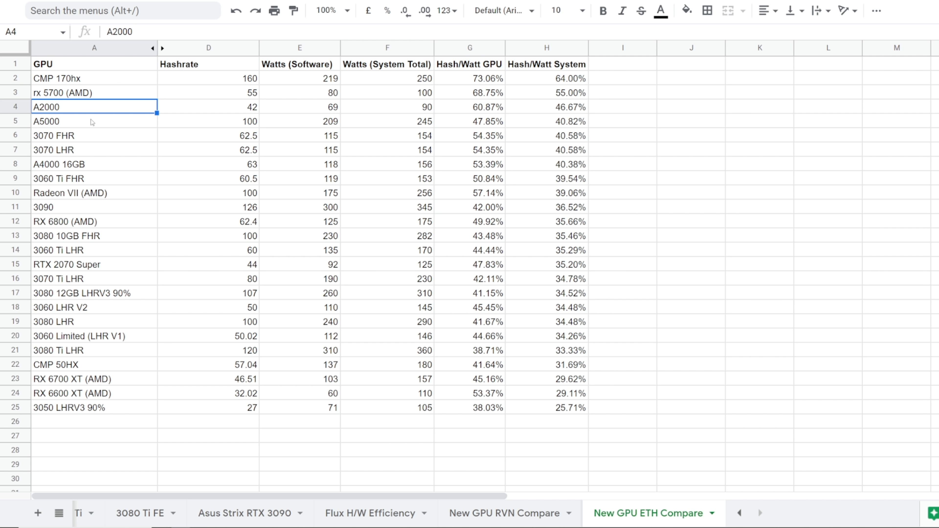
click(94, 135)
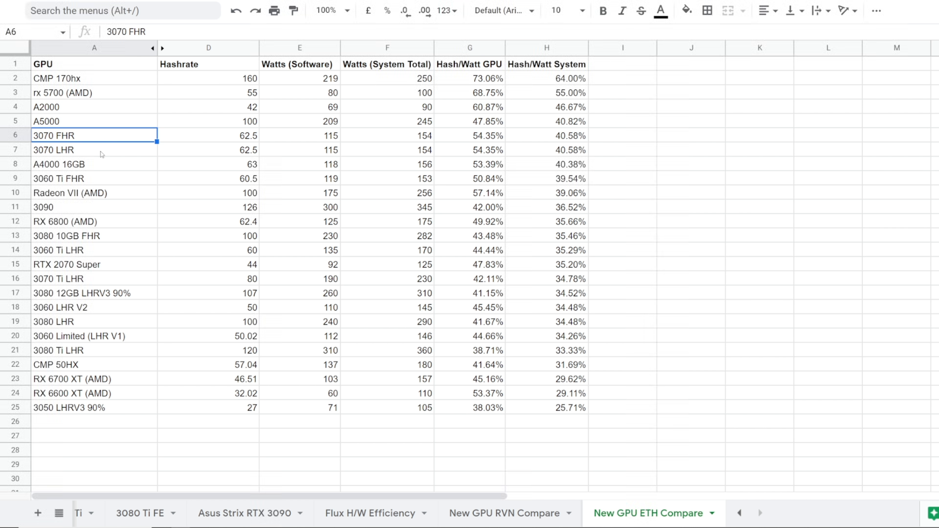
click(94, 163)
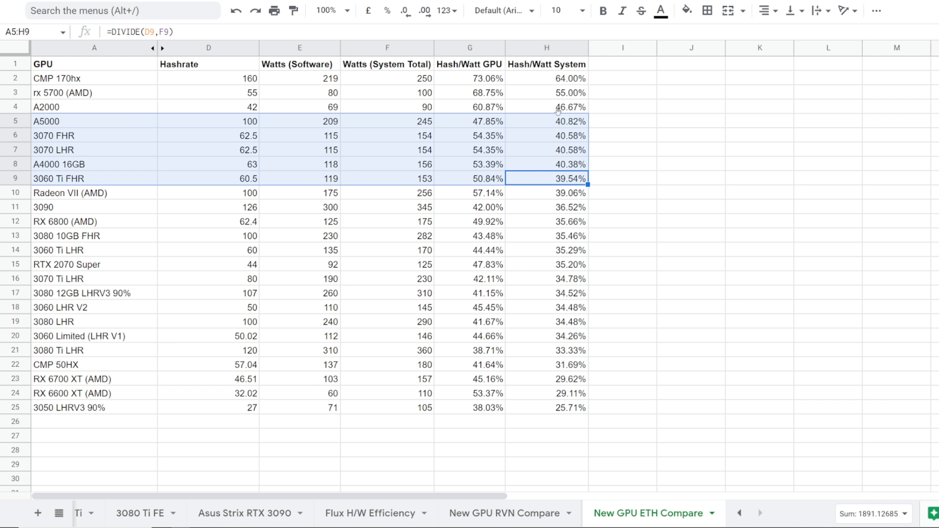
mouse_move(546, 174)
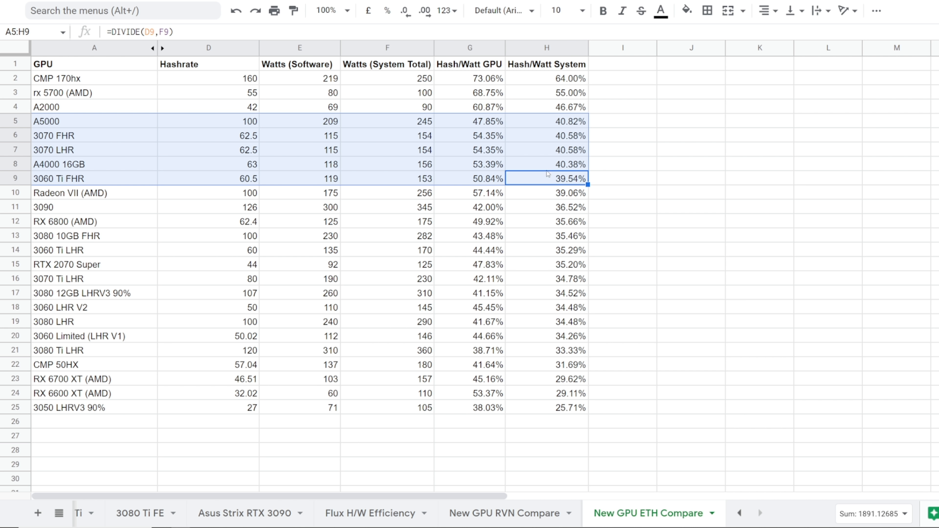
click(94, 192)
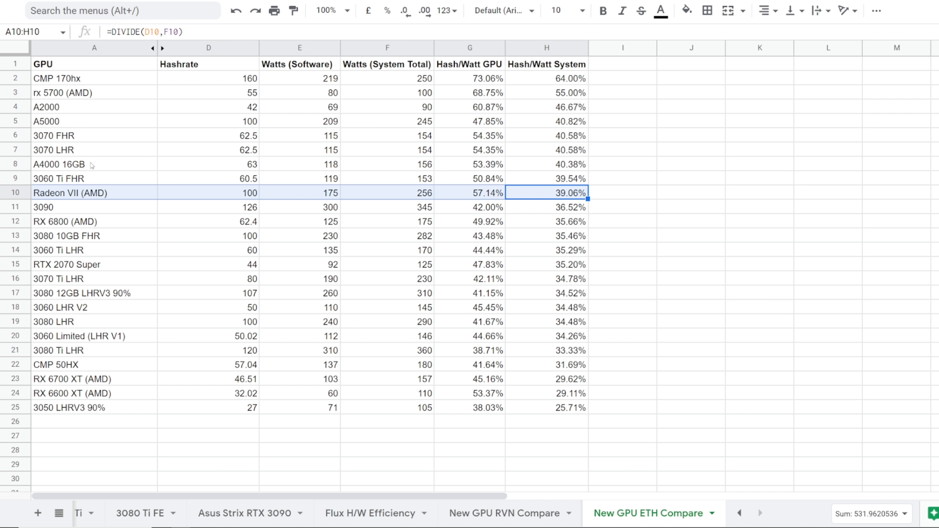
mouse_move(153, 213)
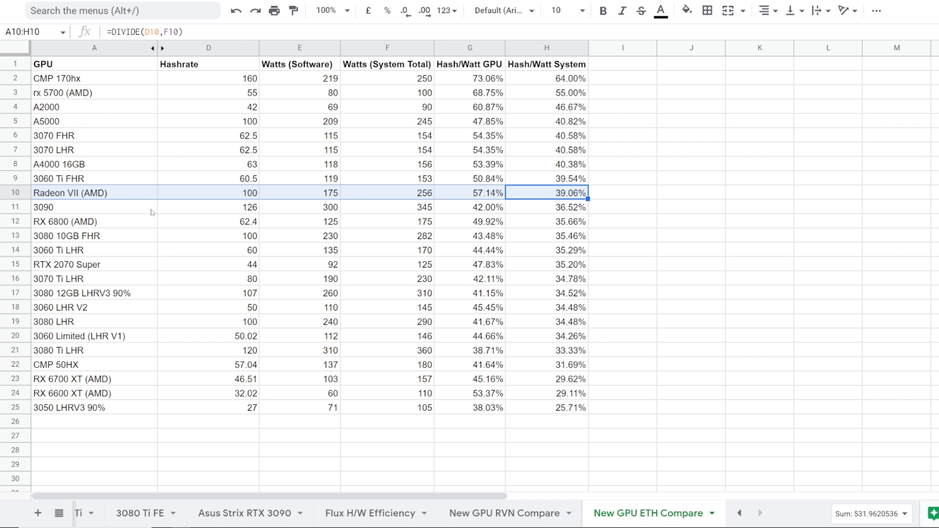
click(94, 206)
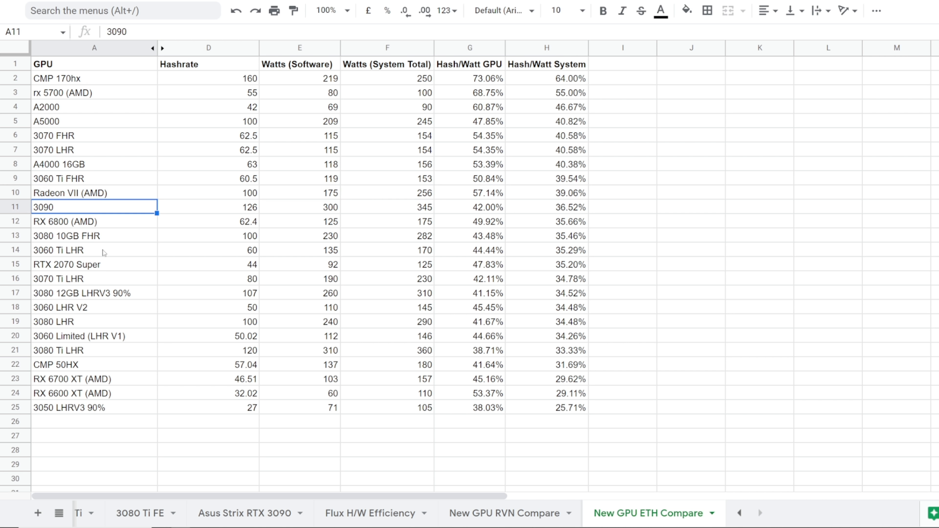
click(94, 235)
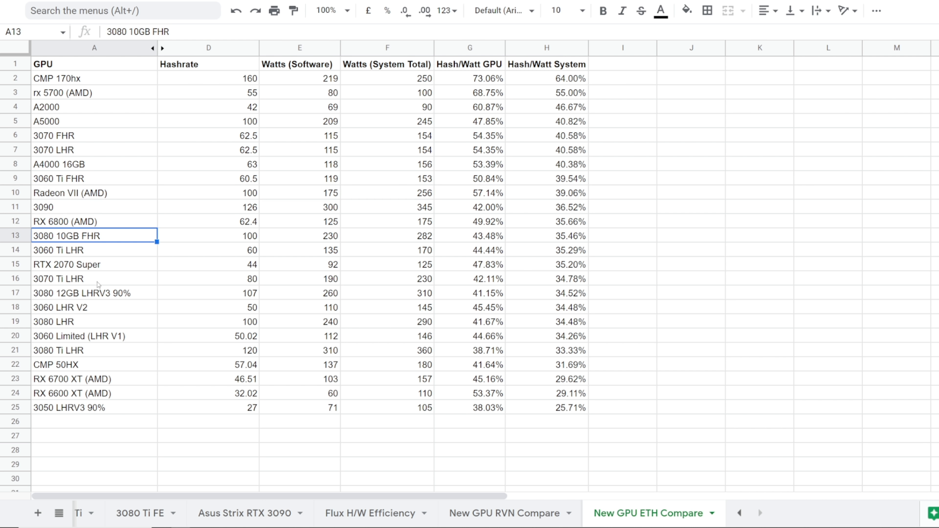
click(94, 293)
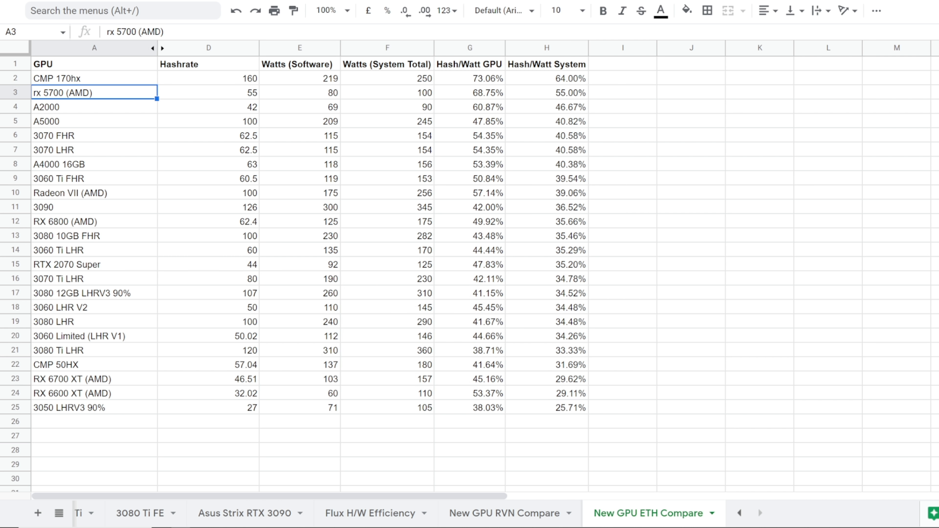
click(208, 92)
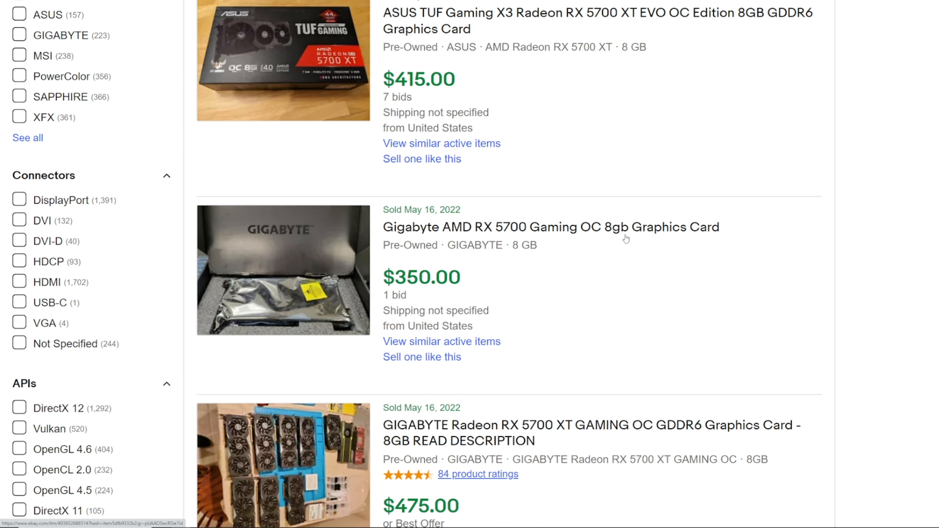
Scroll through eBay's sold RX 5700 / 5700 XT listings, down to the $460 and $152.50 parts-only cards.
scroll(down, 3)
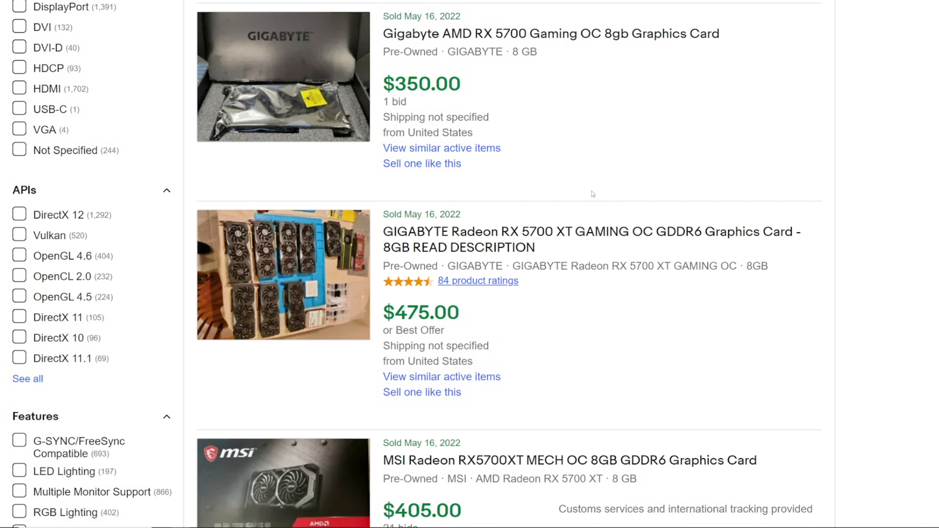
scroll(down, 3)
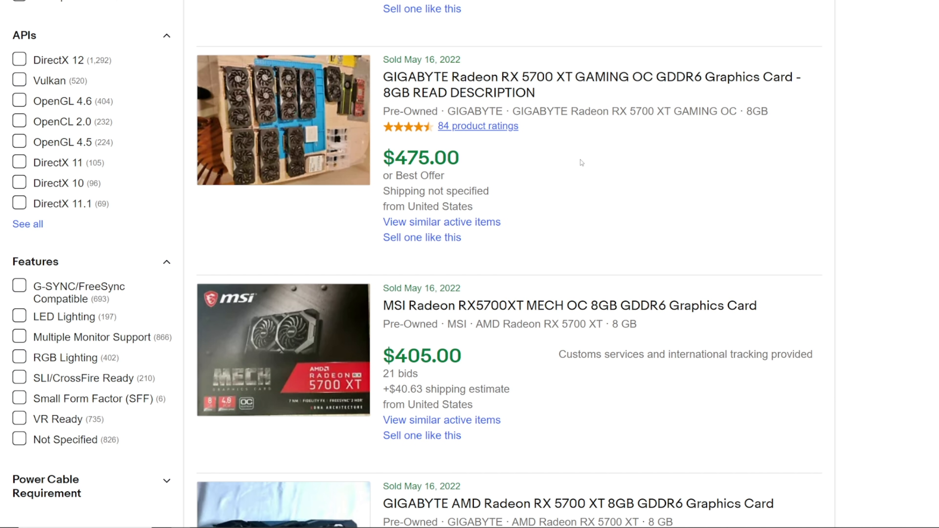
scroll(down, 3)
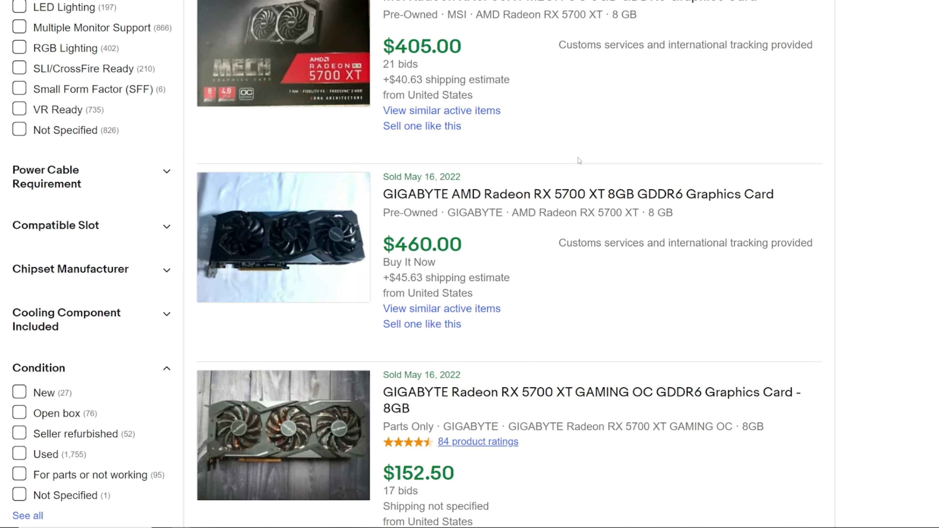
mouse_move(582, 162)
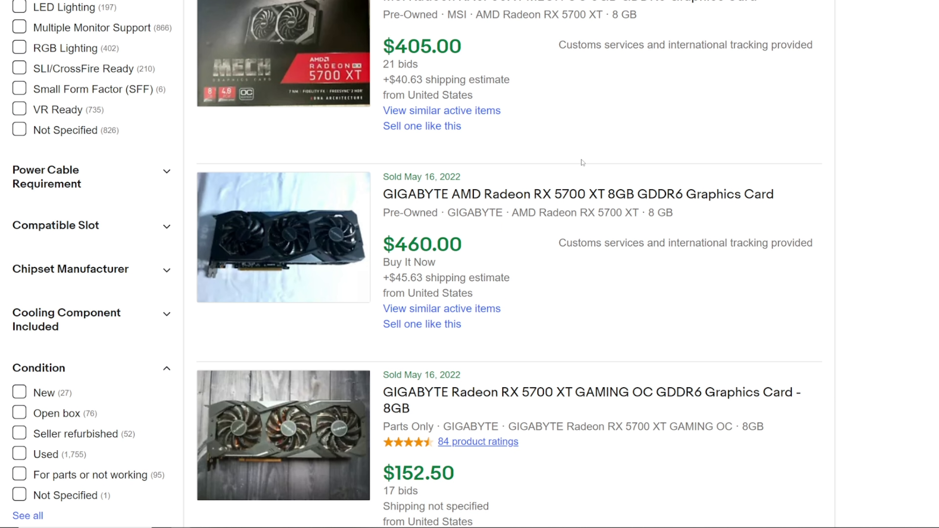
mouse_move(561, 130)
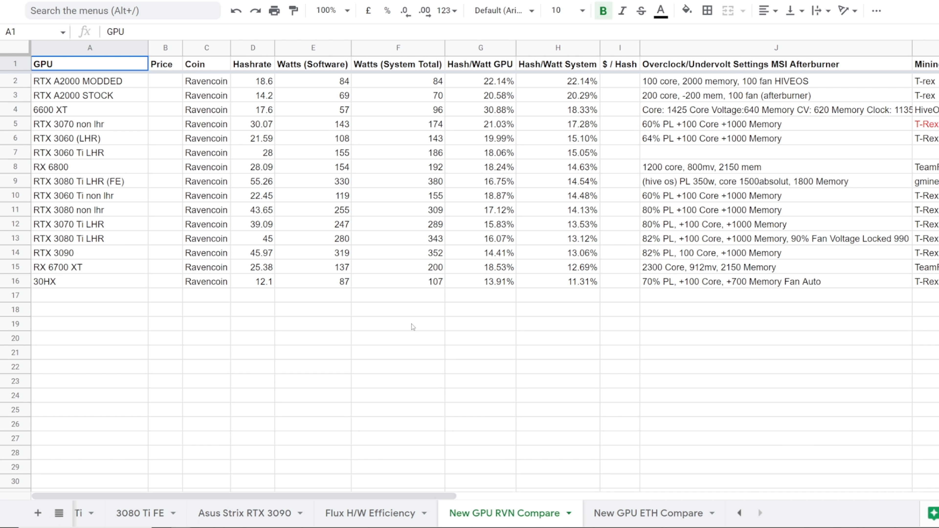
Look at the Flux H/W Efficiency and RVN sheets, then select rx 5700 (AMD) on New GPU ETH Compare.
click(369, 513)
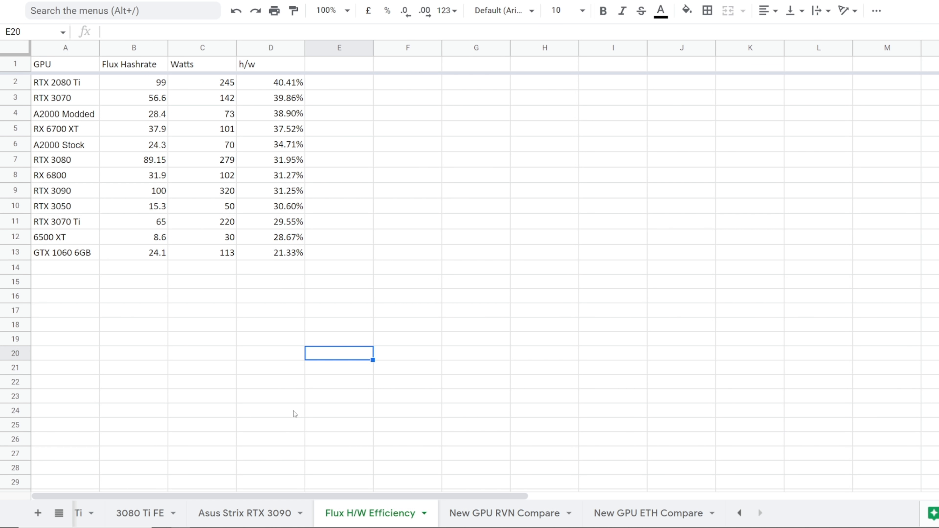
click(503, 512)
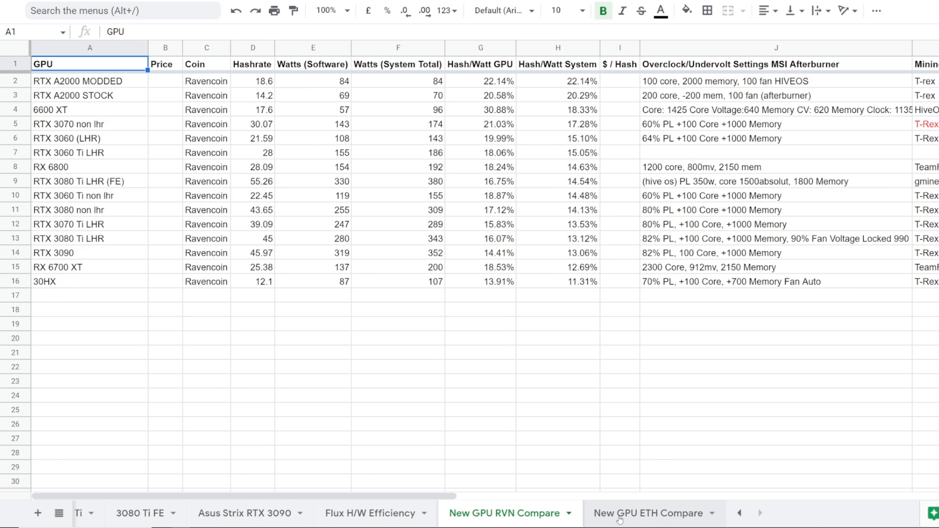
click(649, 514)
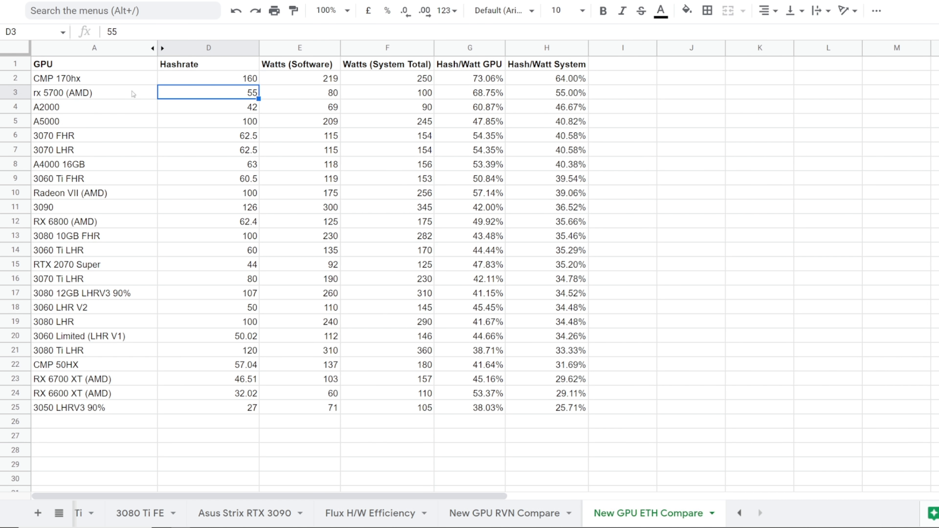
click(94, 92)
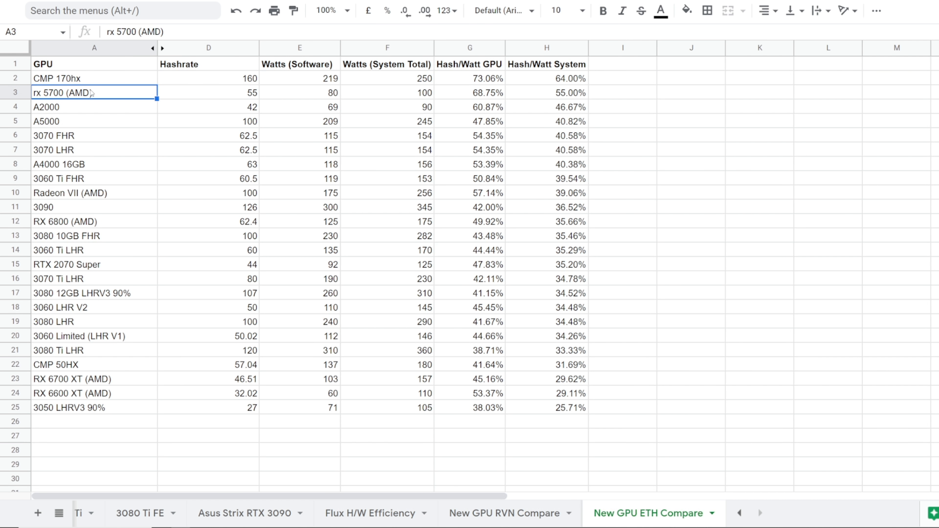
mouse_move(102, 72)
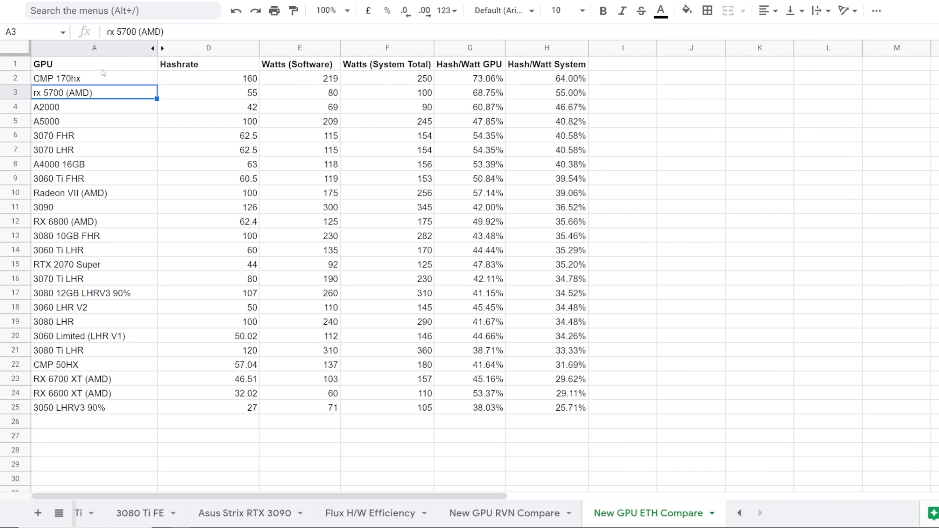
mouse_move(103, 72)
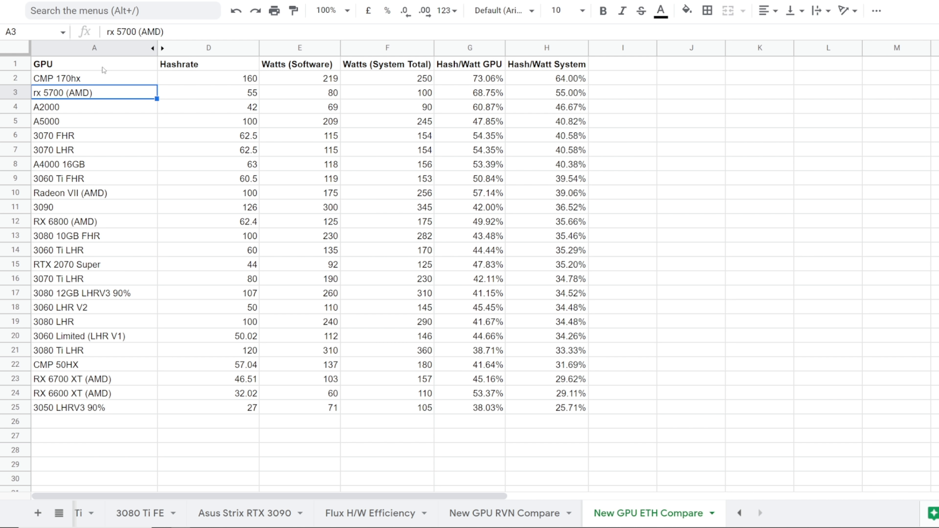
mouse_move(208, 370)
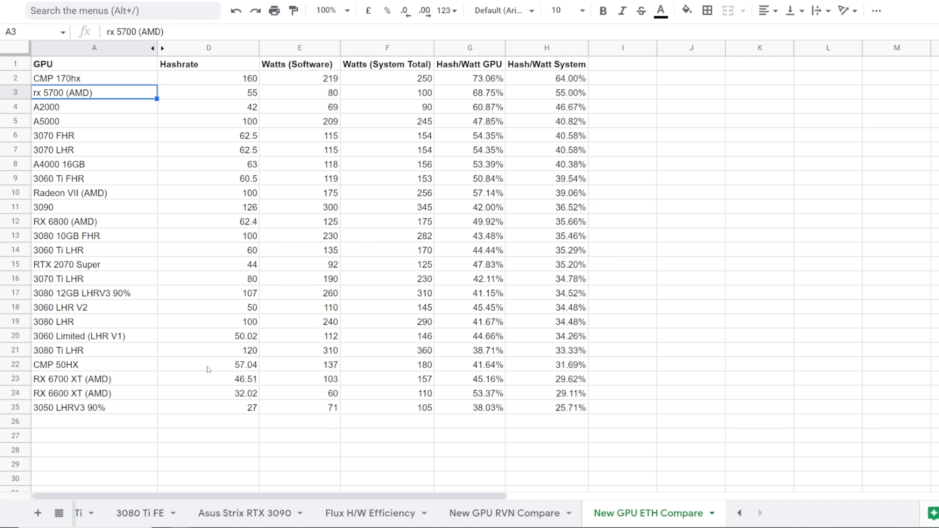
Check the RTX A2000 STOCK row on New GPU RVN Compare, then return to New GPU ETH Compare.
click(504, 513)
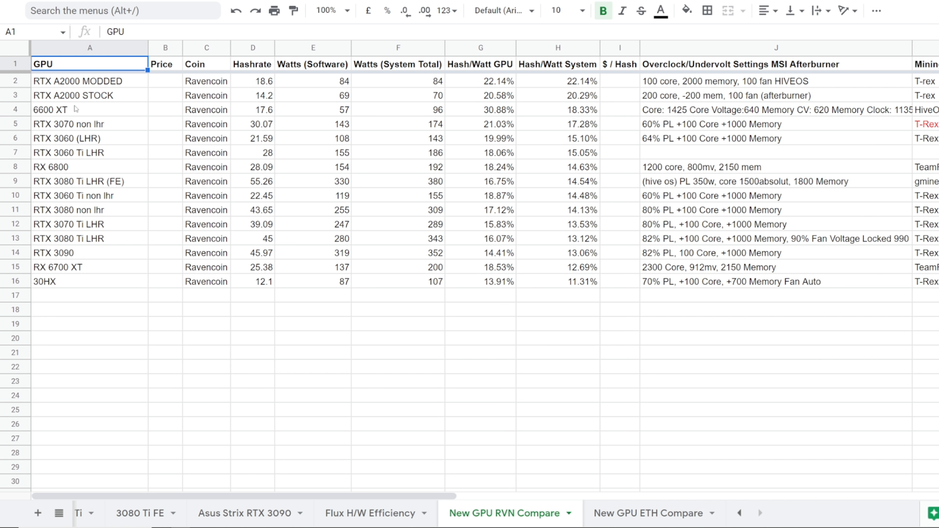
click(73, 96)
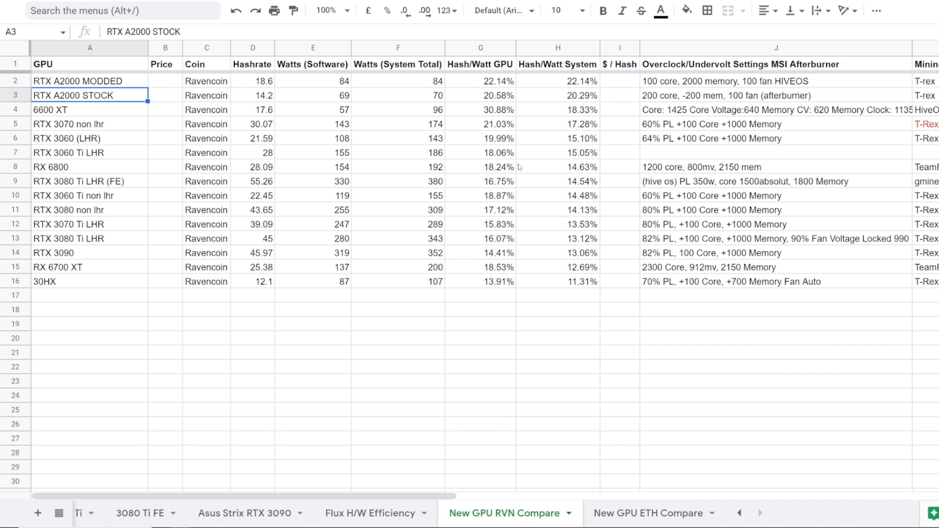
mouse_move(430, 419)
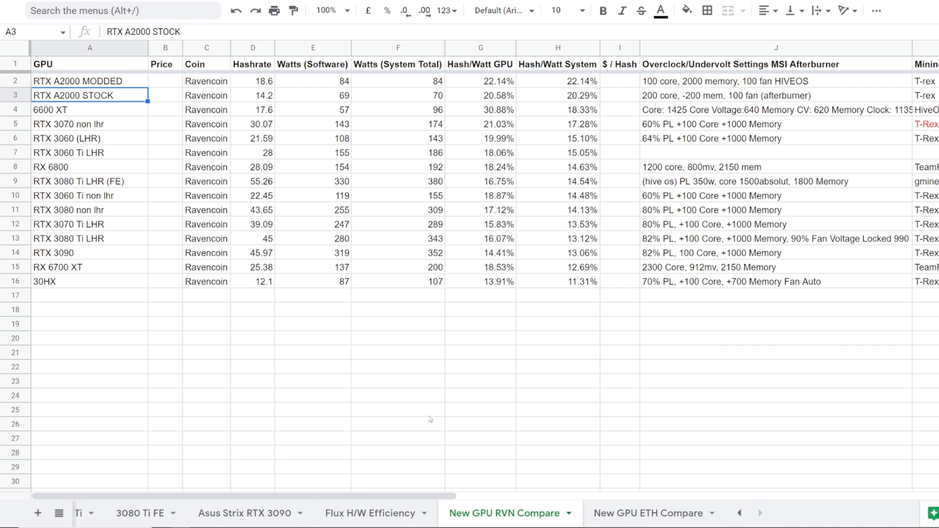
click(480, 424)
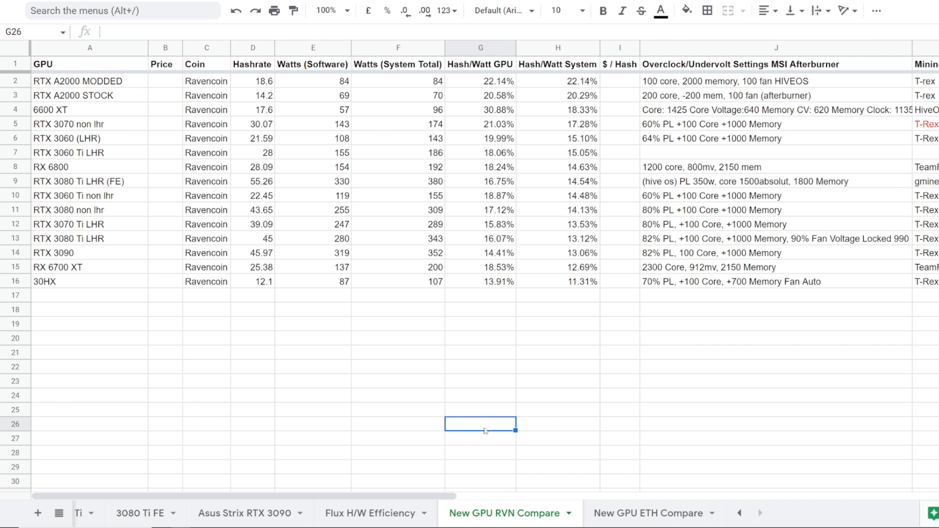
click(646, 513)
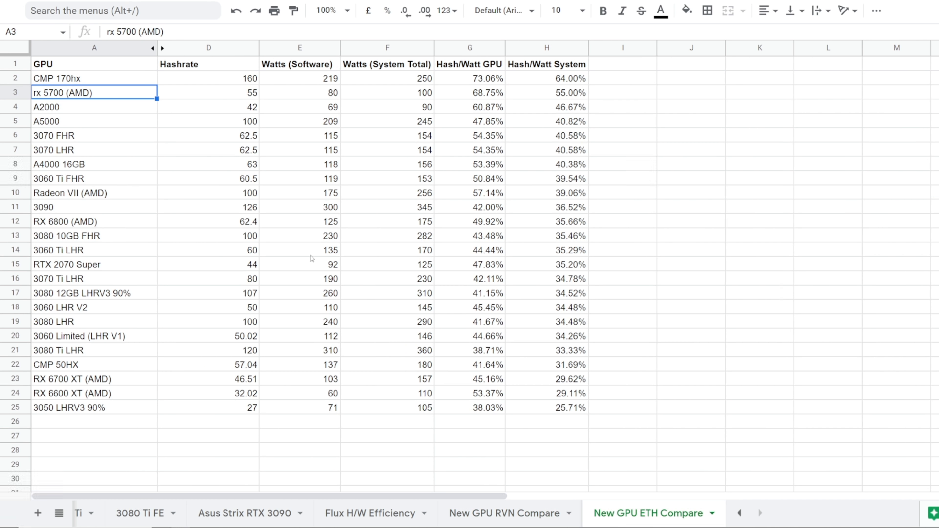
mouse_move(312, 254)
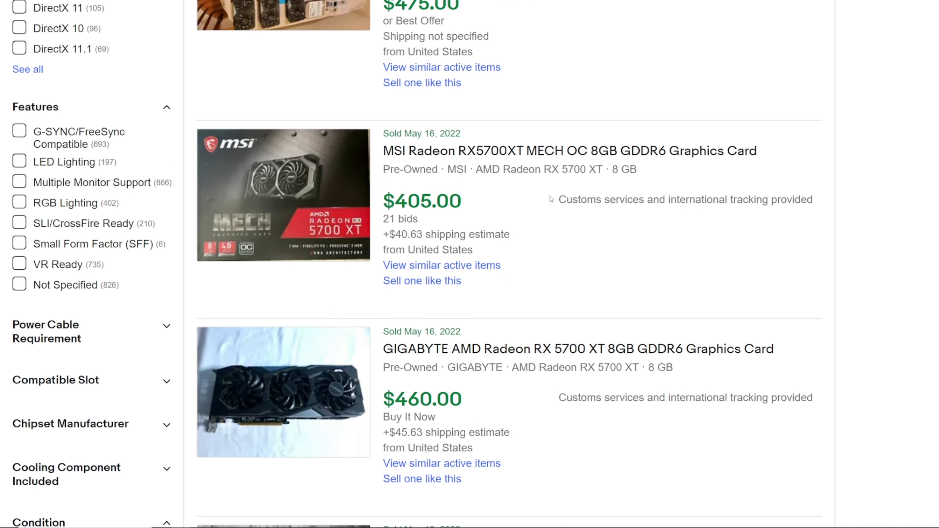
mouse_move(529, 194)
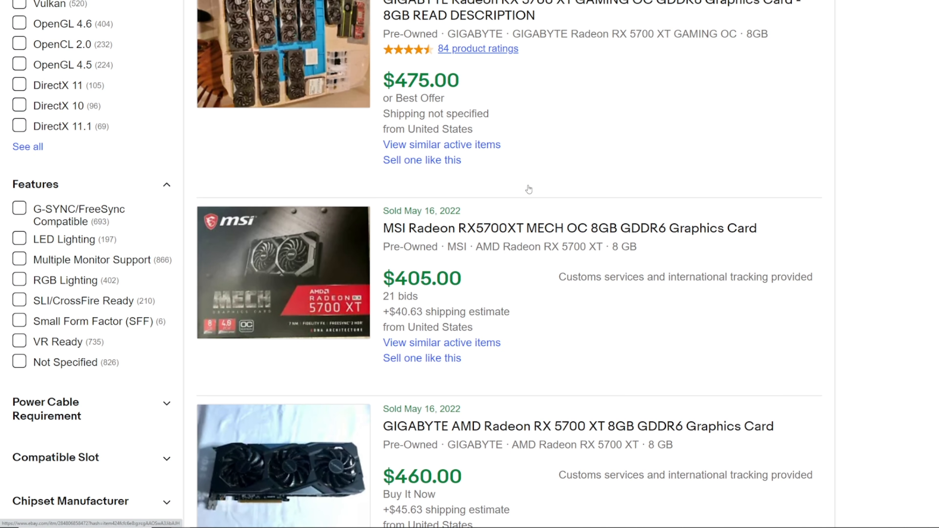
Scroll further through eBay's sold RX 5700 XT listings to review selling prices.
scroll(down, 3)
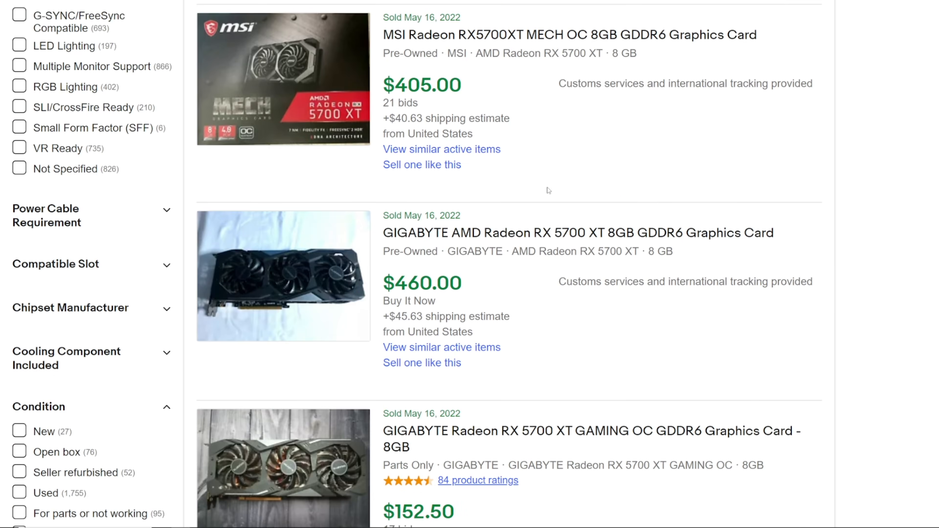
scroll(down, 3)
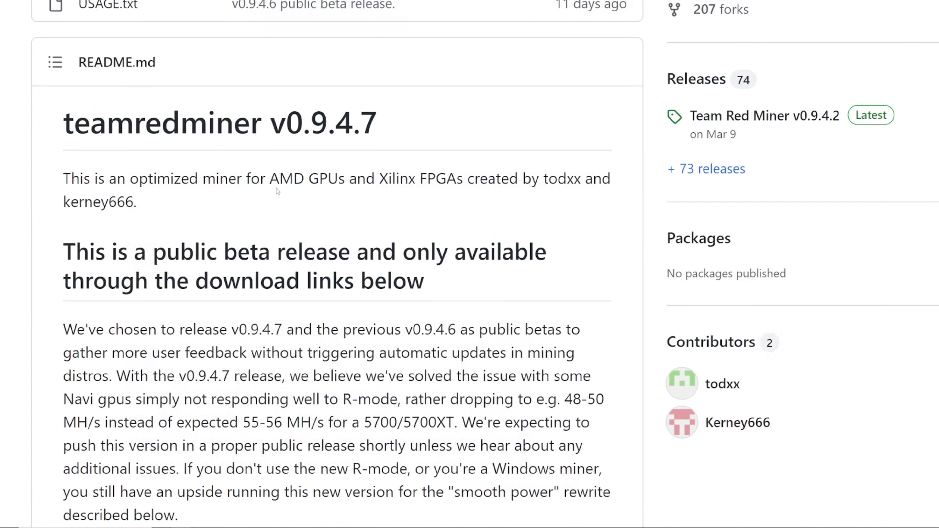
Scroll the README to the Navi R-mode fix note restoring 55-56 MH/s on the 5700/5700XT.
scroll(down, 3)
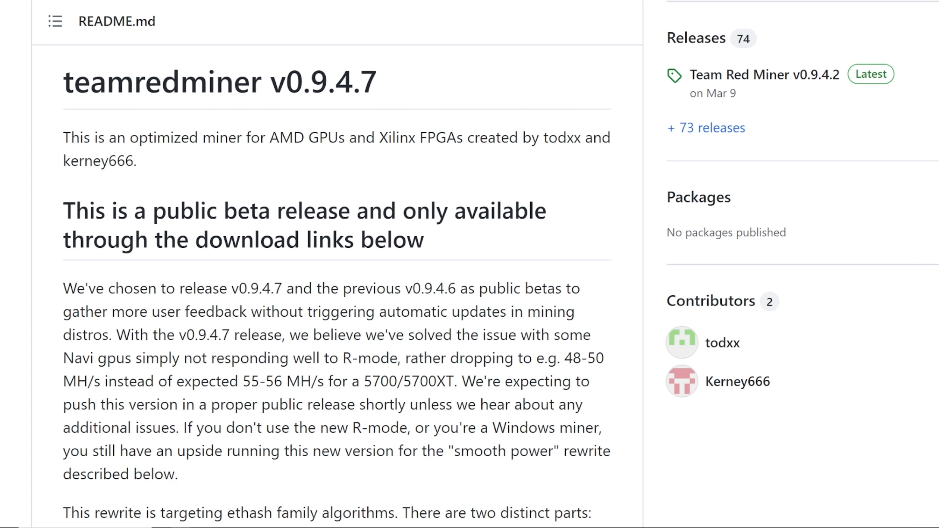
mouse_move(334, 120)
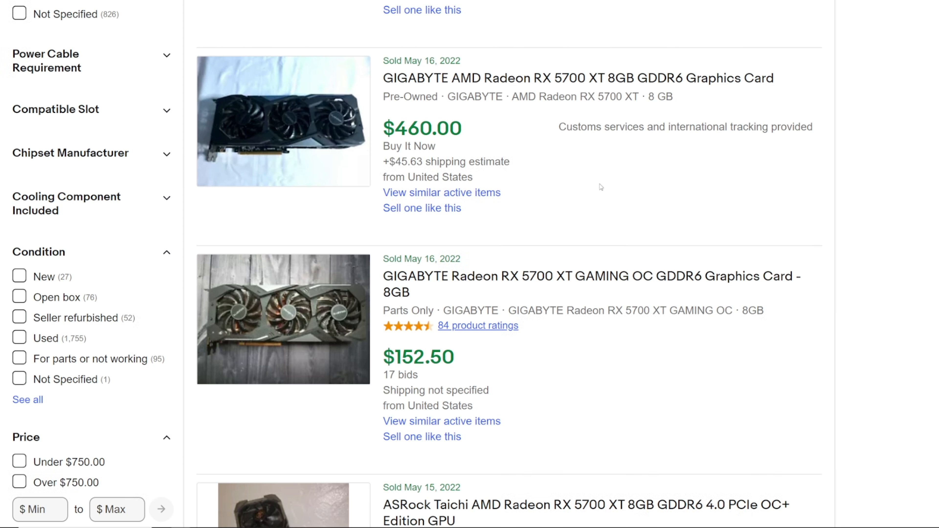
mouse_move(530, 129)
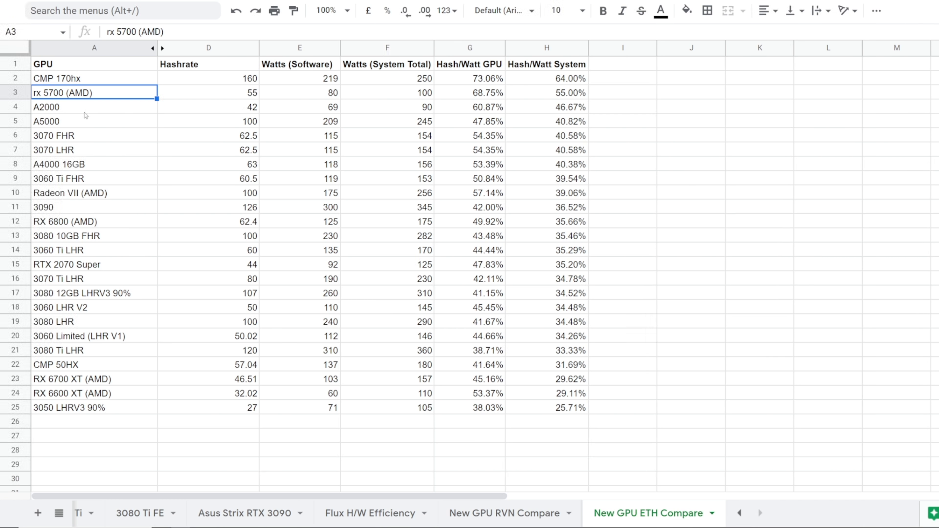
Select the A2000 and 3070 FHR rows for comparison, then return to rx 5700 (AMD).
click(94, 106)
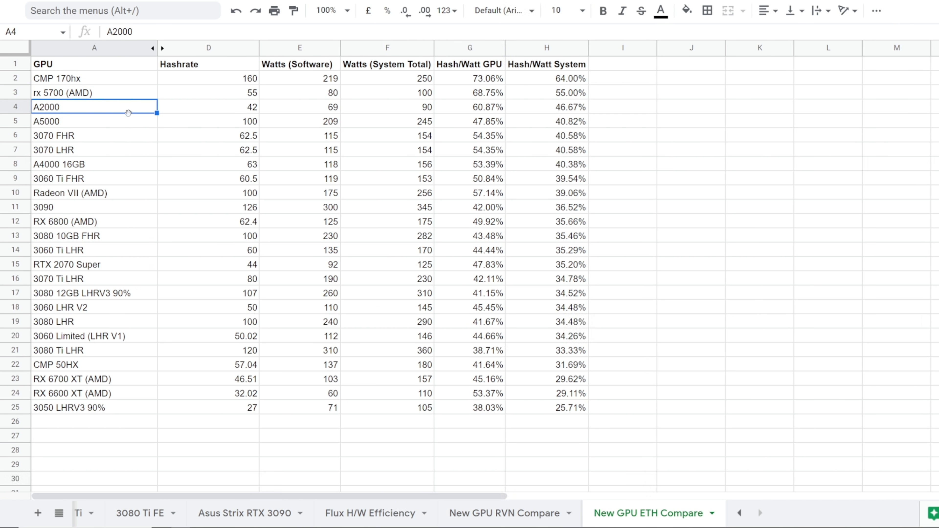
click(90, 135)
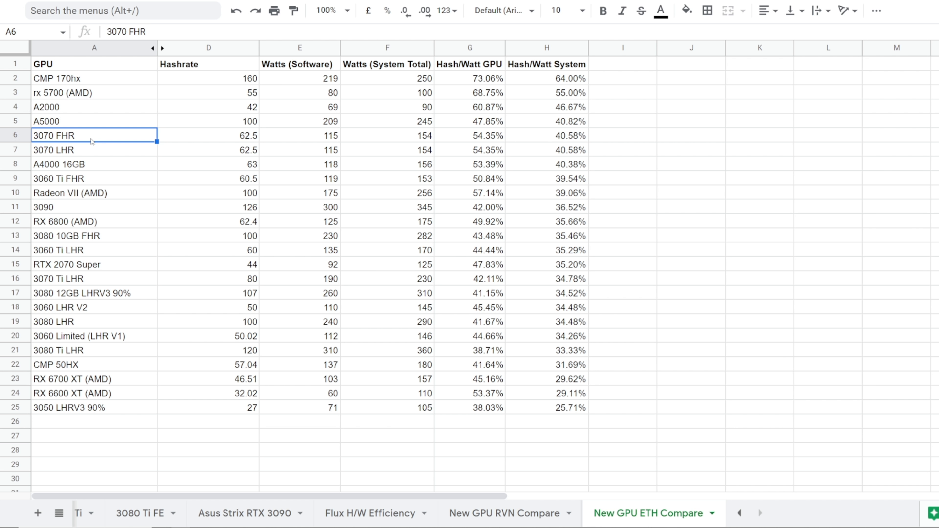
click(93, 93)
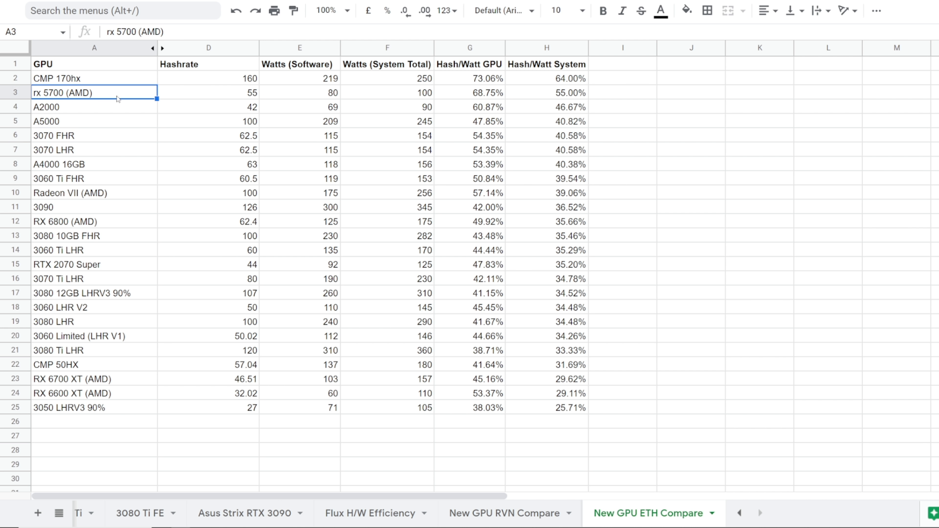
mouse_move(120, 96)
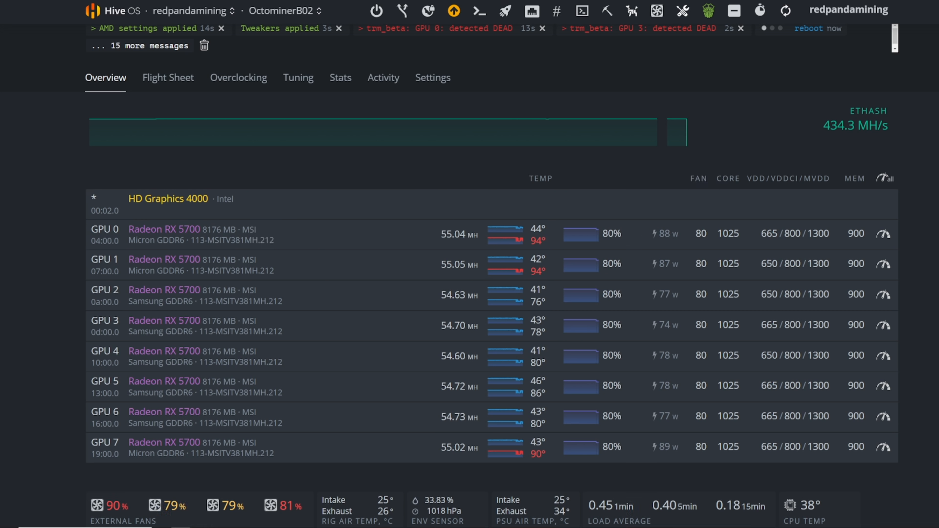
View OctominerB06's Radeon VII overclock config with core clock, voltages and memory tweaks for GPUs 0,1,4,5 and 2,3.
click(285, 11)
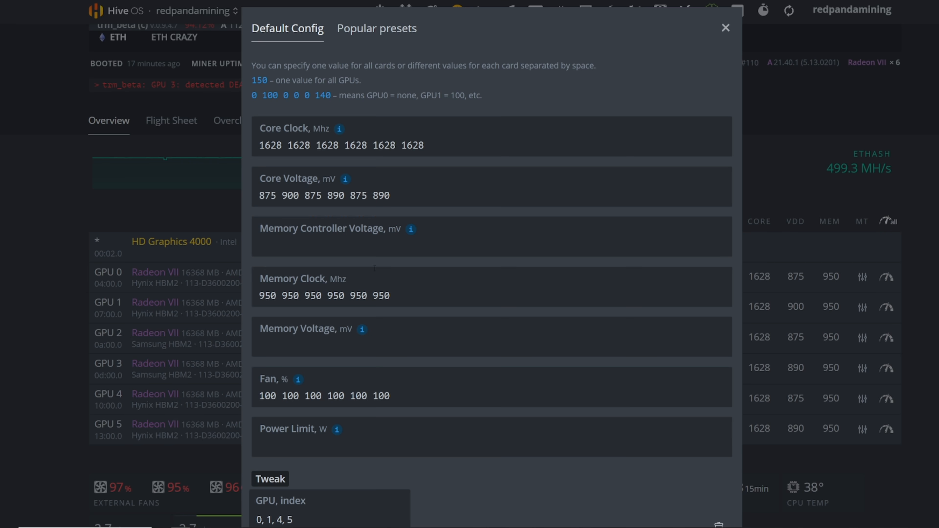
scroll(down, 3)
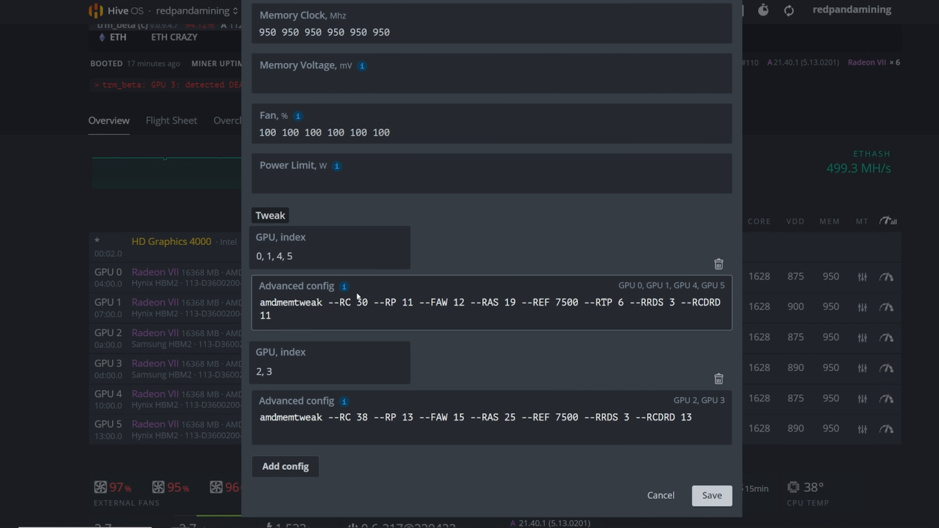